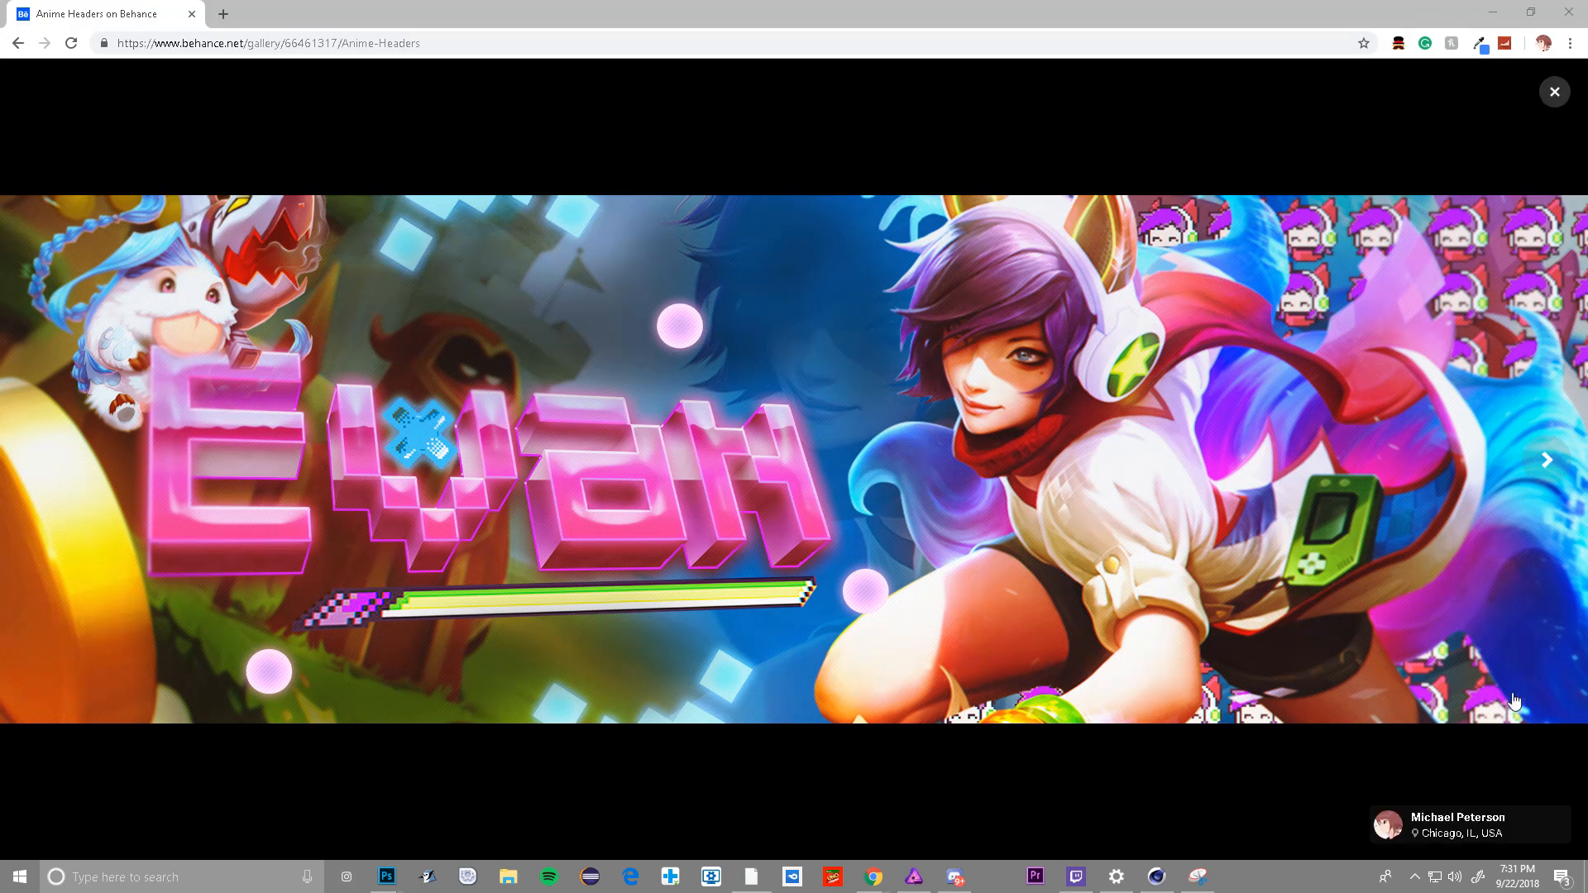
mouse_move(1421, 739)
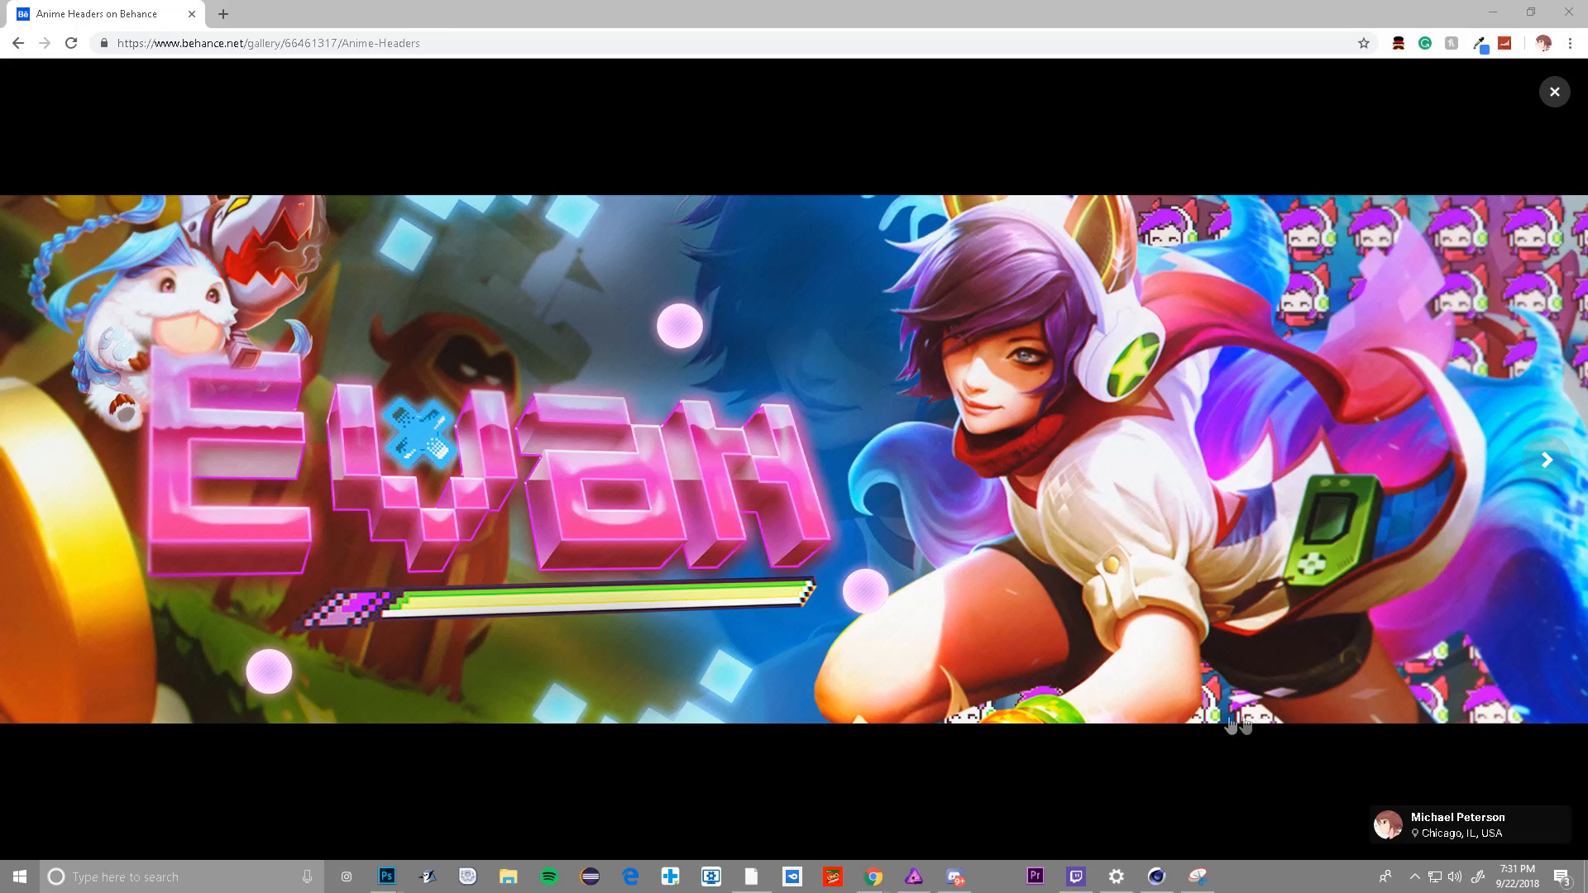
mouse_move(481, 529)
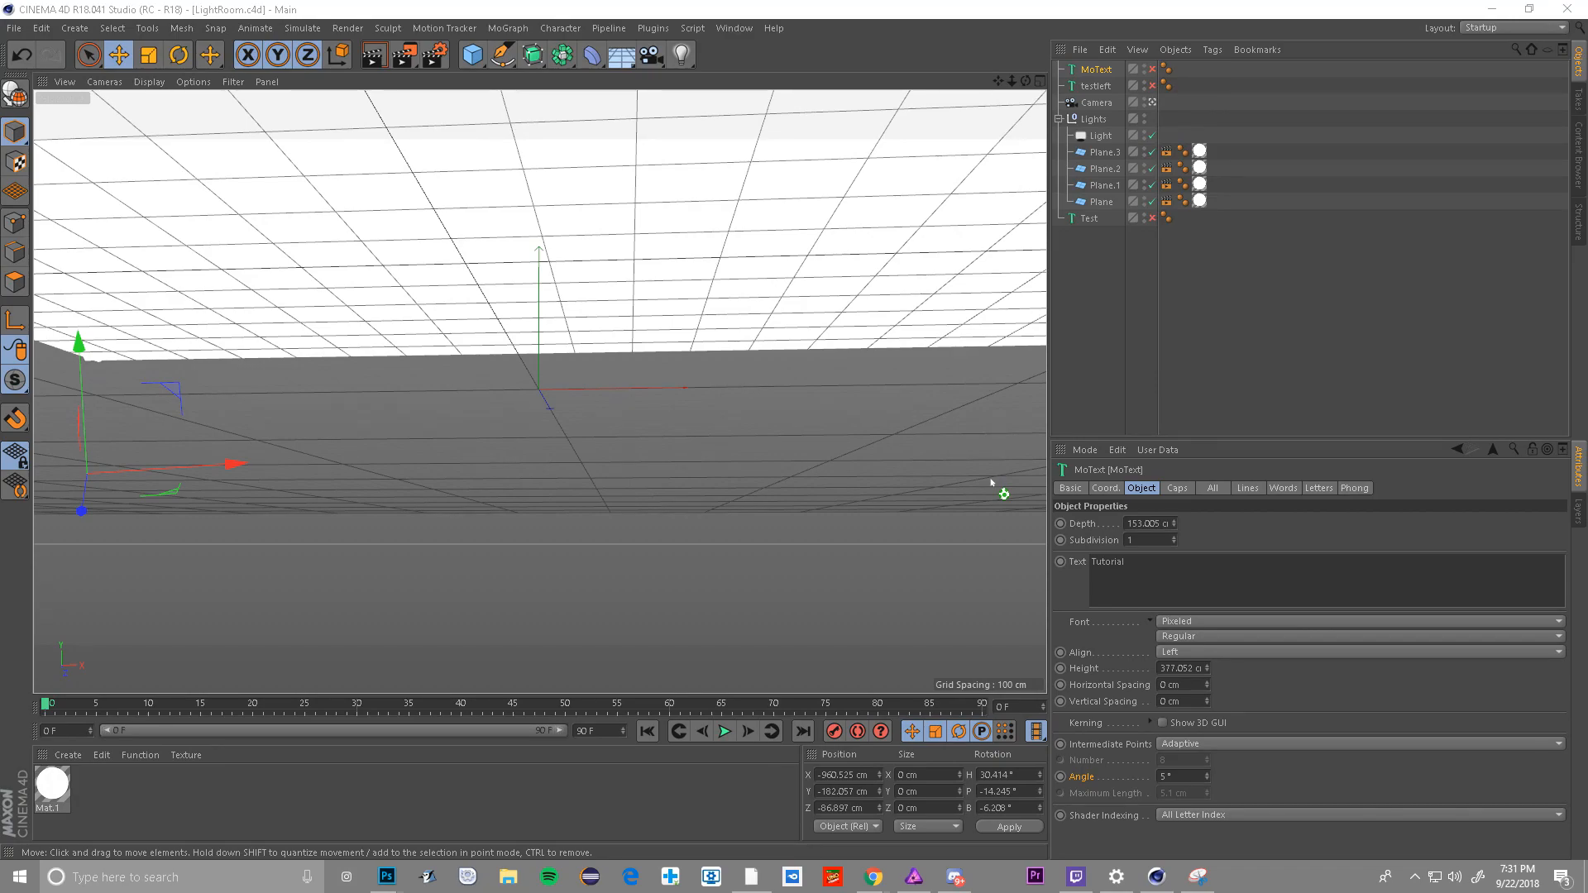
mouse_move(1015, 526)
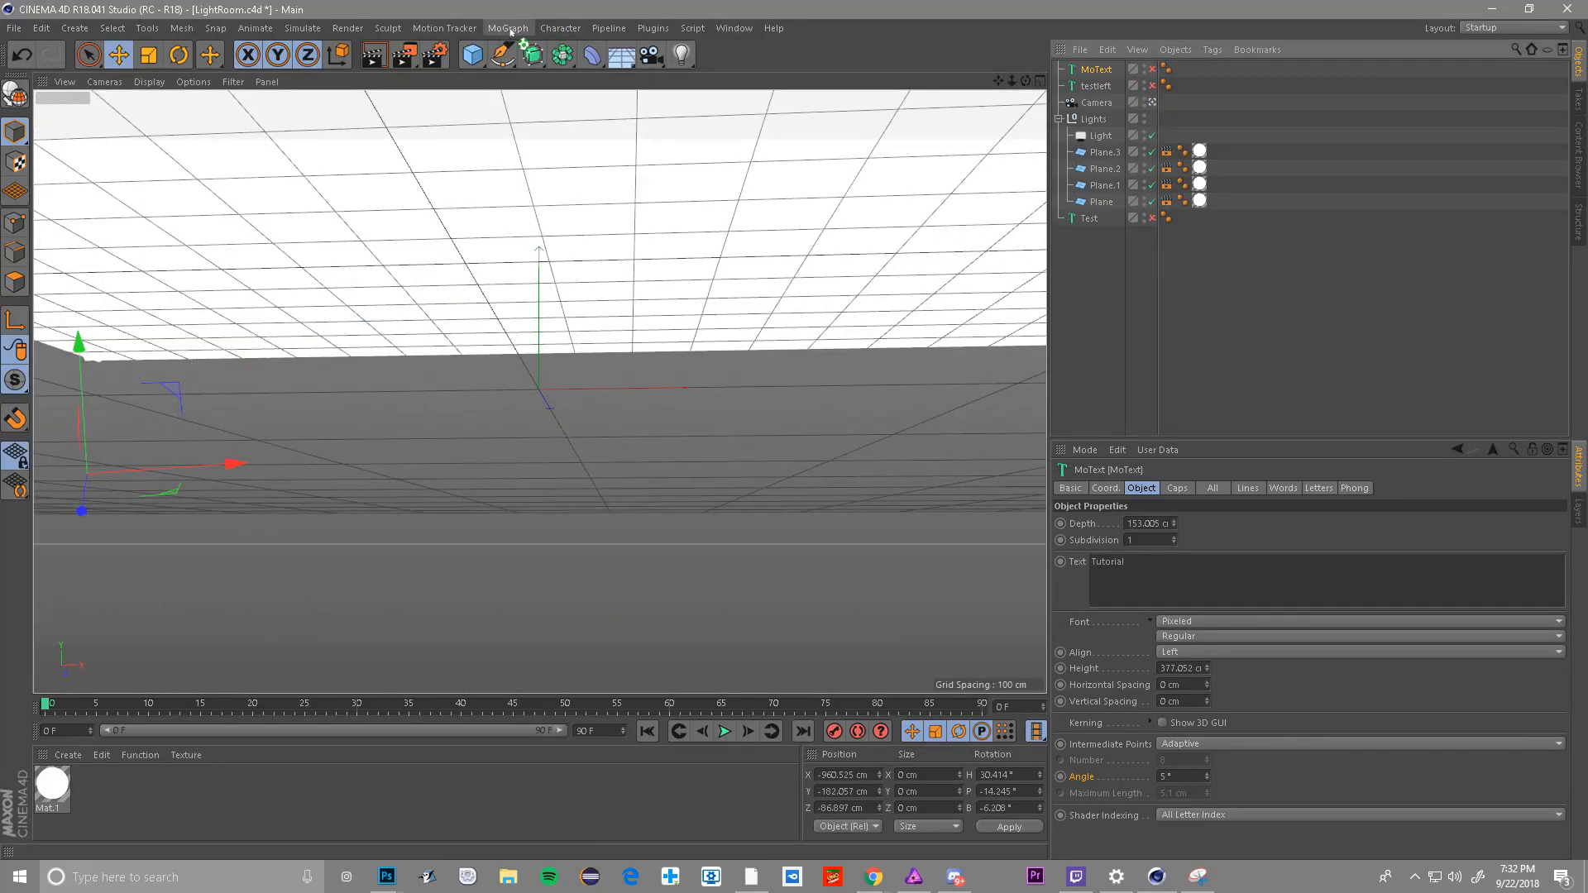
- Add a MoText object from the MoGraph menu and select its Text field
click(507, 28)
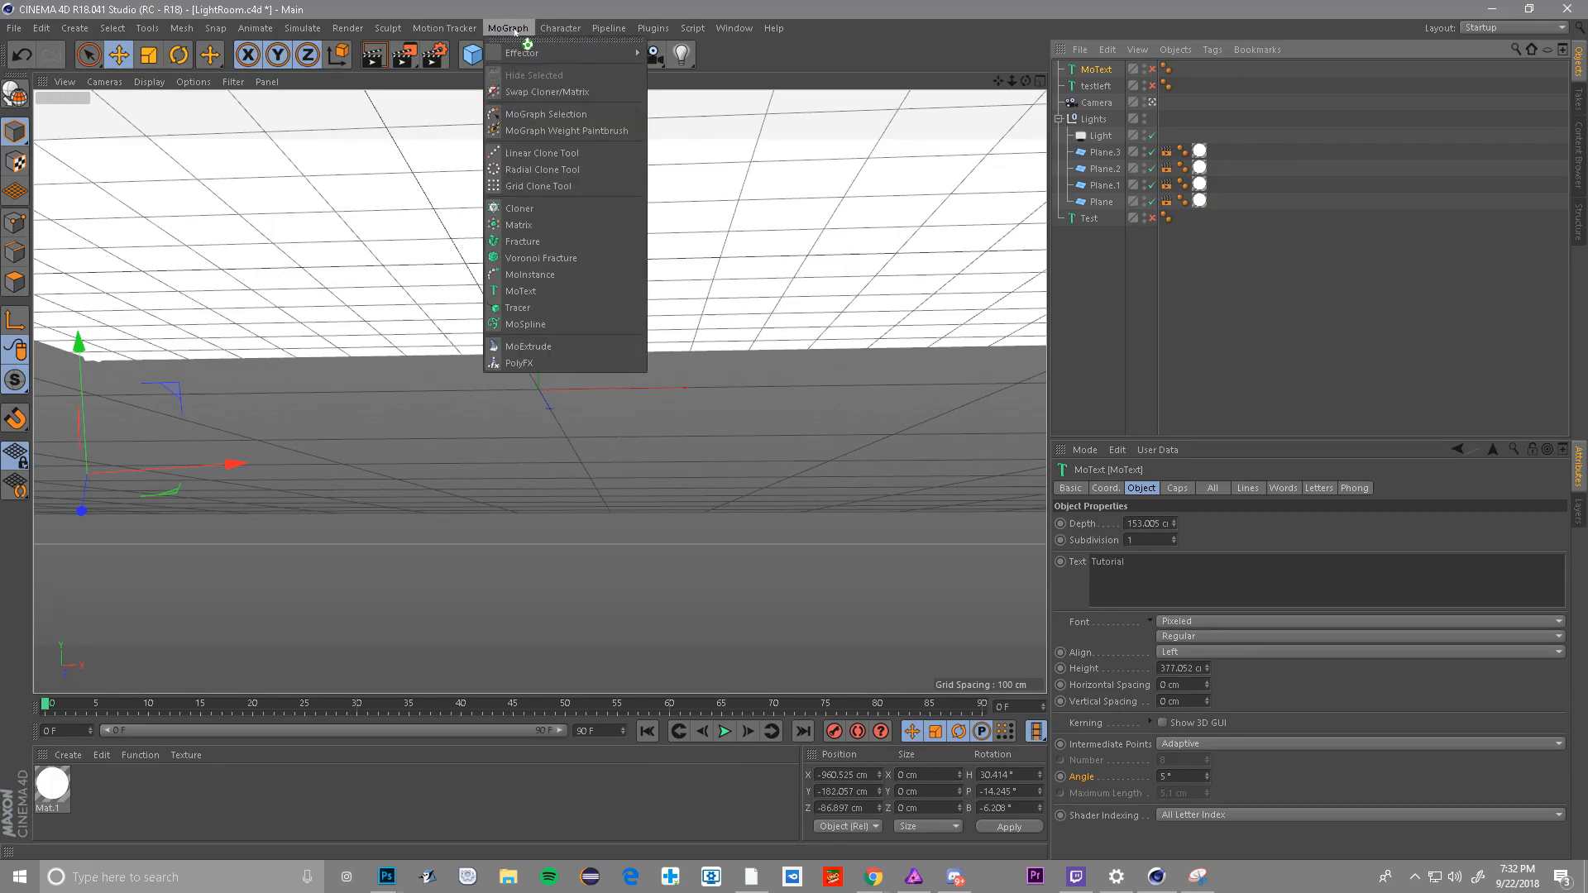
mouse_move(521, 291)
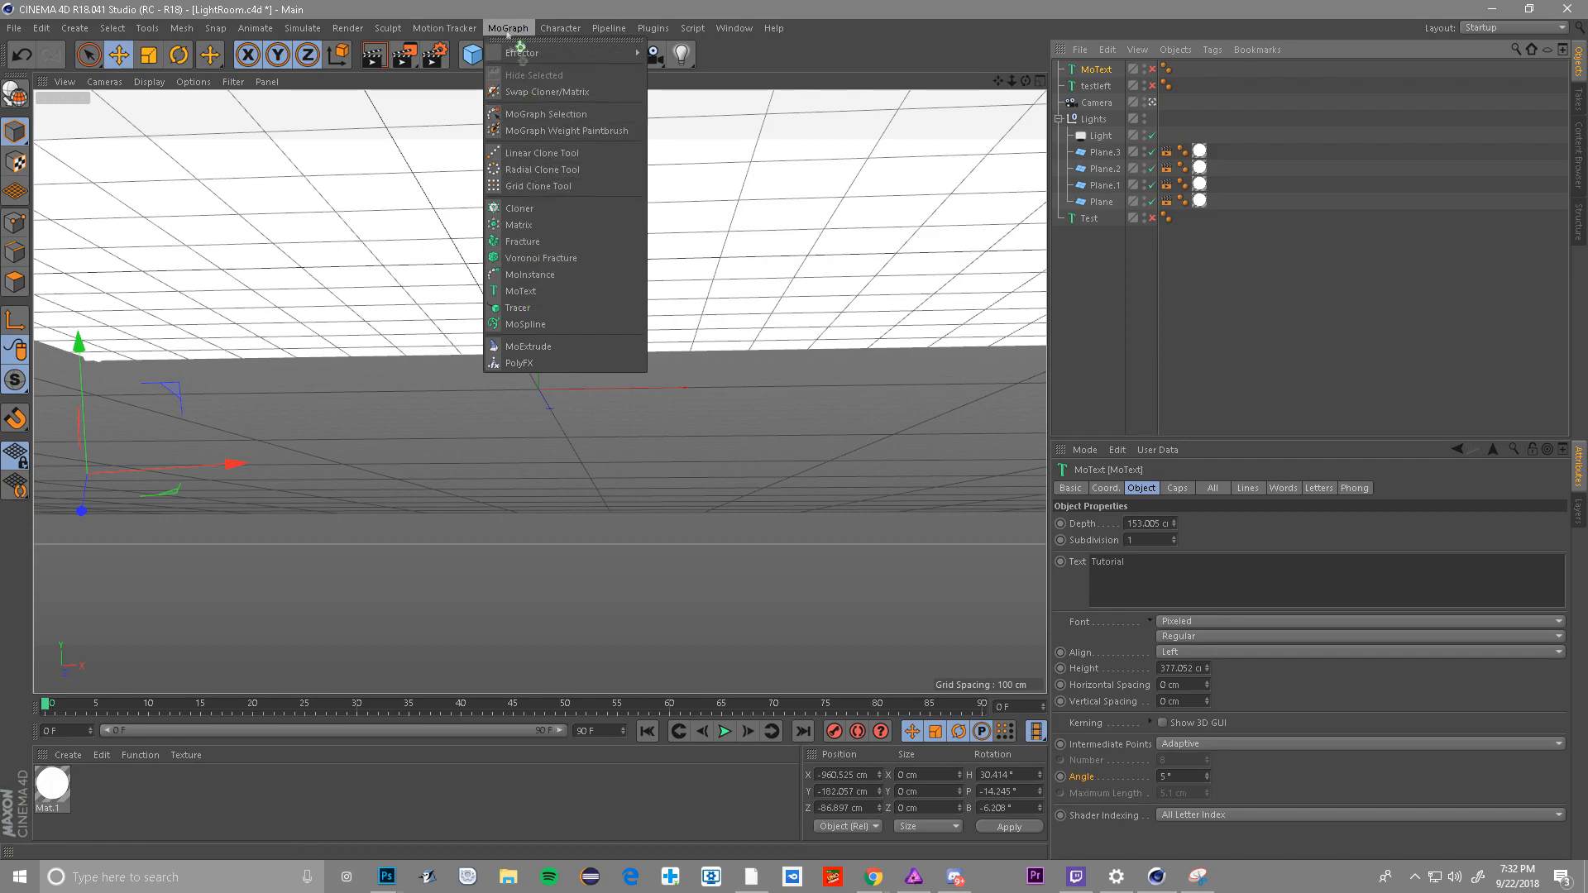
click(520, 290)
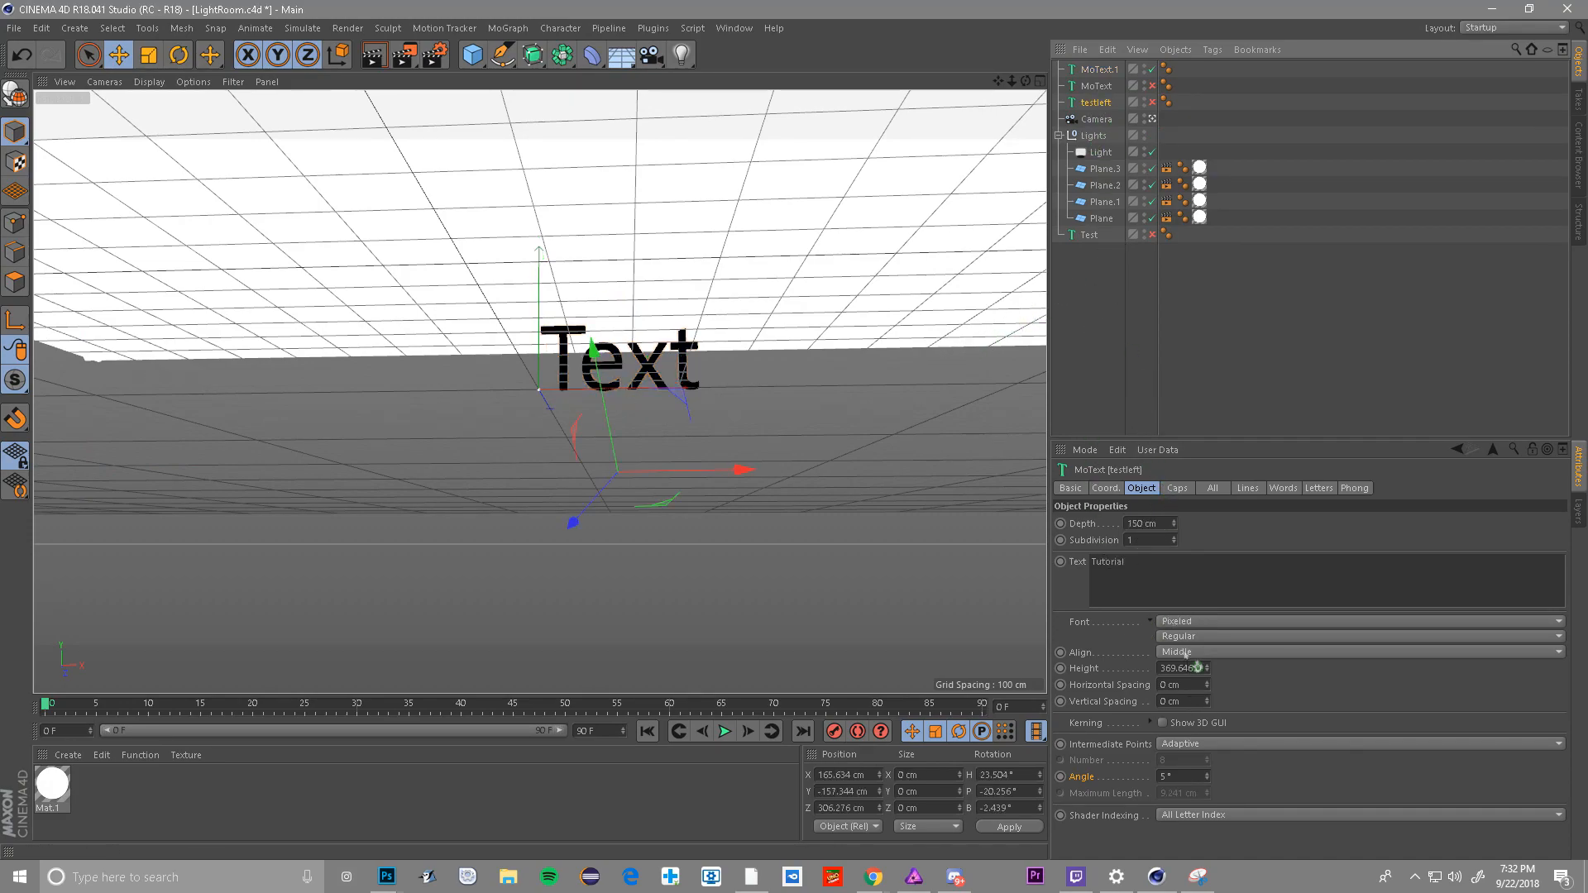
click(1097, 86)
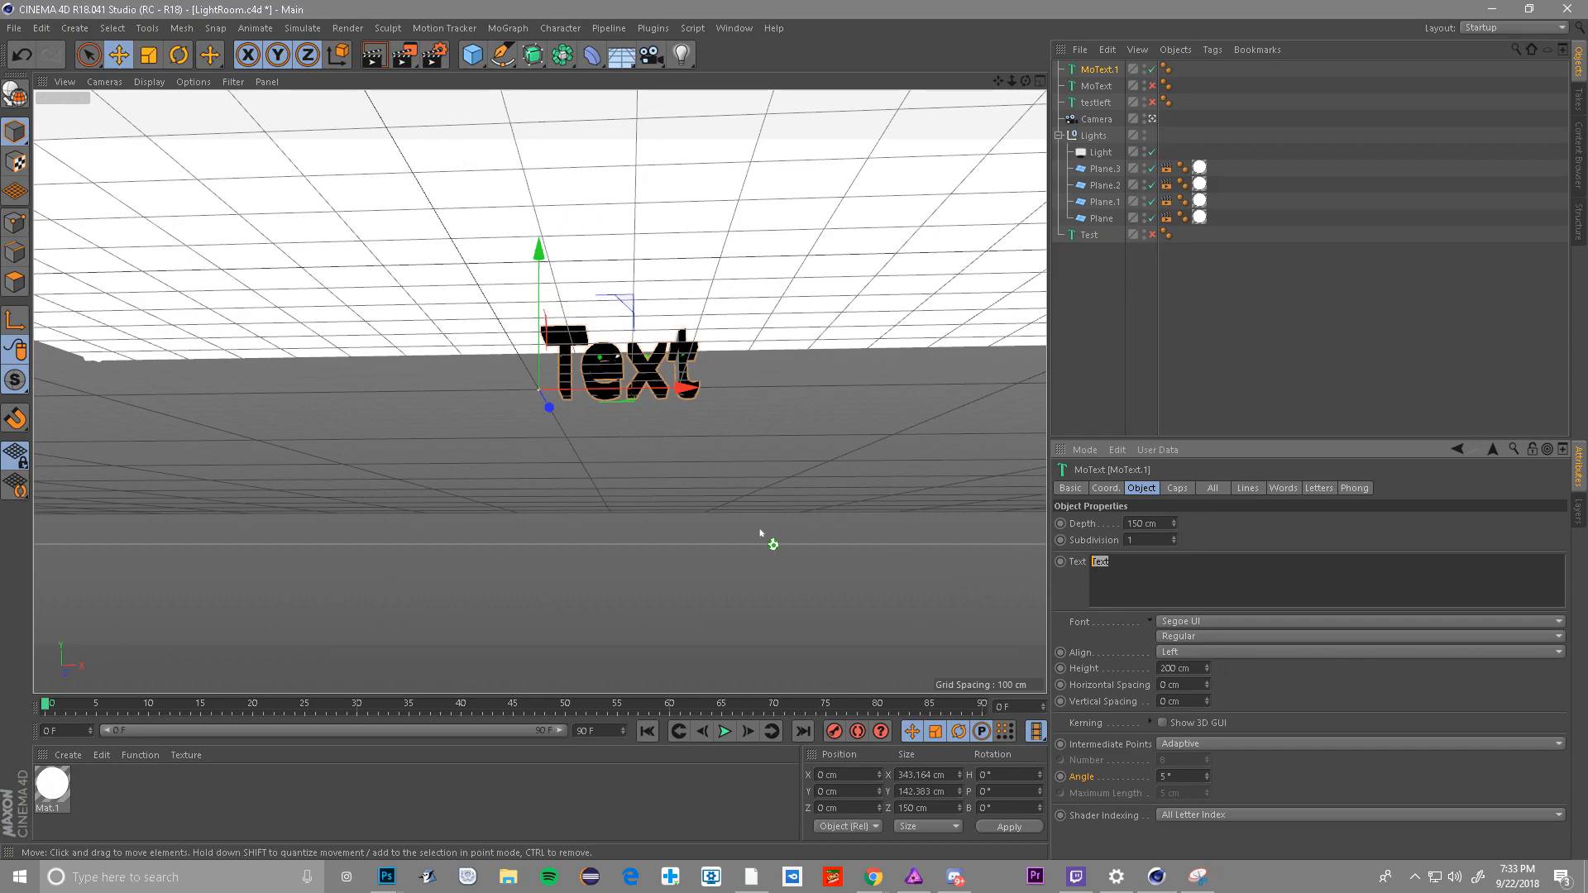
- Change the MoText to read 'Tutorial' and rotate it into a perspective tilt
text(Tutorial)
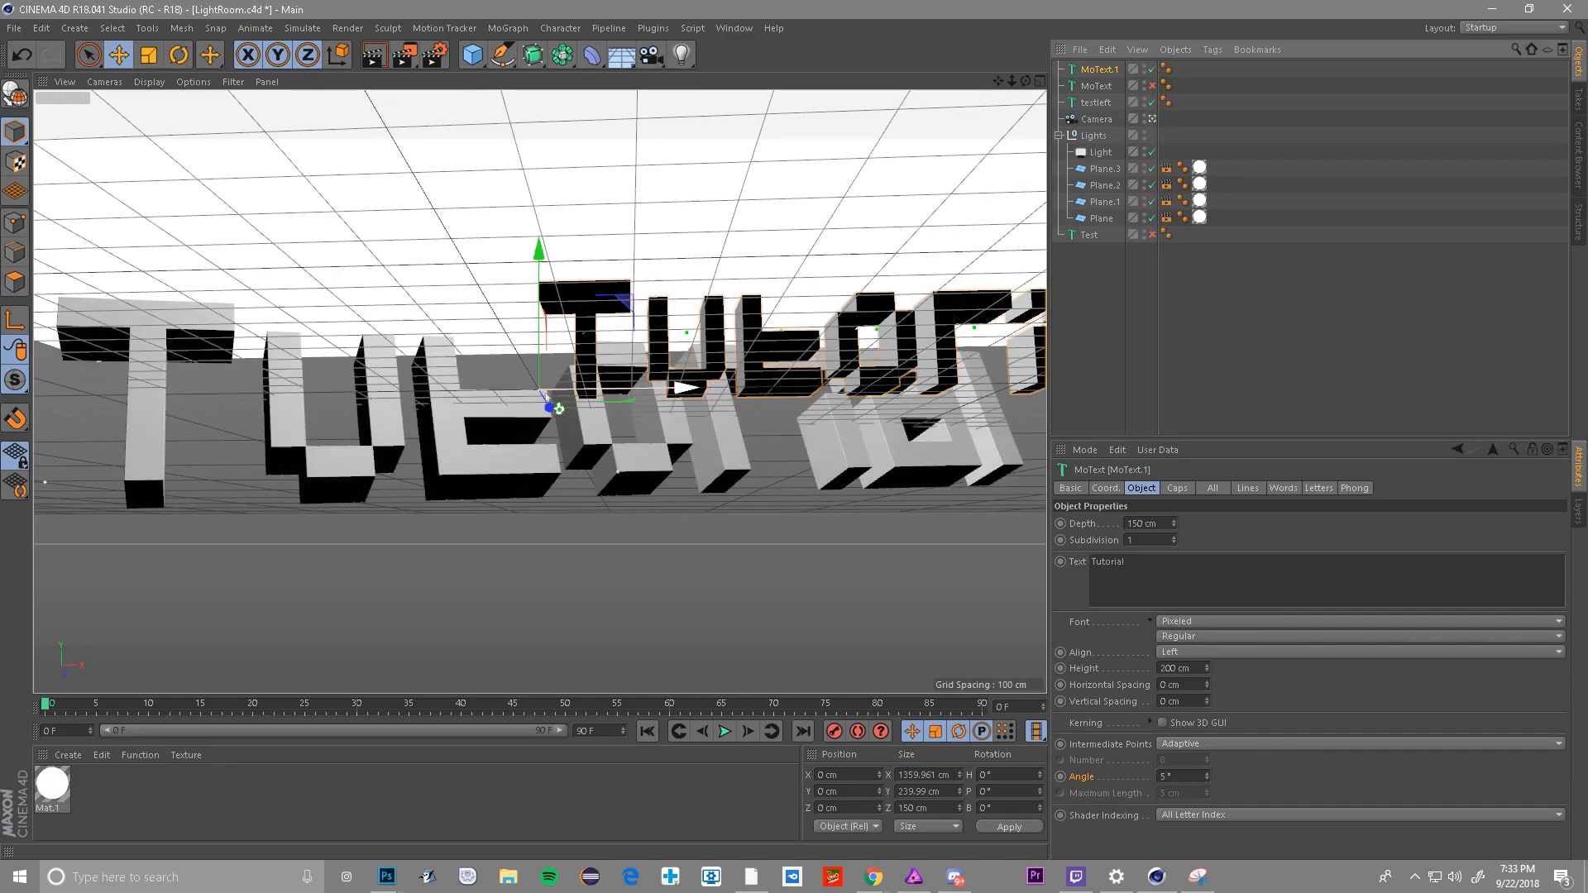
drag(547, 406, 284, 412)
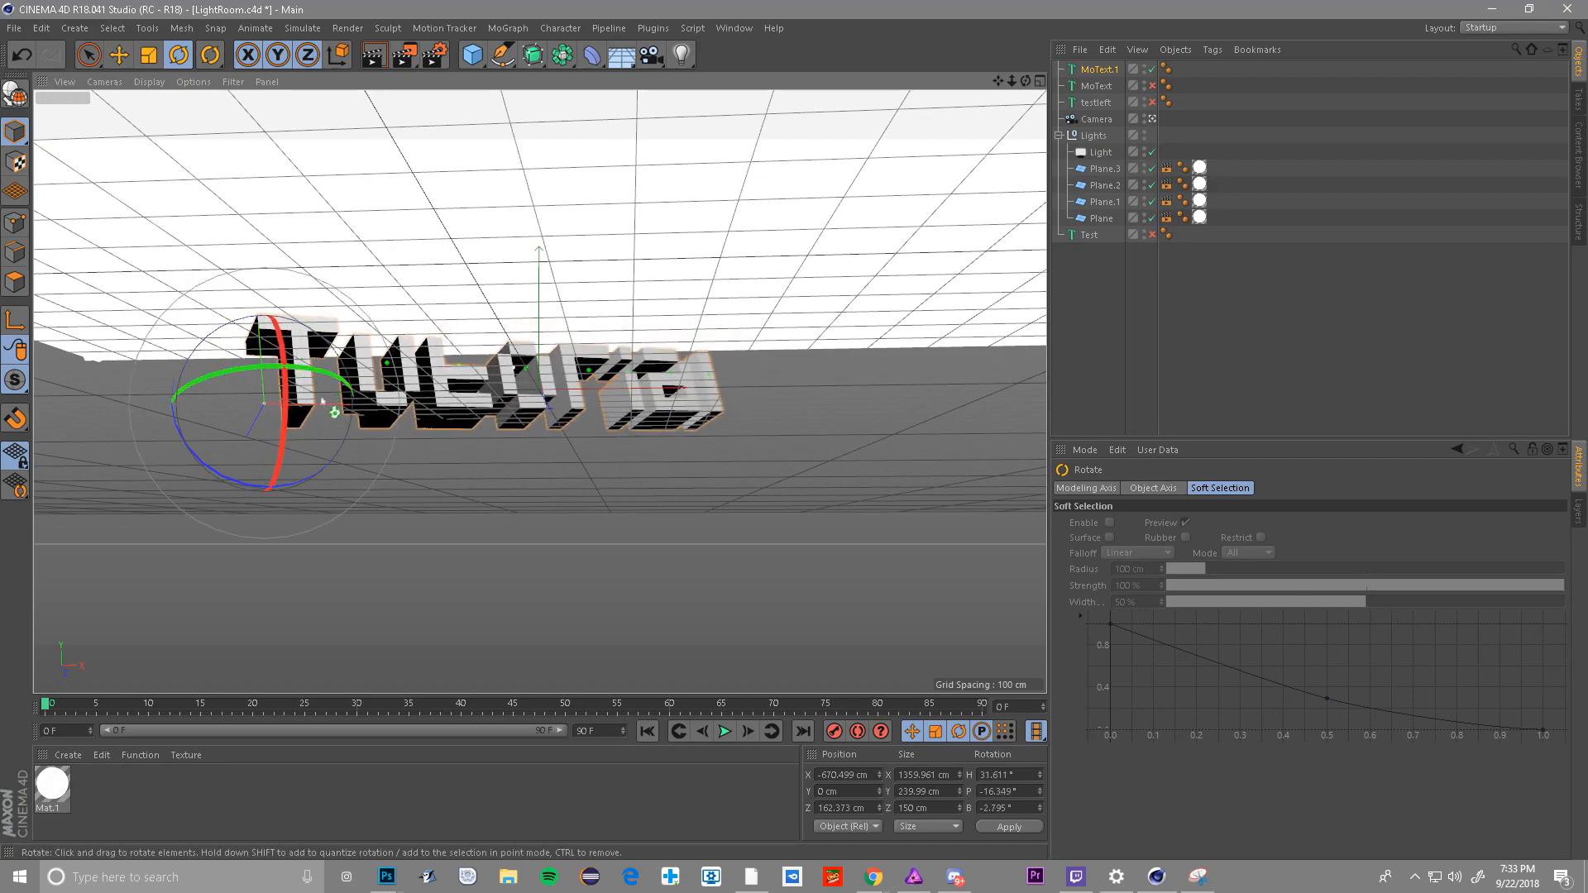
- Scale up the Tutorial text, deepen its extrusion to 265.95 cm, and rotate it
click(118, 55)
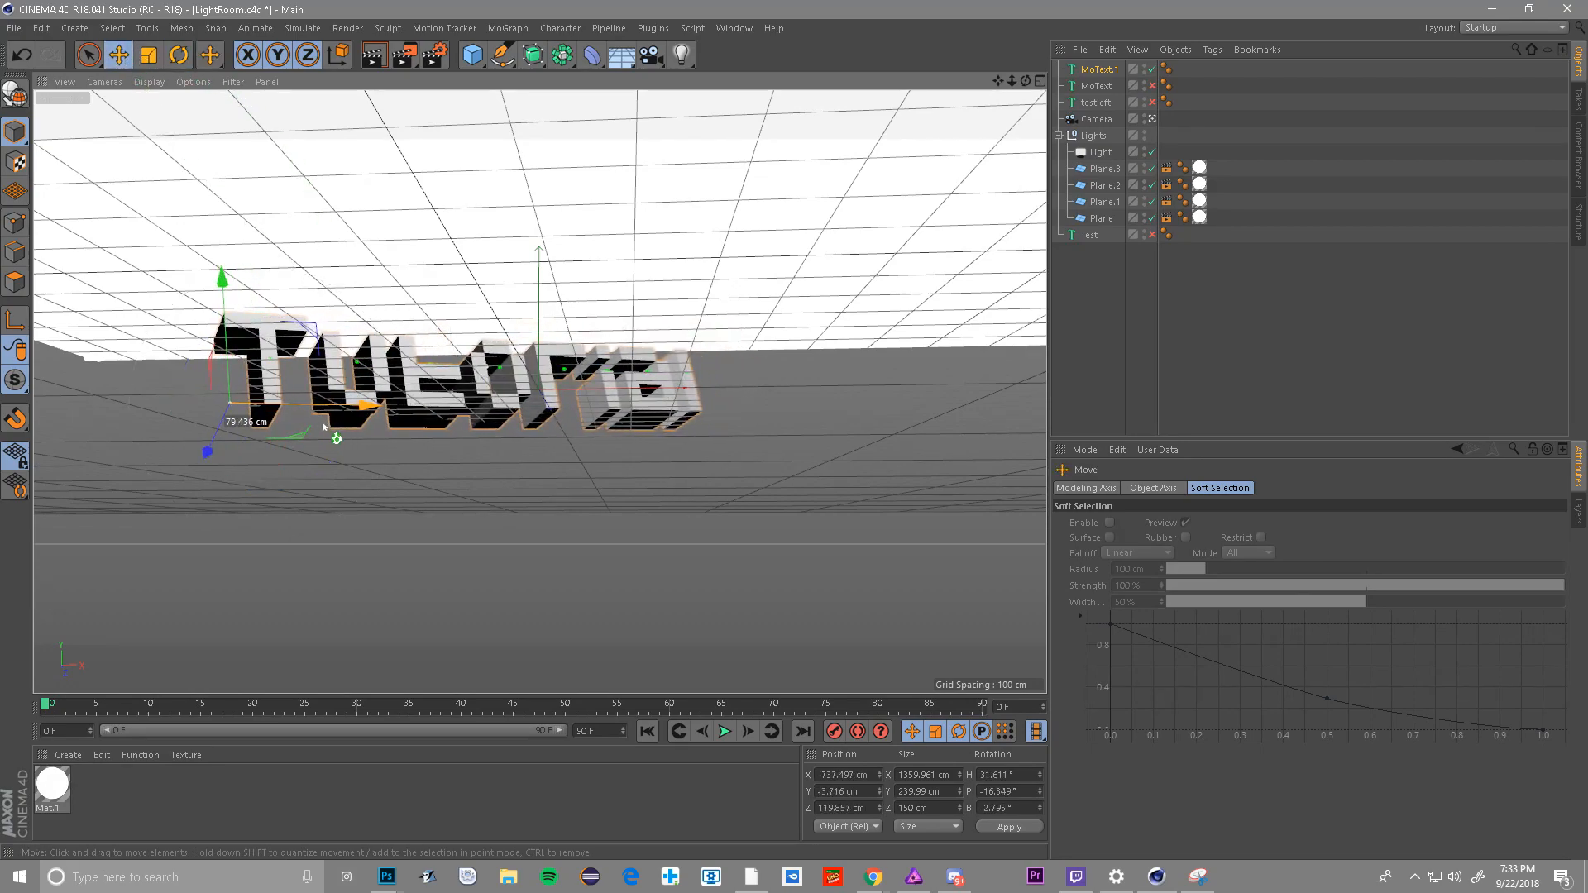
click(149, 54)
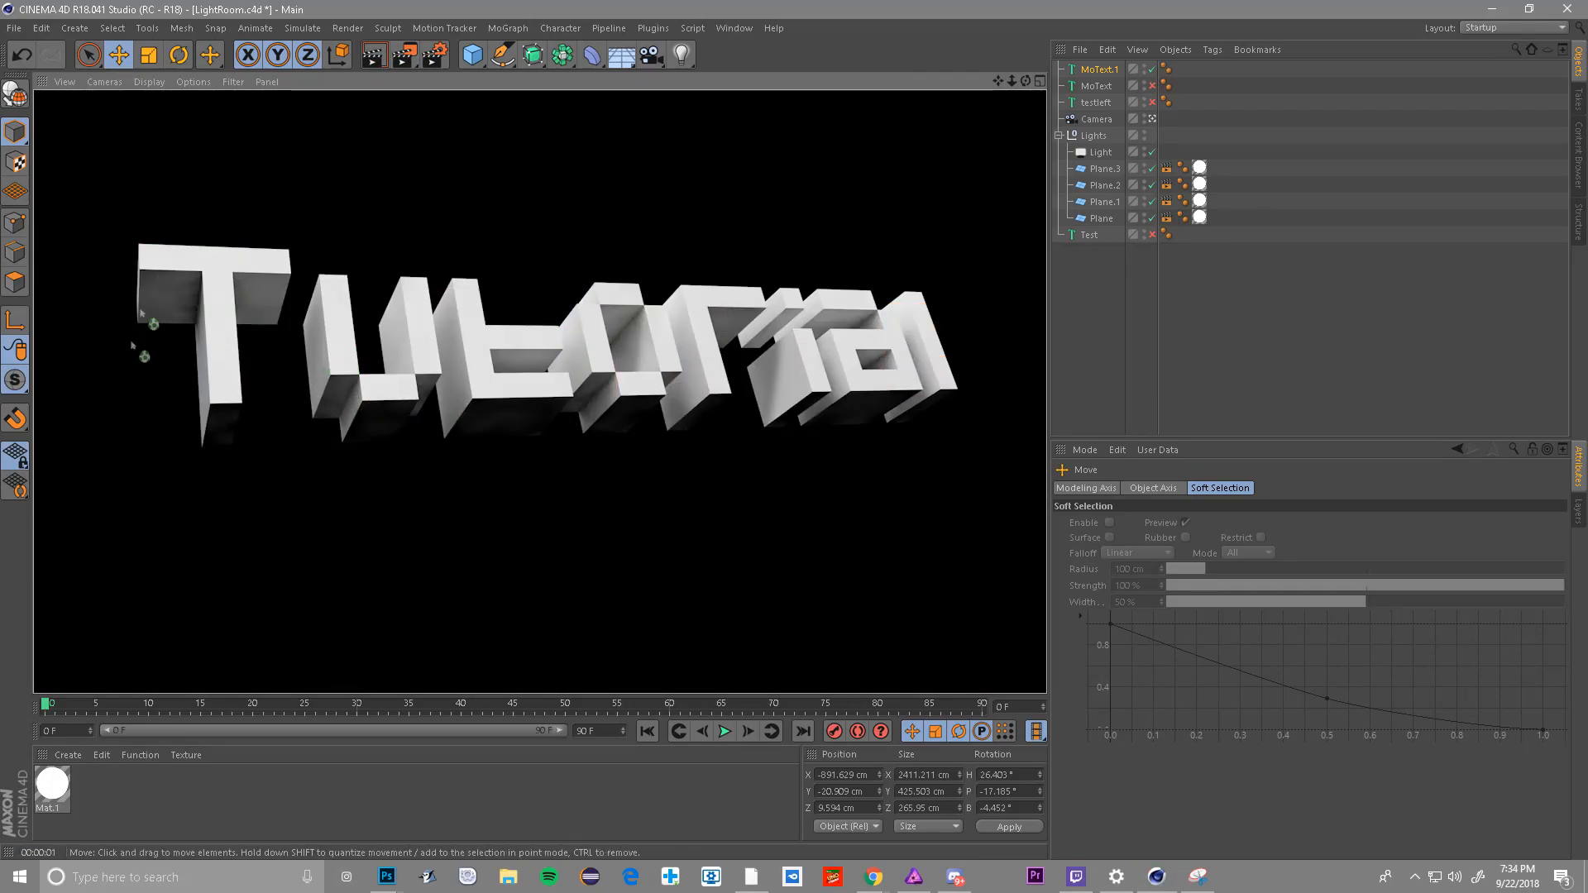
drag(150, 324, 365, 464)
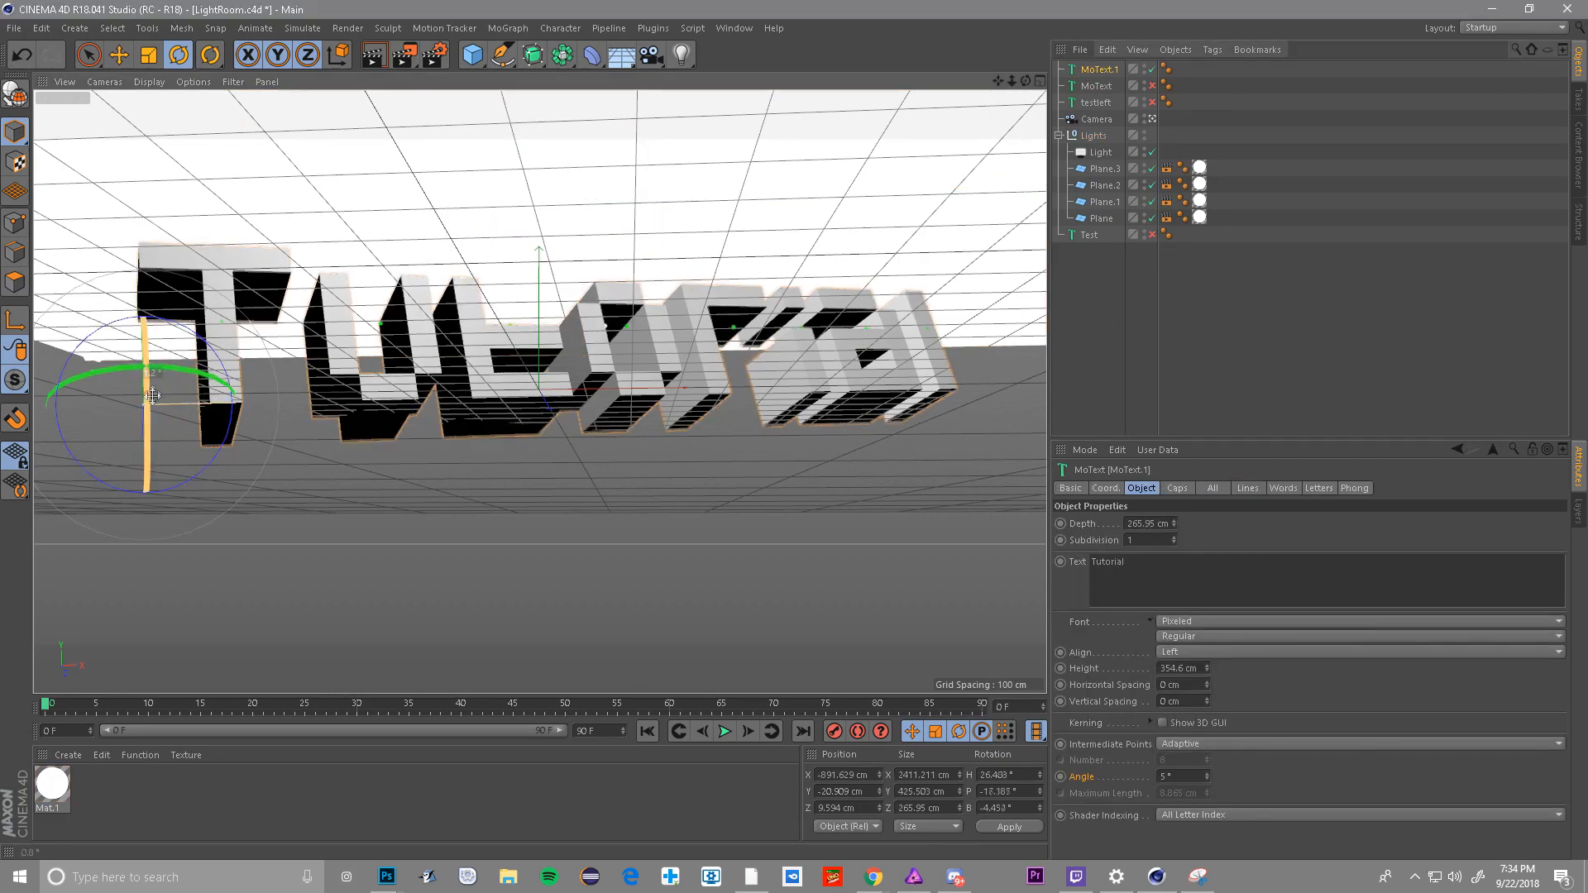
drag(197, 390, 152, 385)
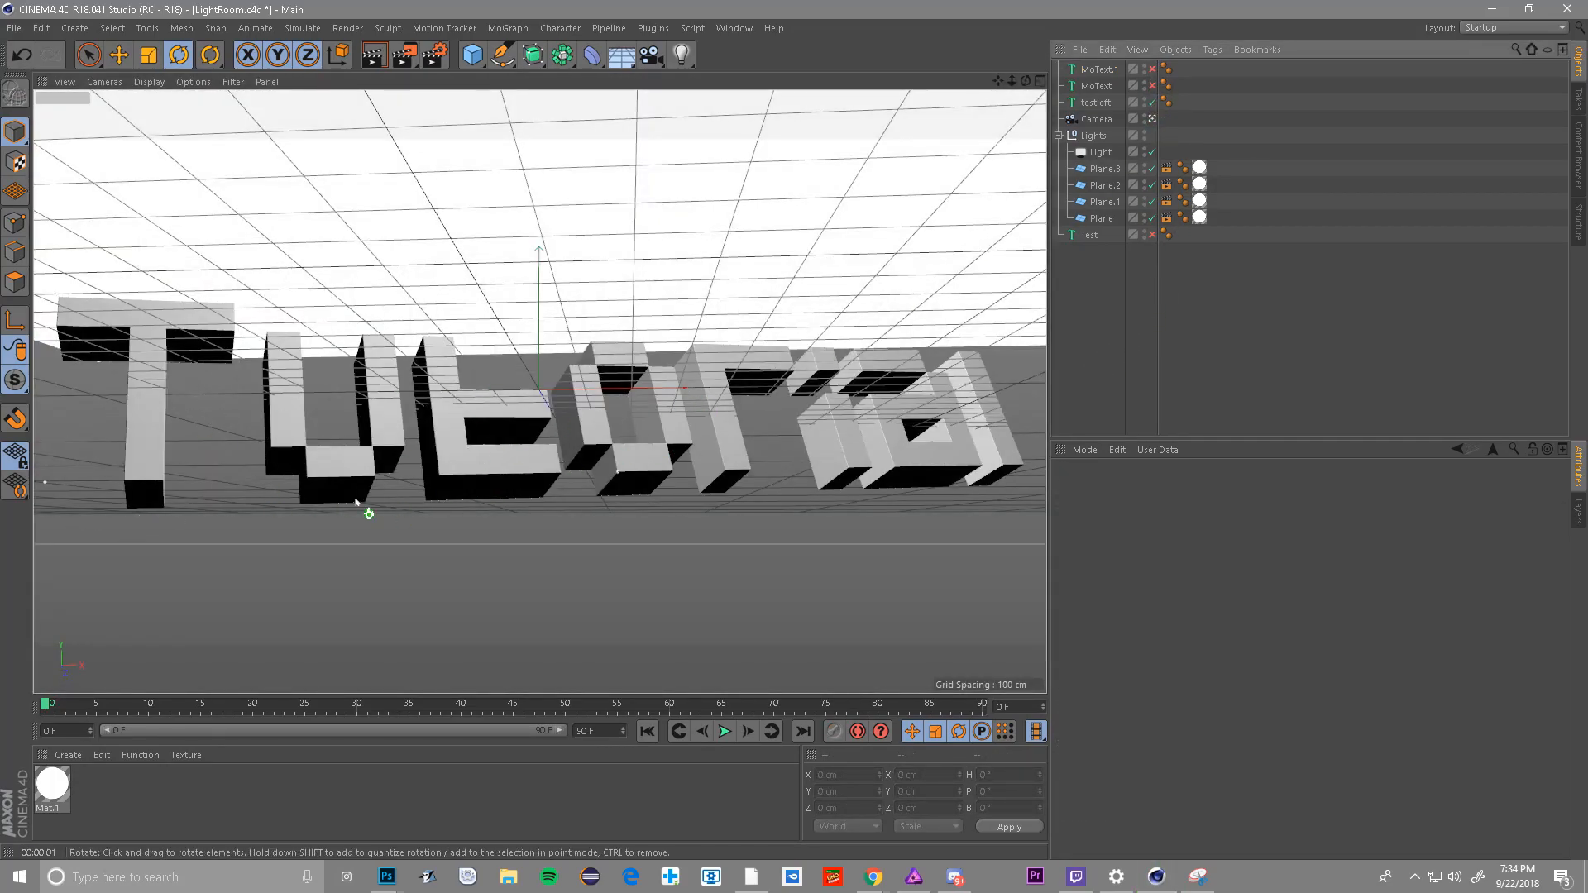
- Select the textleft object and show its Caps rounding options
click(1095, 103)
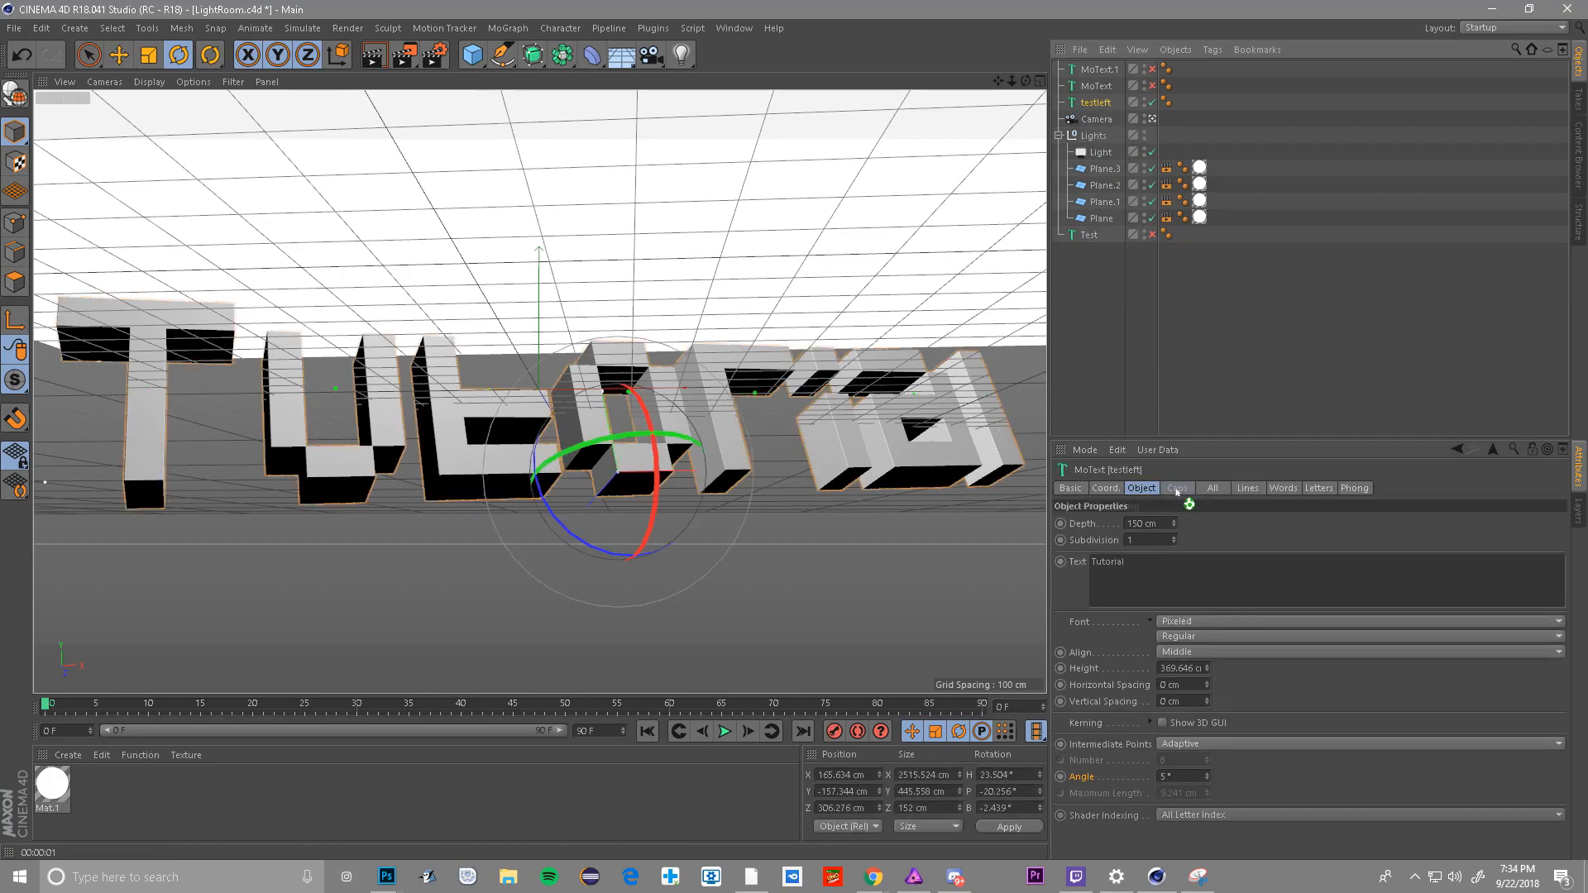
click(1177, 488)
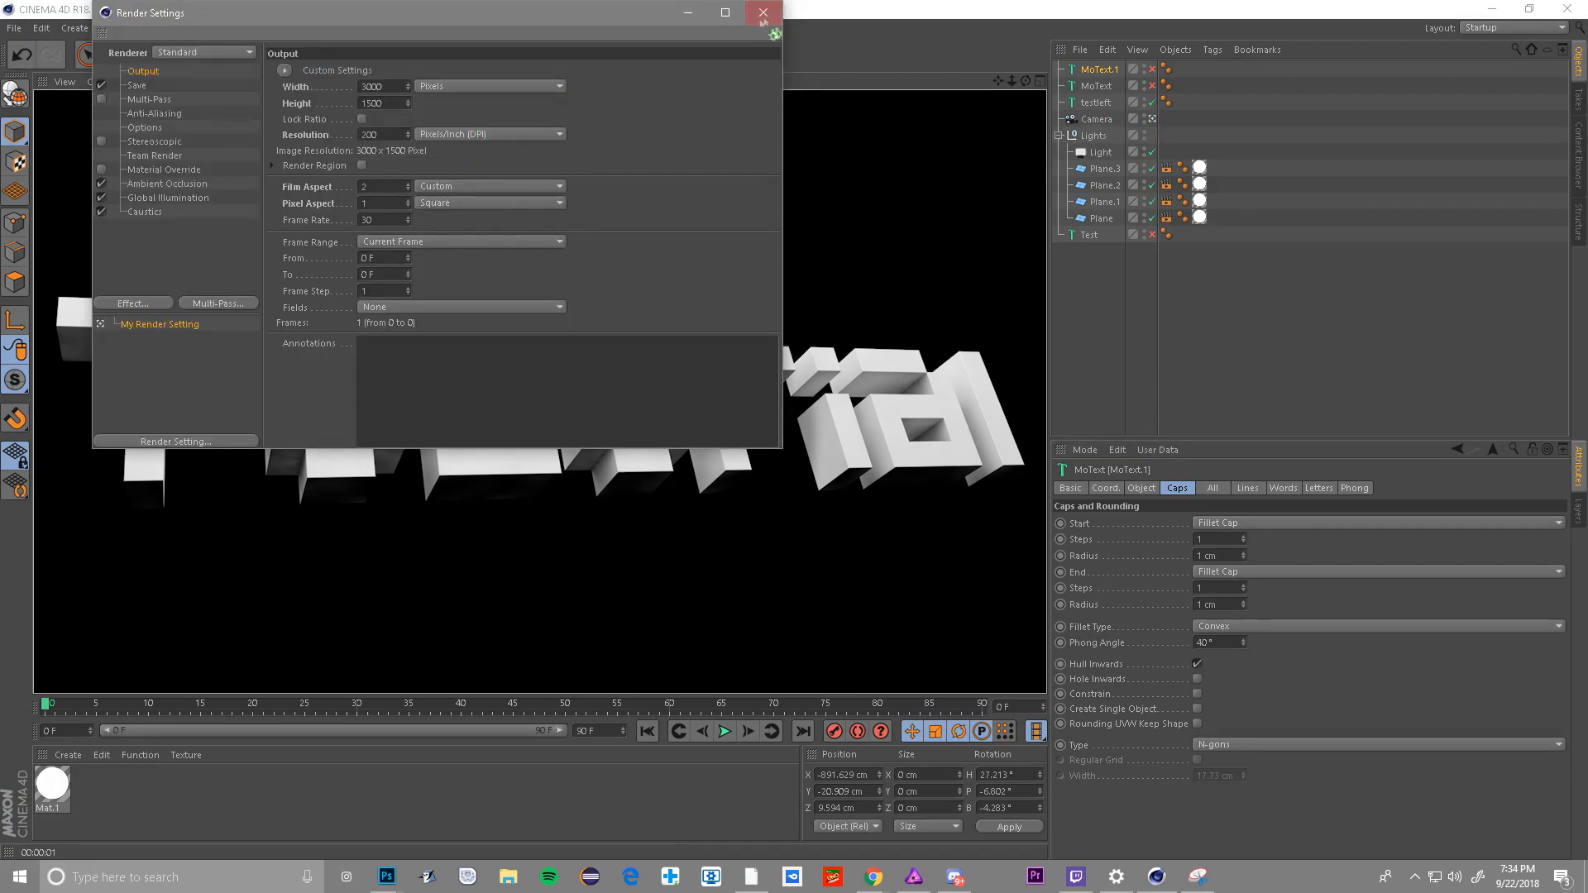
- Step through the Caustics, Ambient Occlusion and Team Render pages to the Save section
click(762, 13)
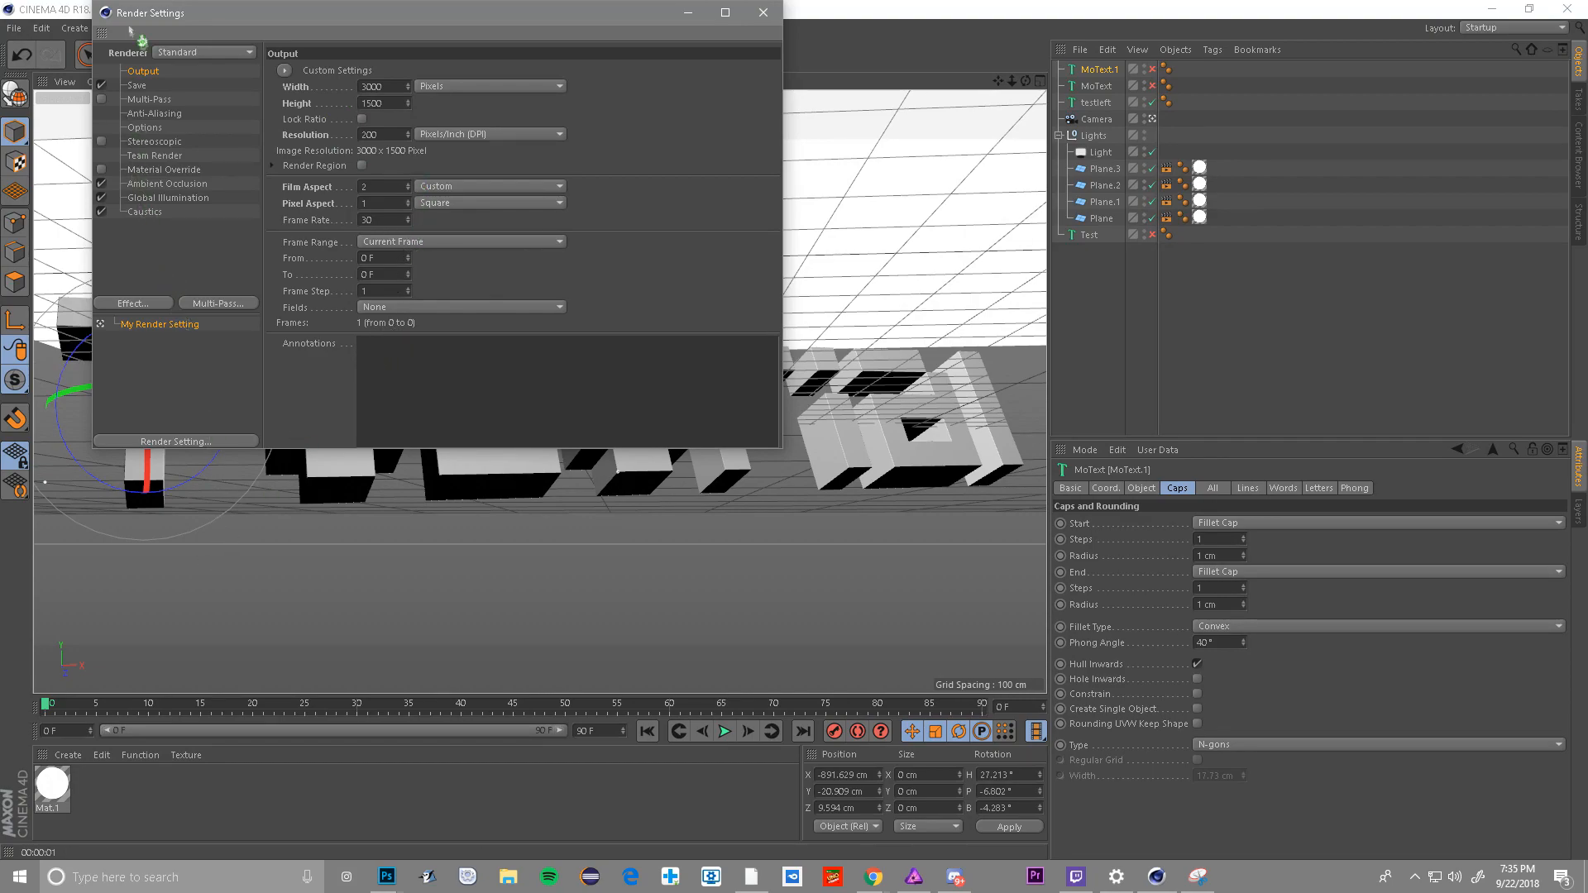
click(145, 211)
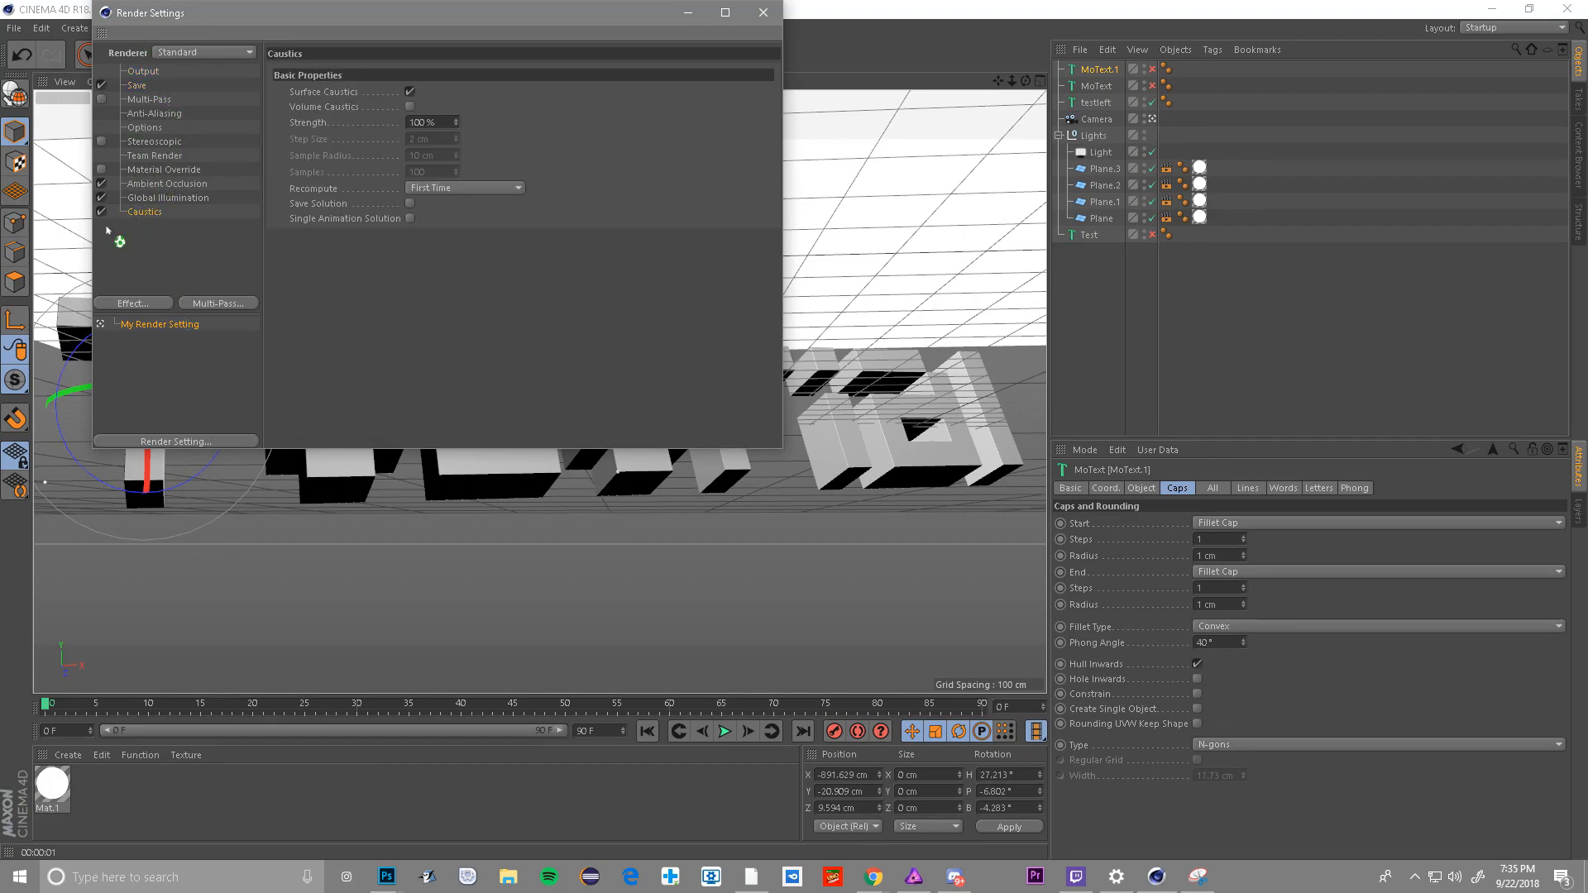
click(166, 184)
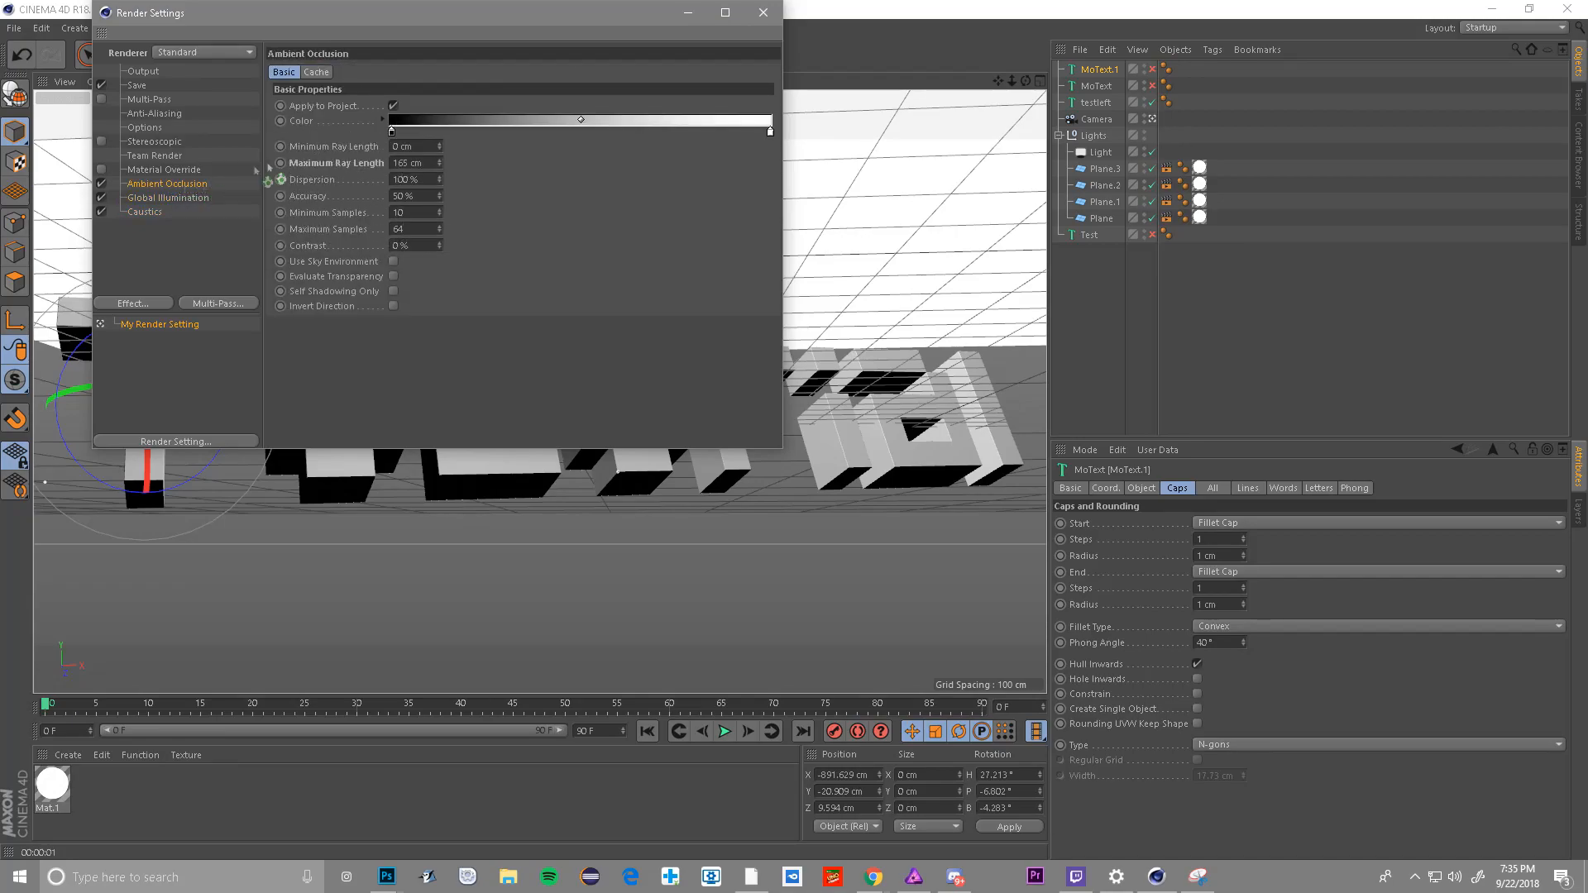
click(155, 155)
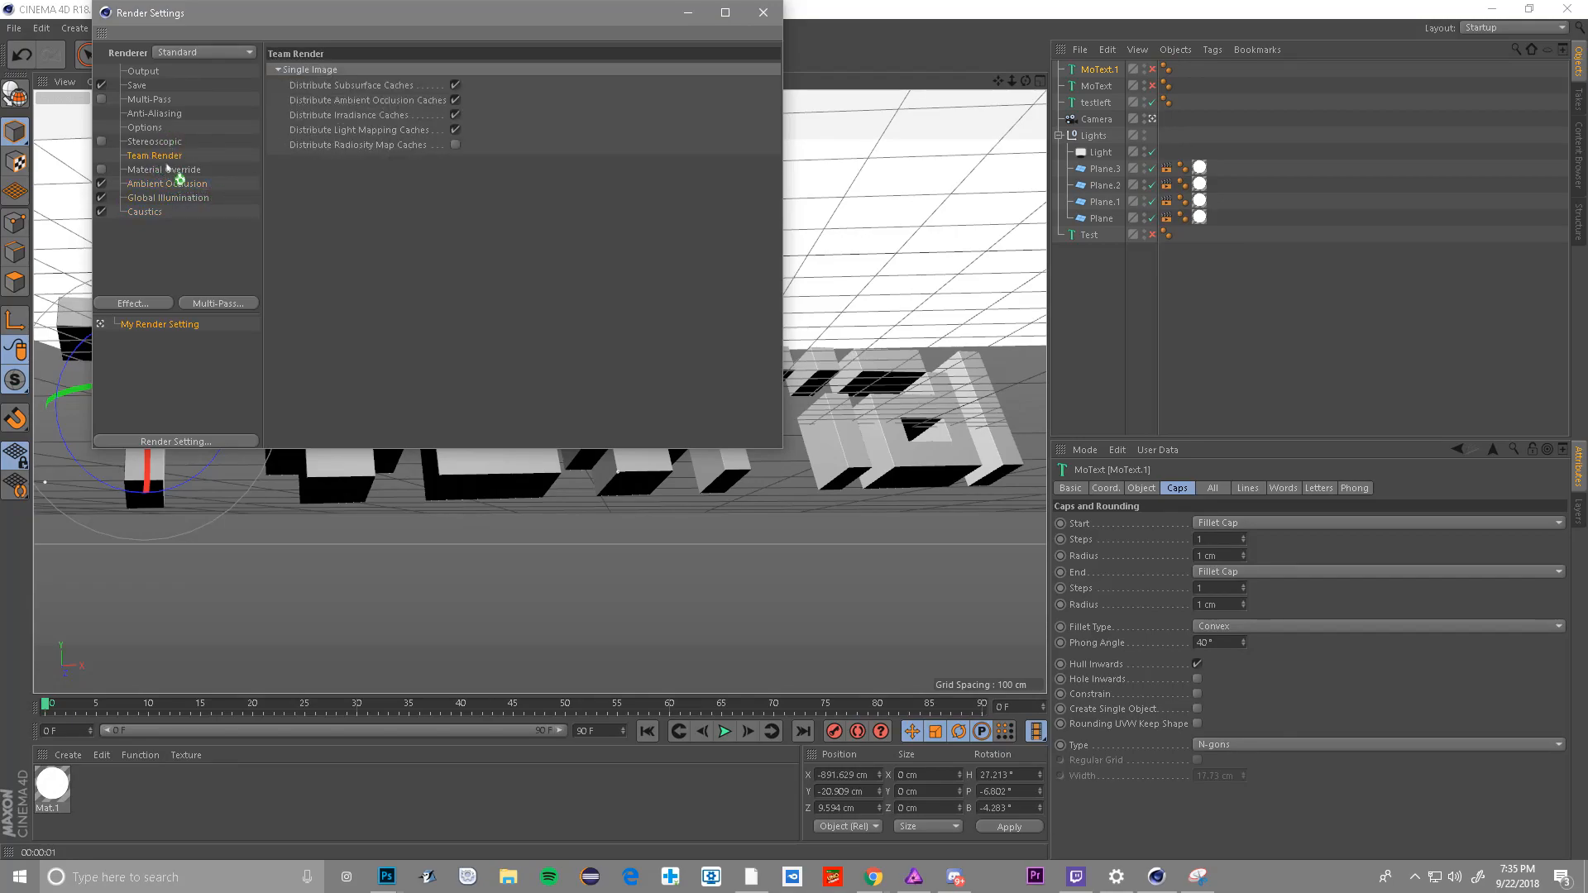
click(136, 85)
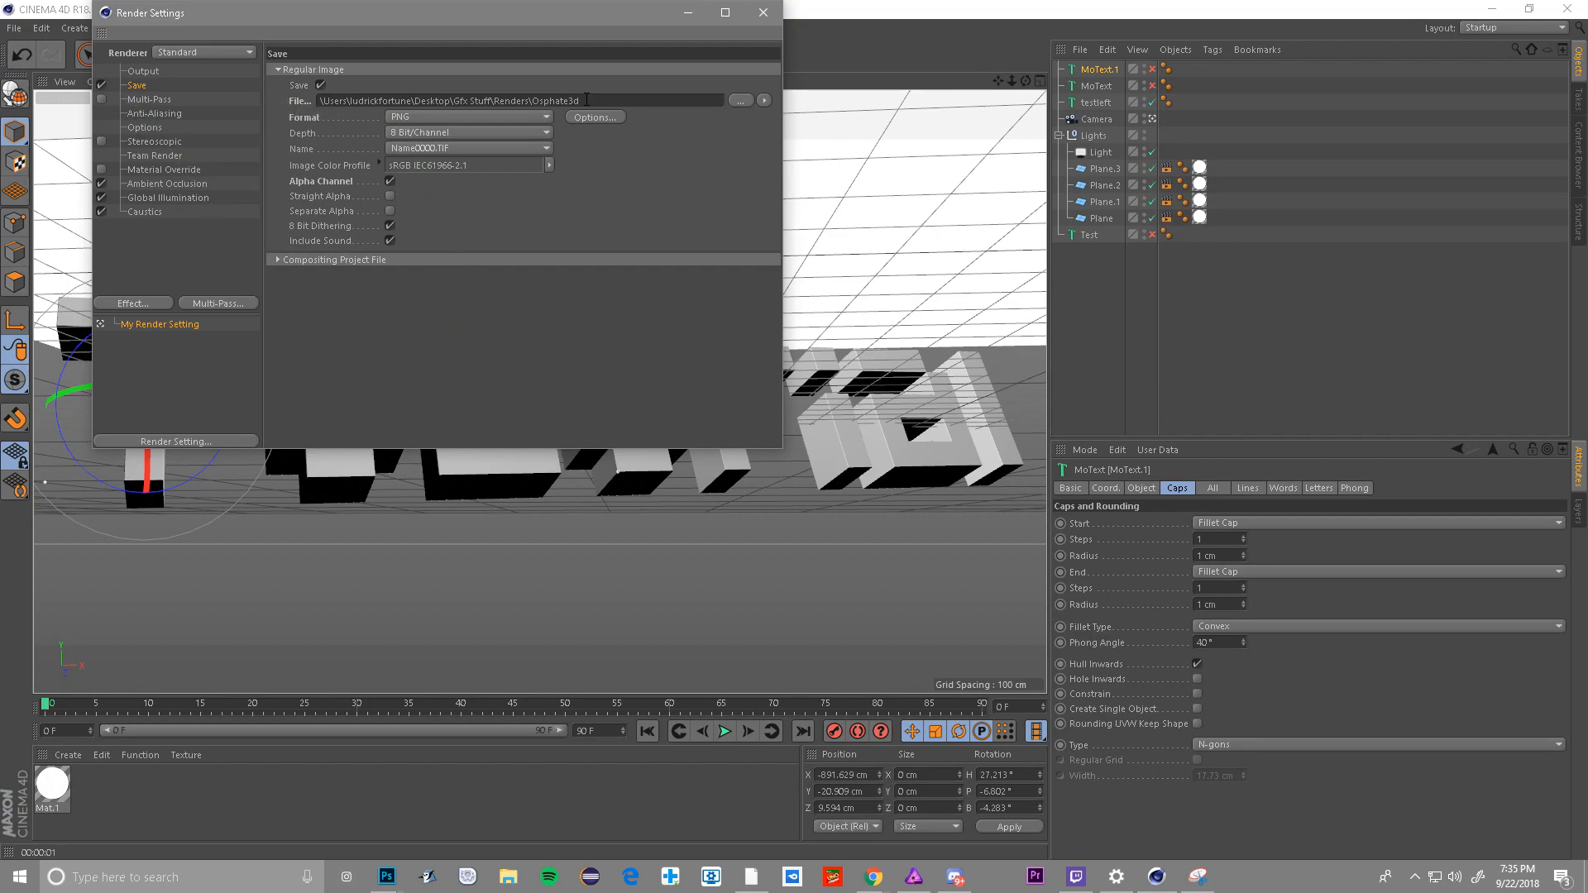
- Save renders as PNG 'Tutorial' in C4D Renders with alpha channel on, and close Render Settings
click(740, 100)
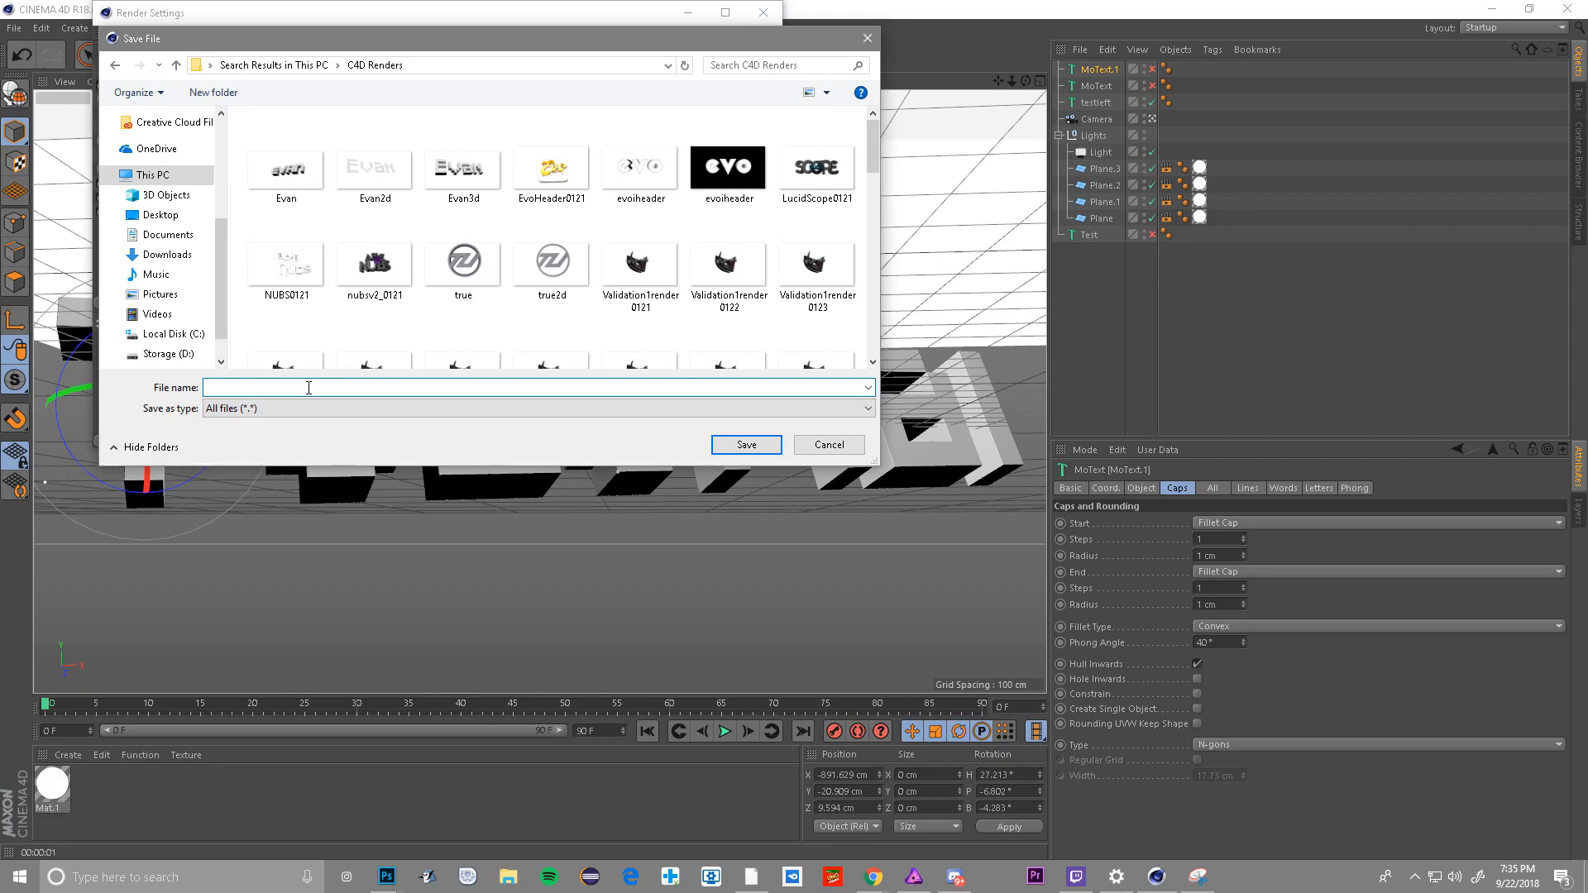
click(827, 445)
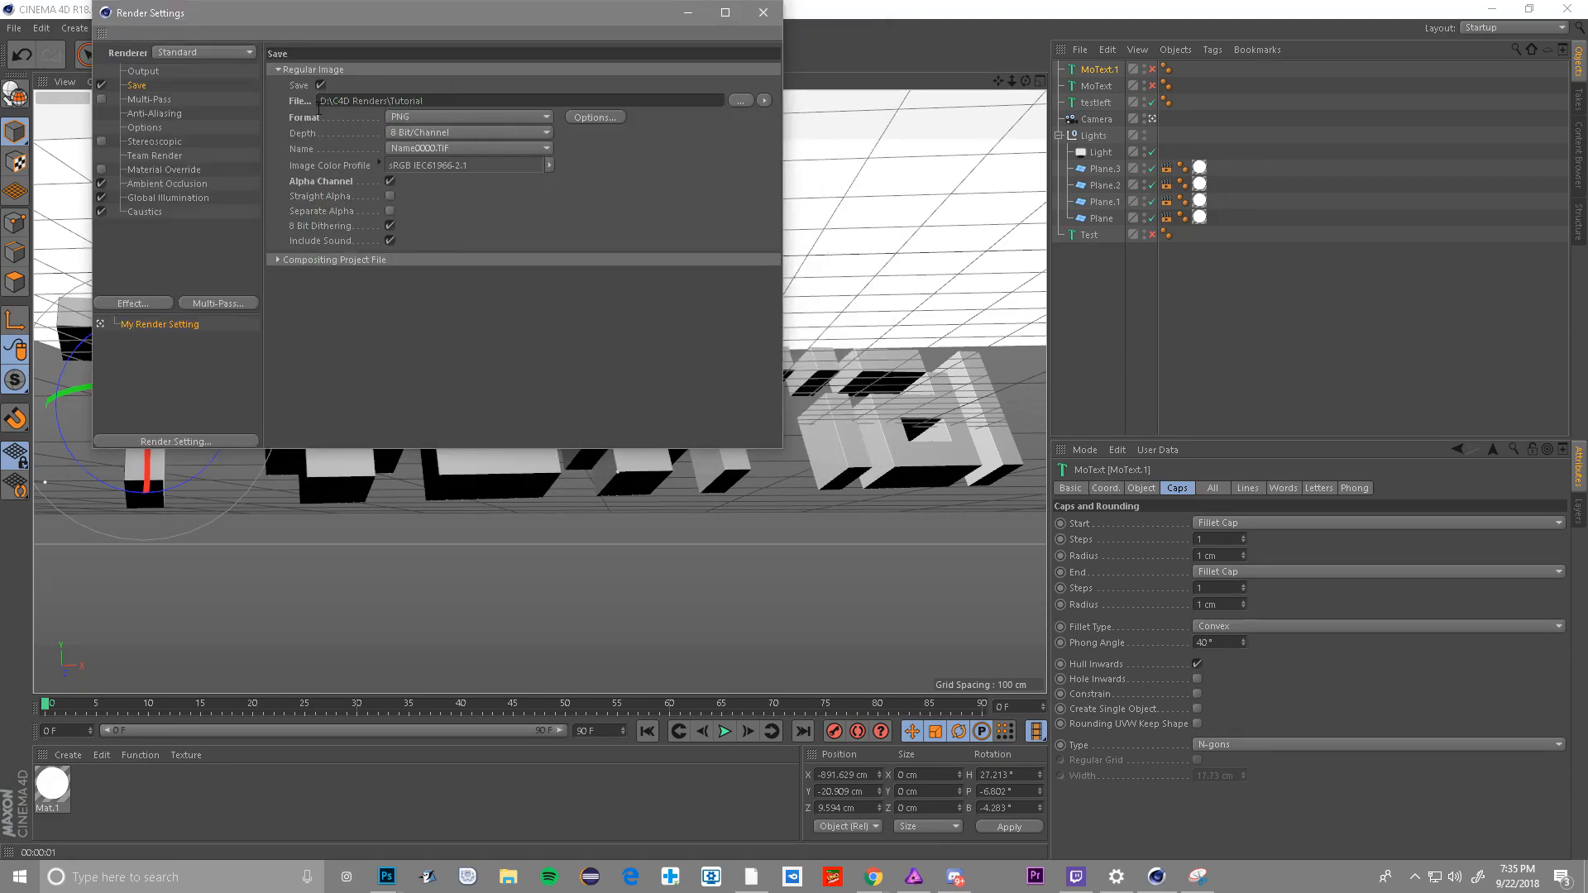
click(469, 116)
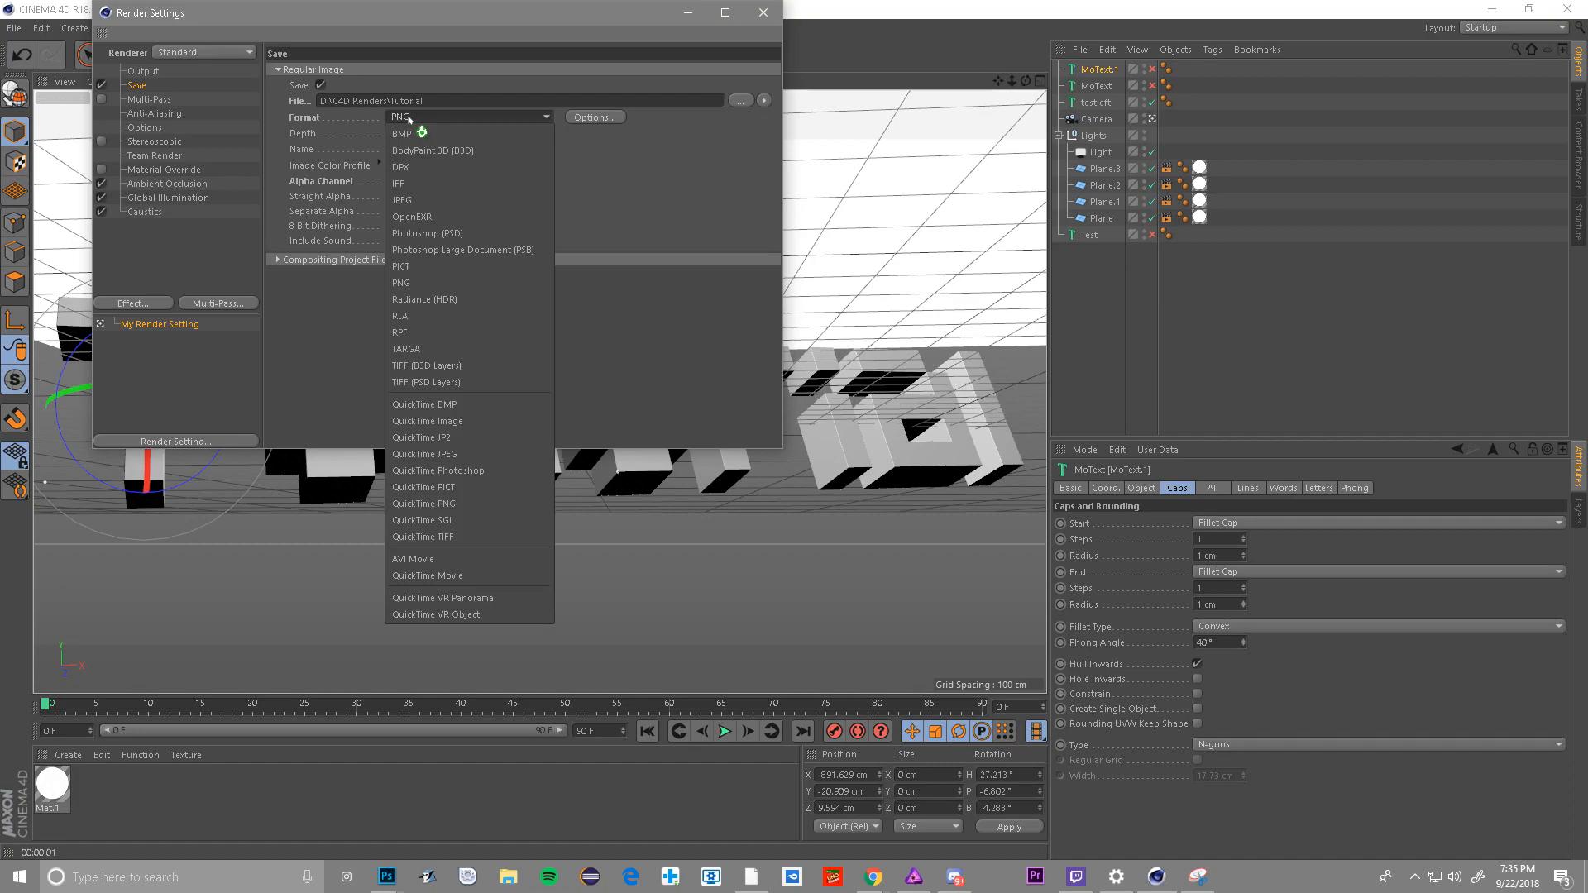
click(400, 281)
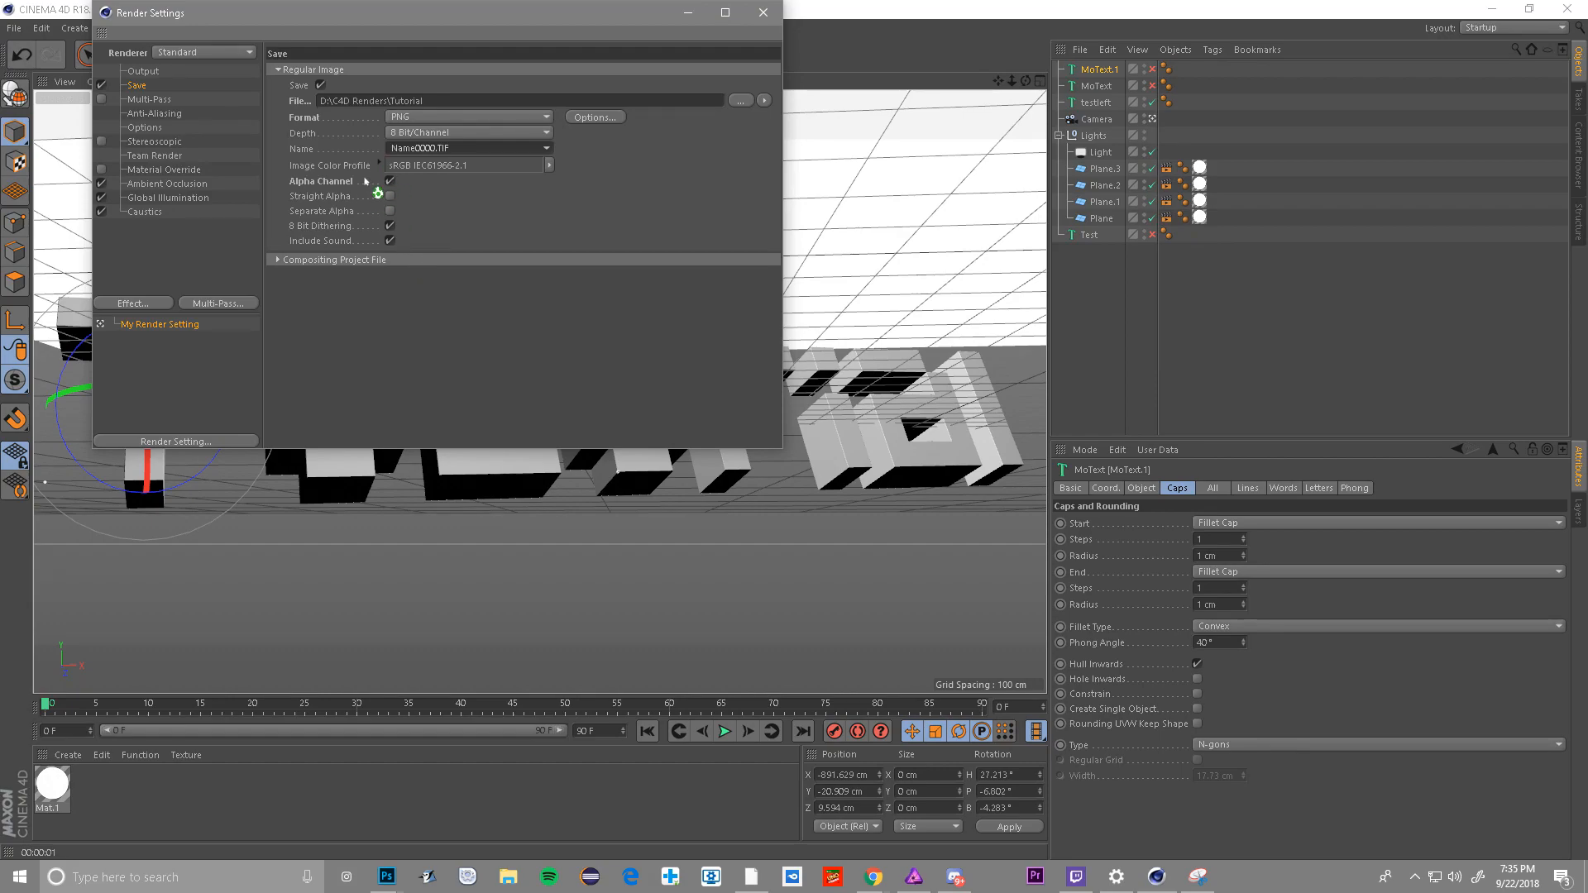
click(388, 181)
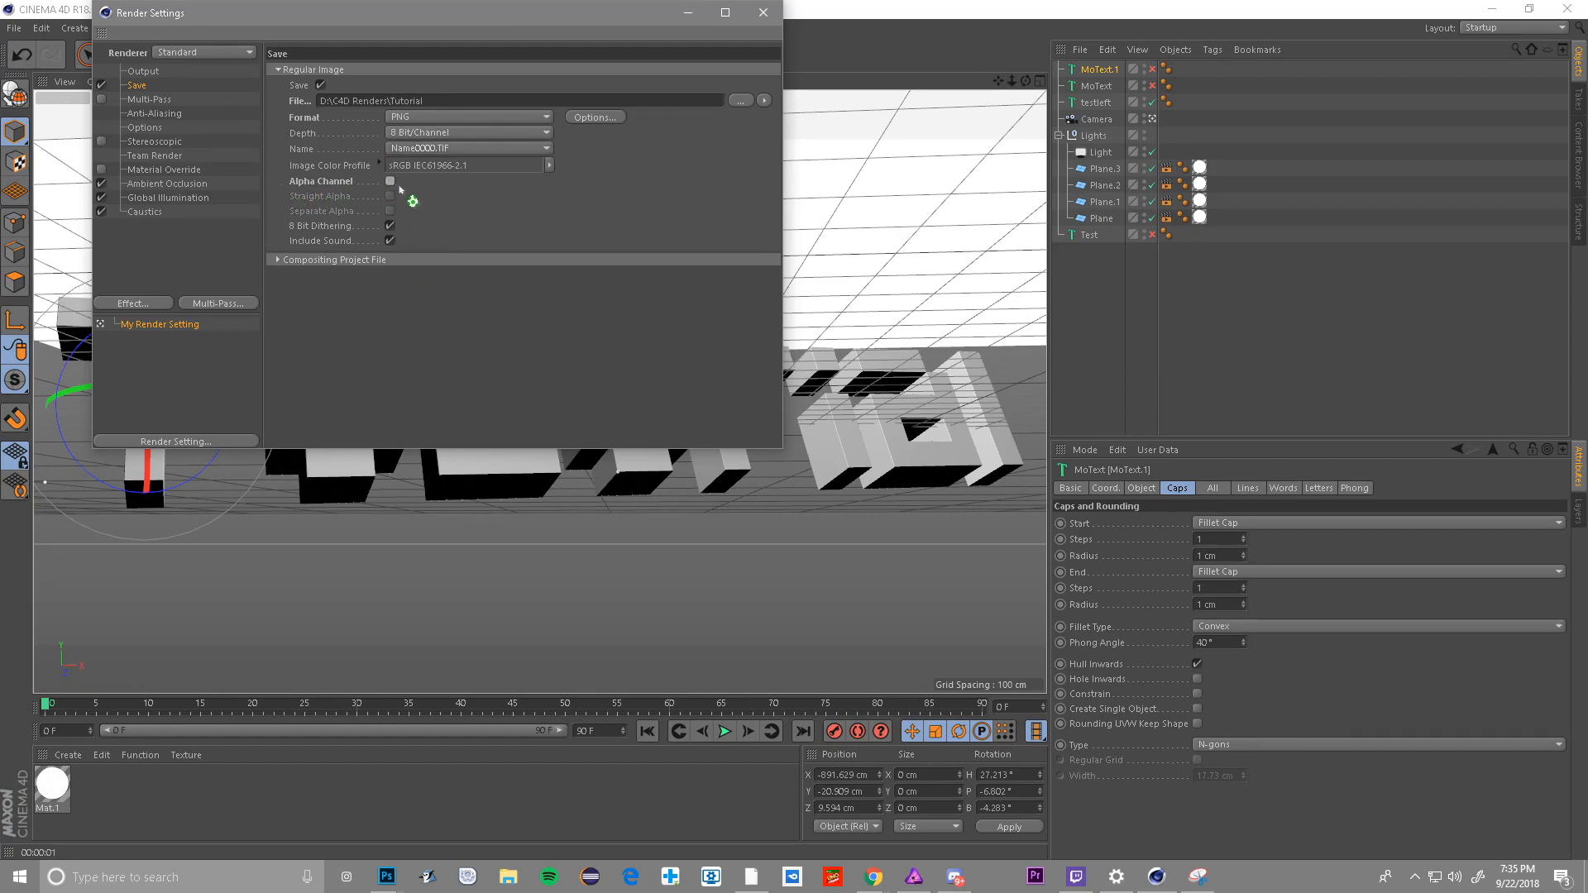
click(389, 181)
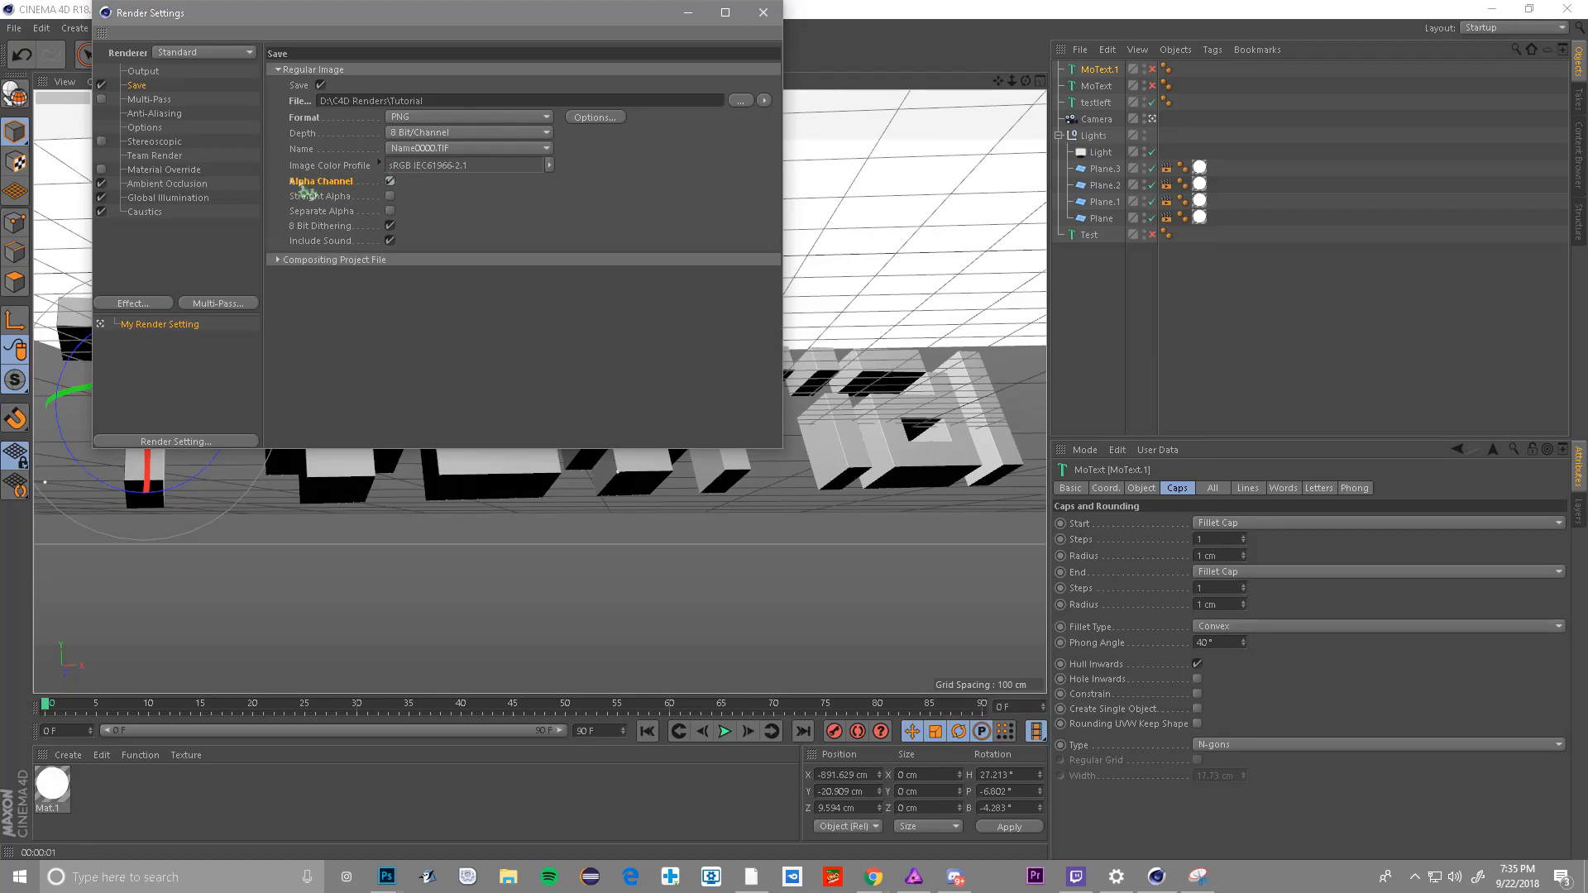
click(762, 12)
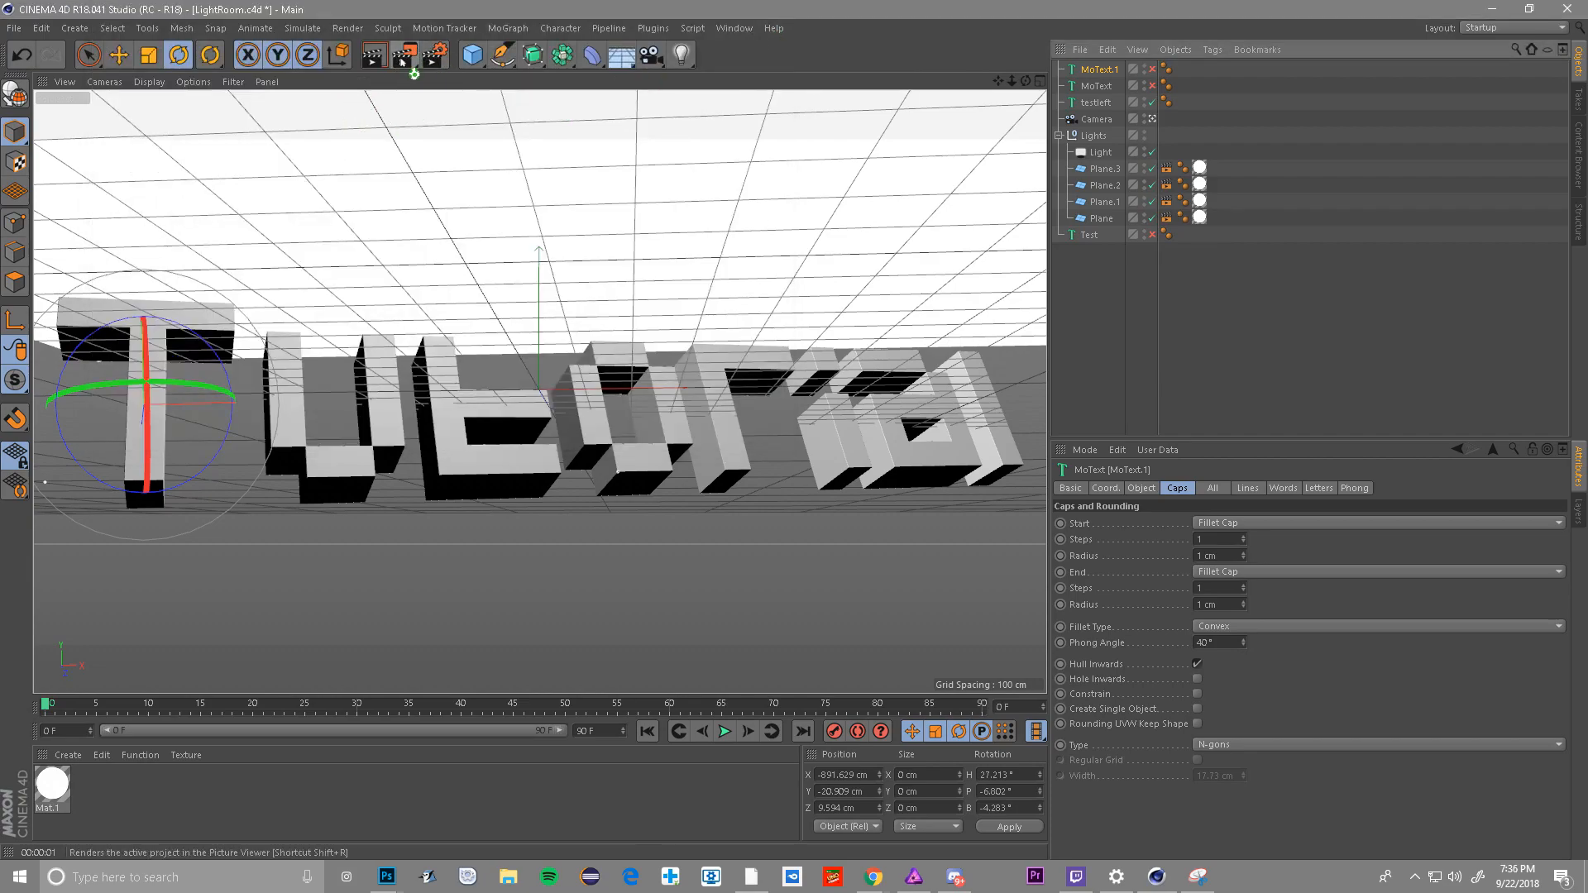
- Render the Tutorial scene to the Picture Viewer and close the finished preview
click(371, 55)
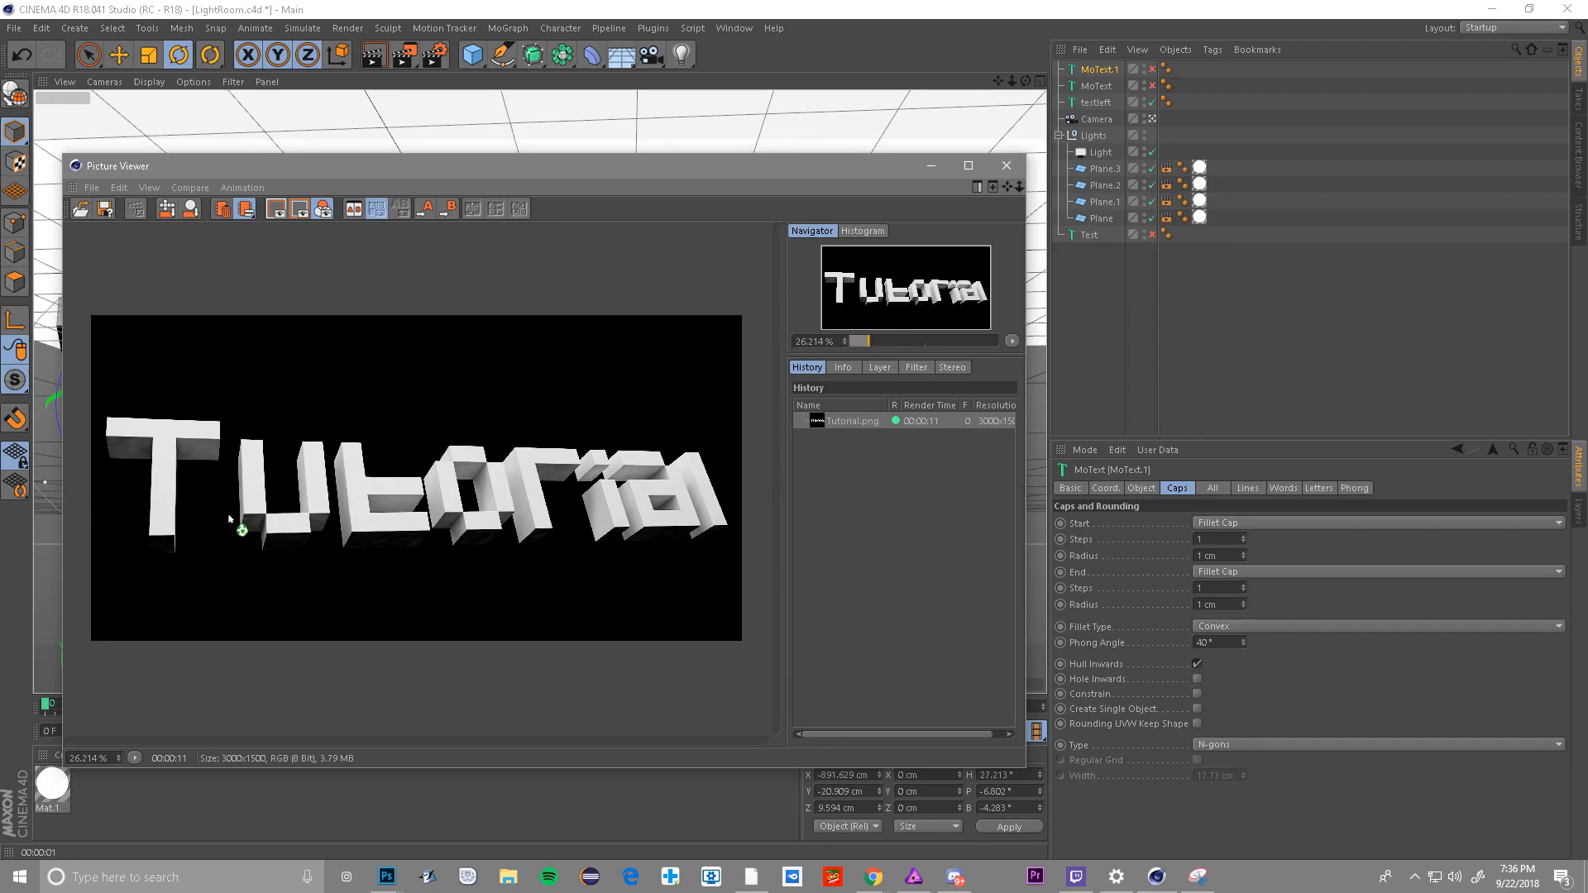
click(1006, 165)
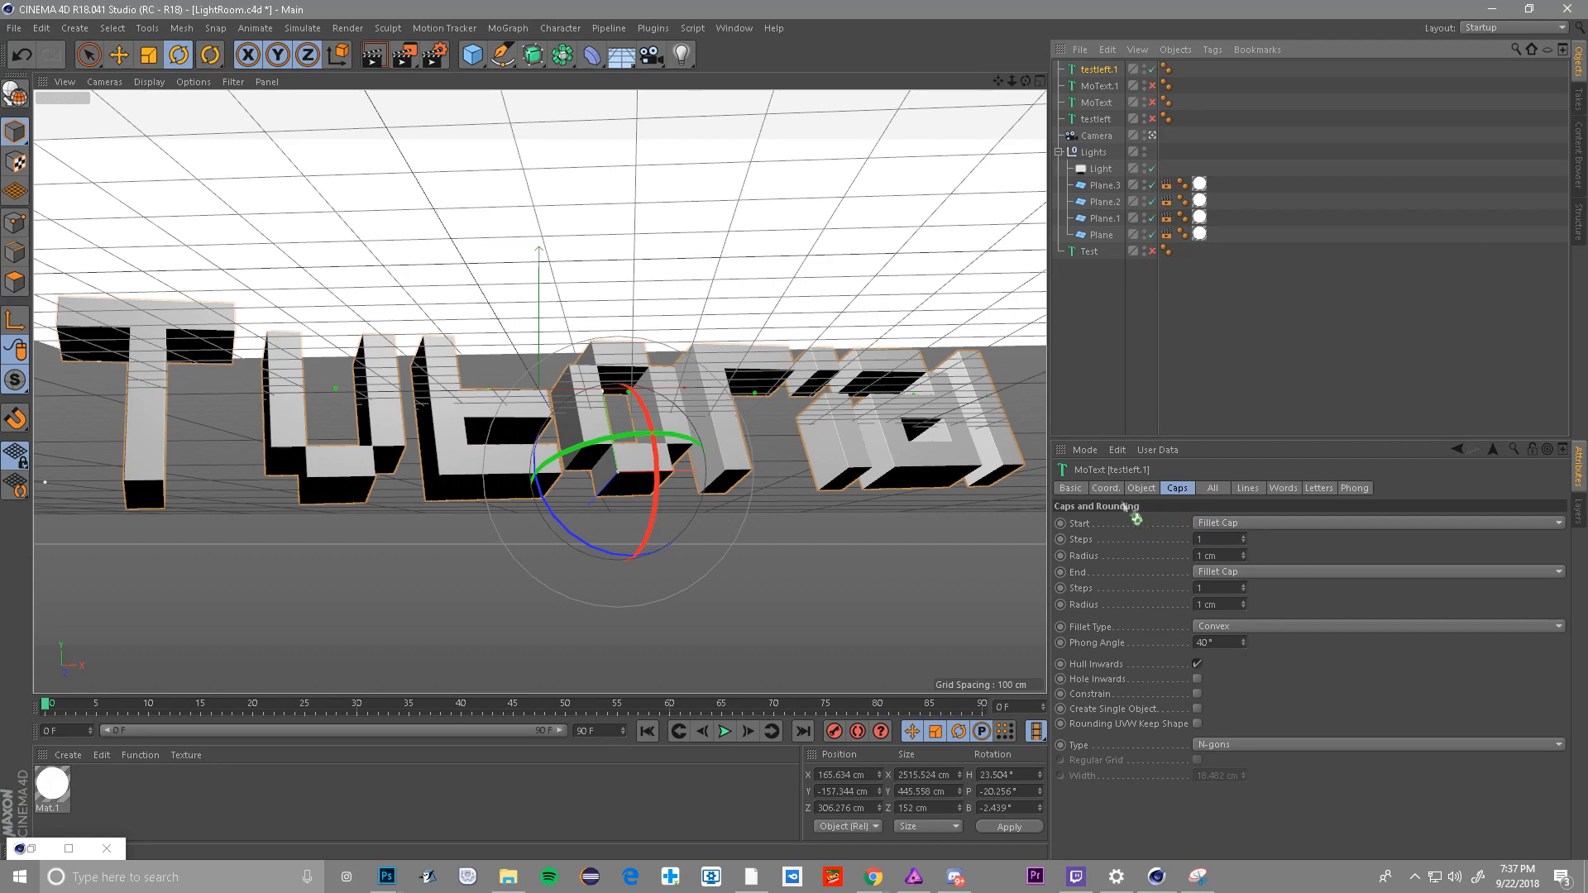
- Set the textleft.1 MoText's Depth to 0 cm
click(1141, 489)
text(2)
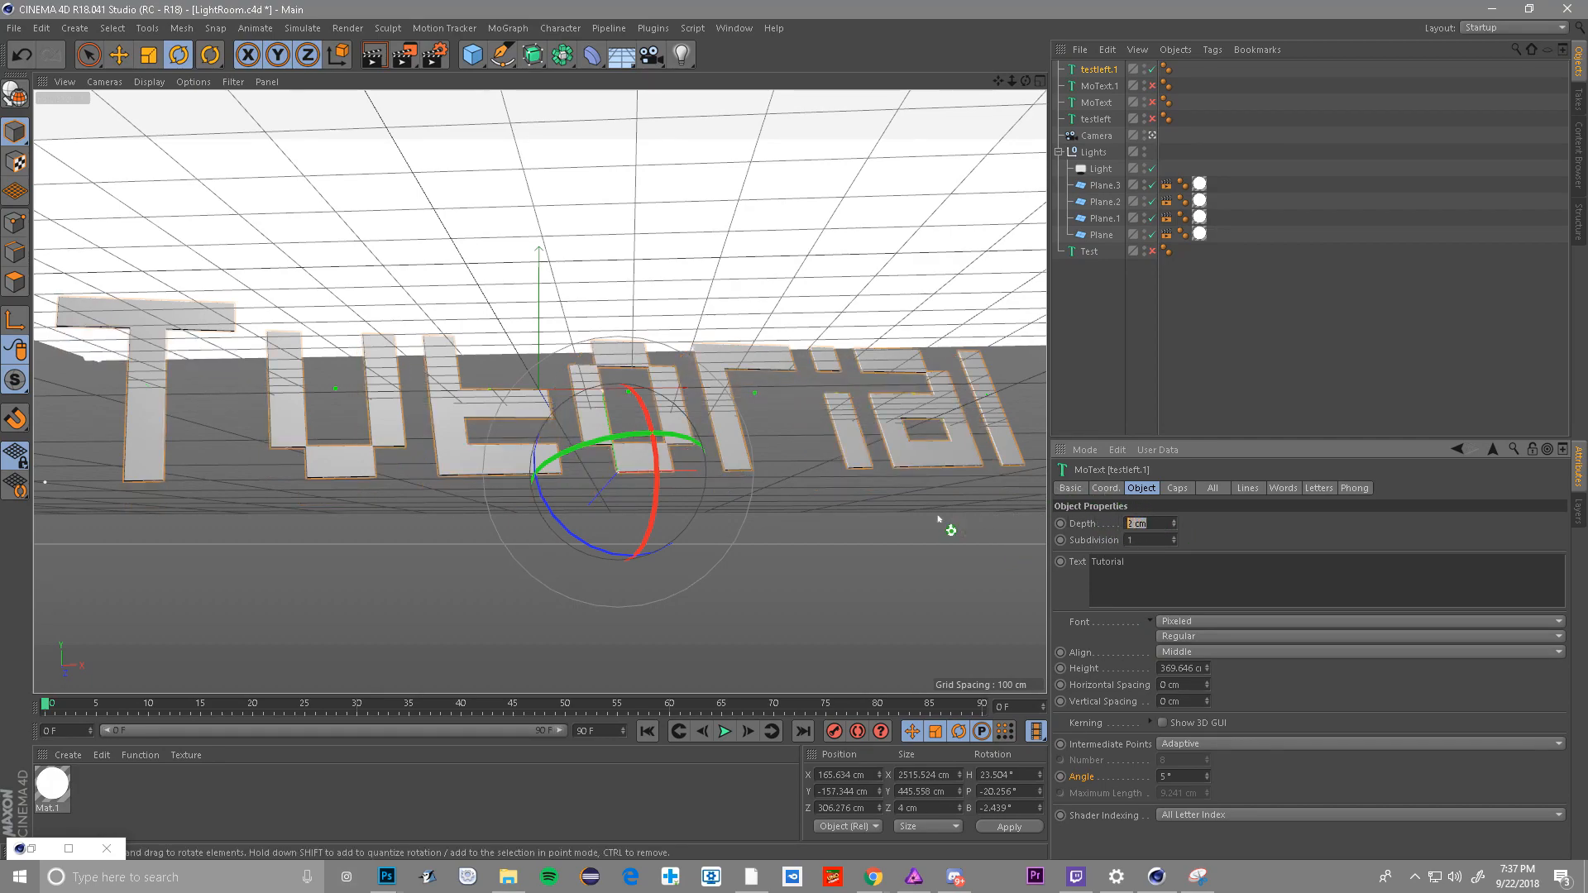
text(0 cm)
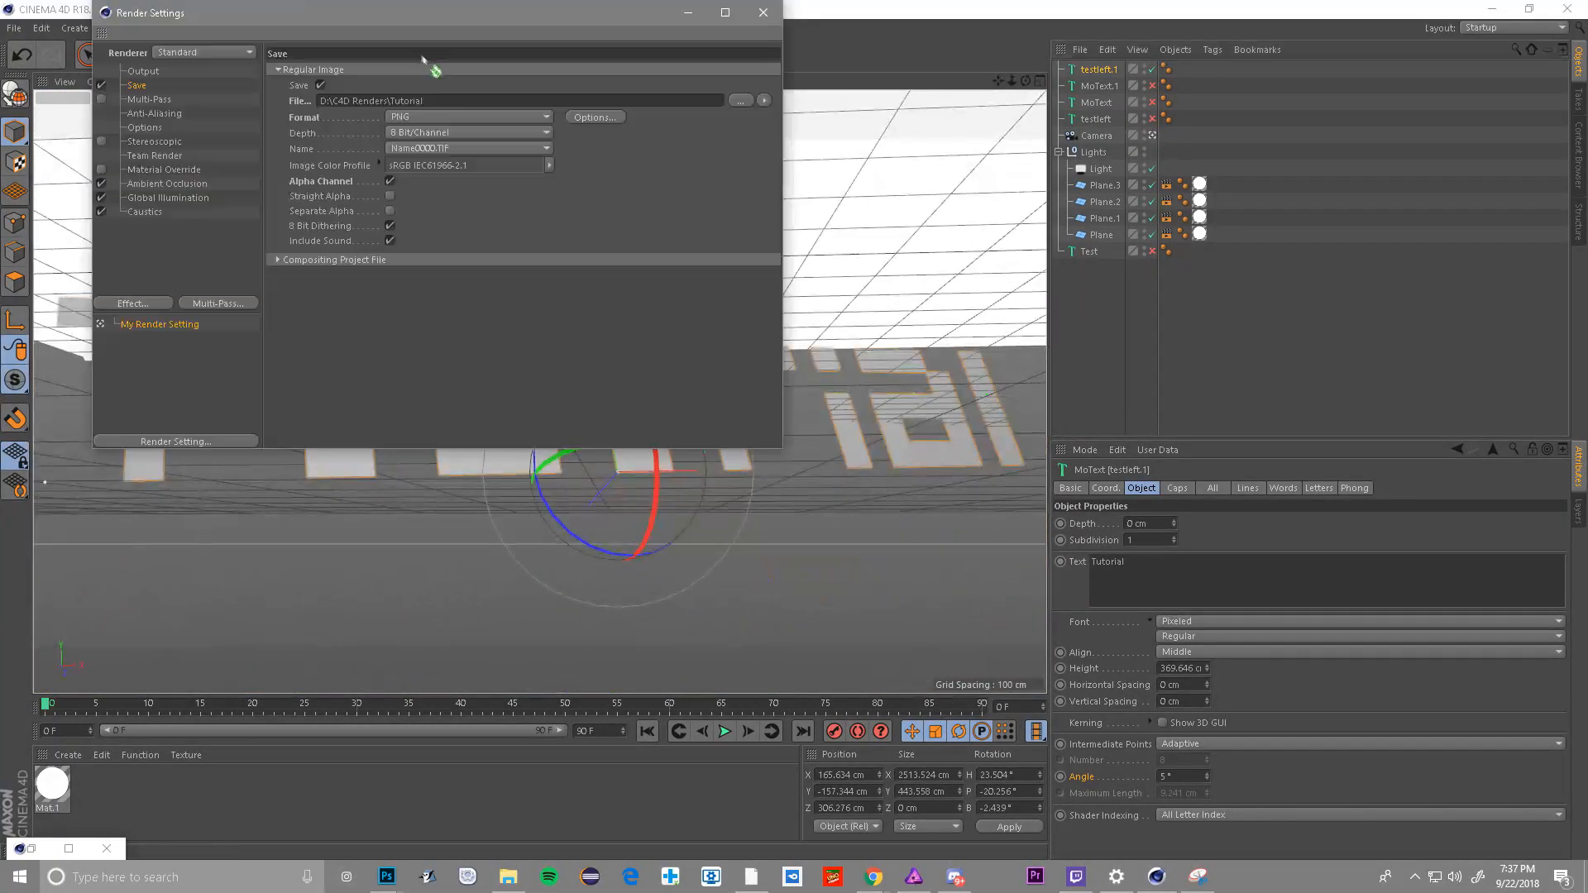
- Save the flat render as Tutorial2d in the C4D Renders folder
click(740, 100)
text(Tutorial2d)
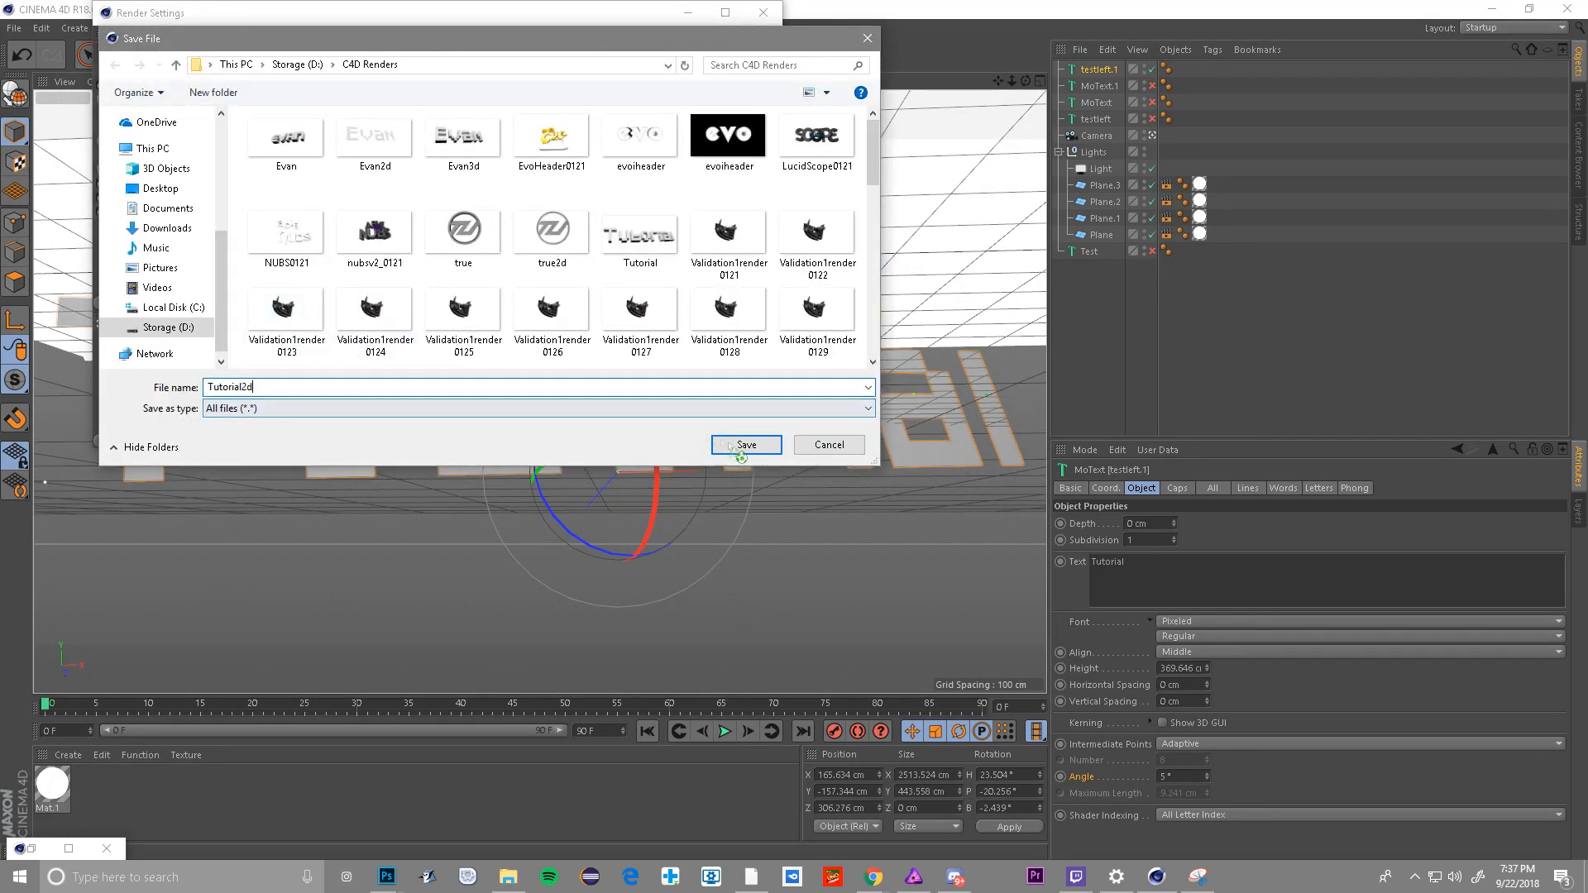
click(744, 445)
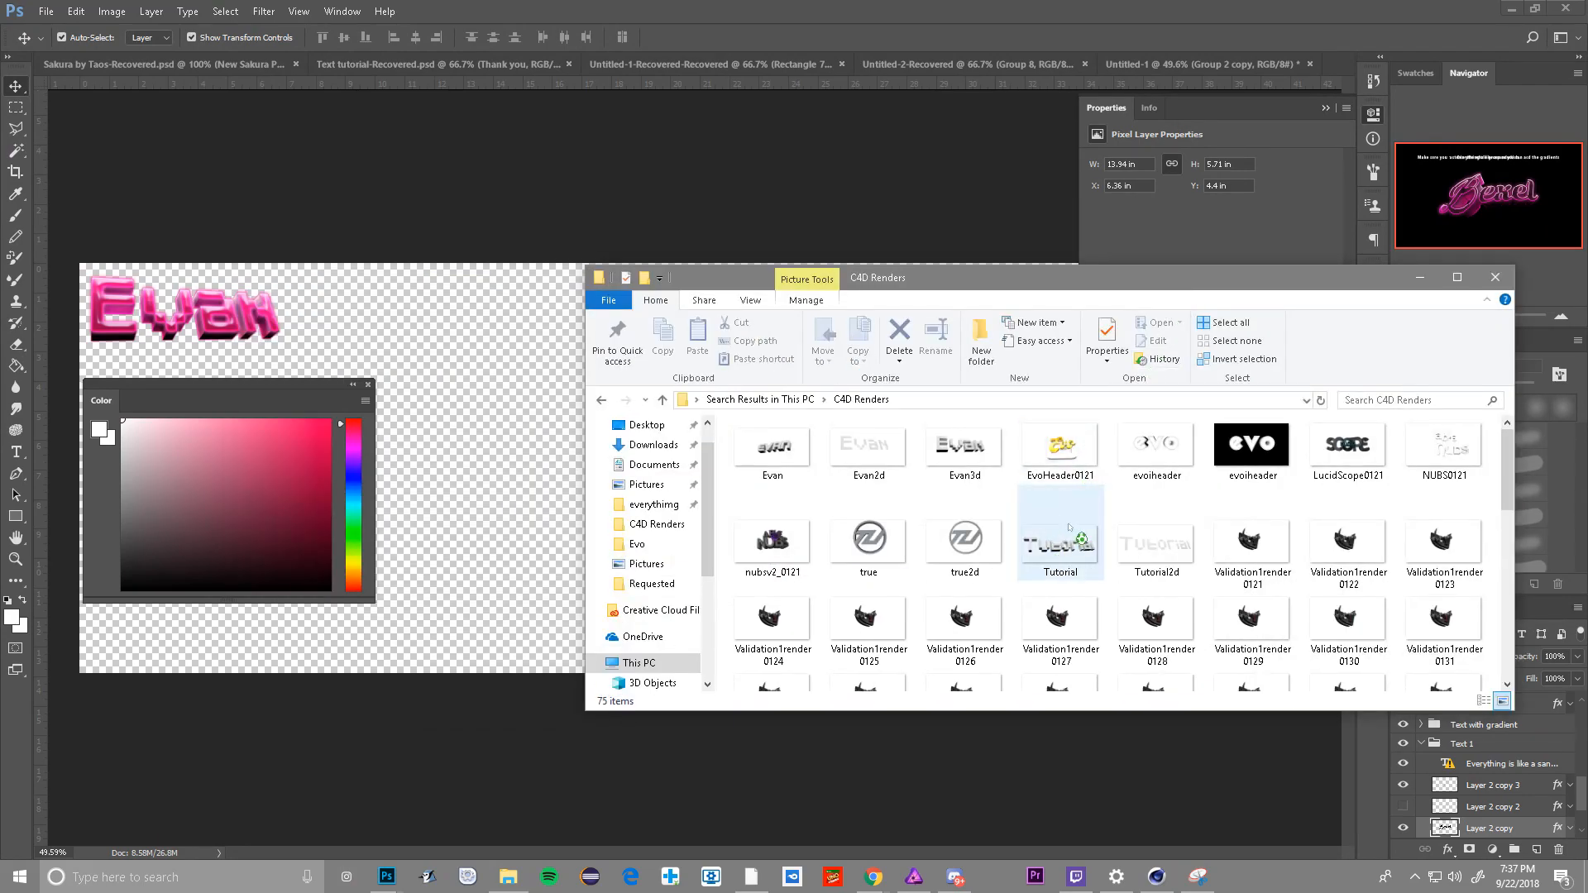
- Import the Tutorial and Tutorial2d renders and place Tutorial2d above Tutorial
click(1156, 536)
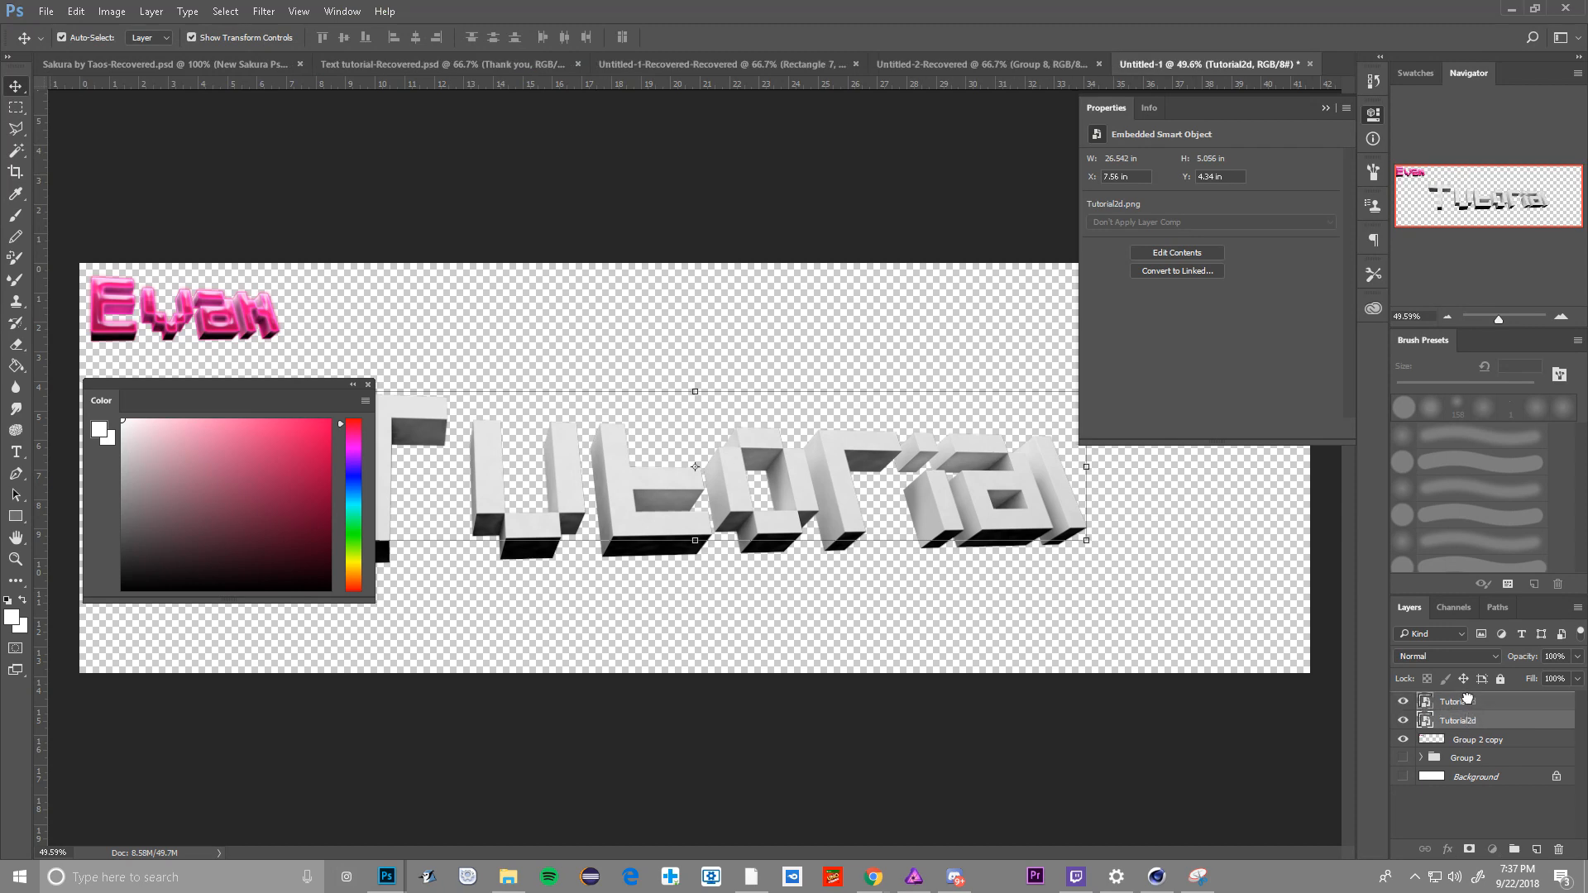
click(1403, 701)
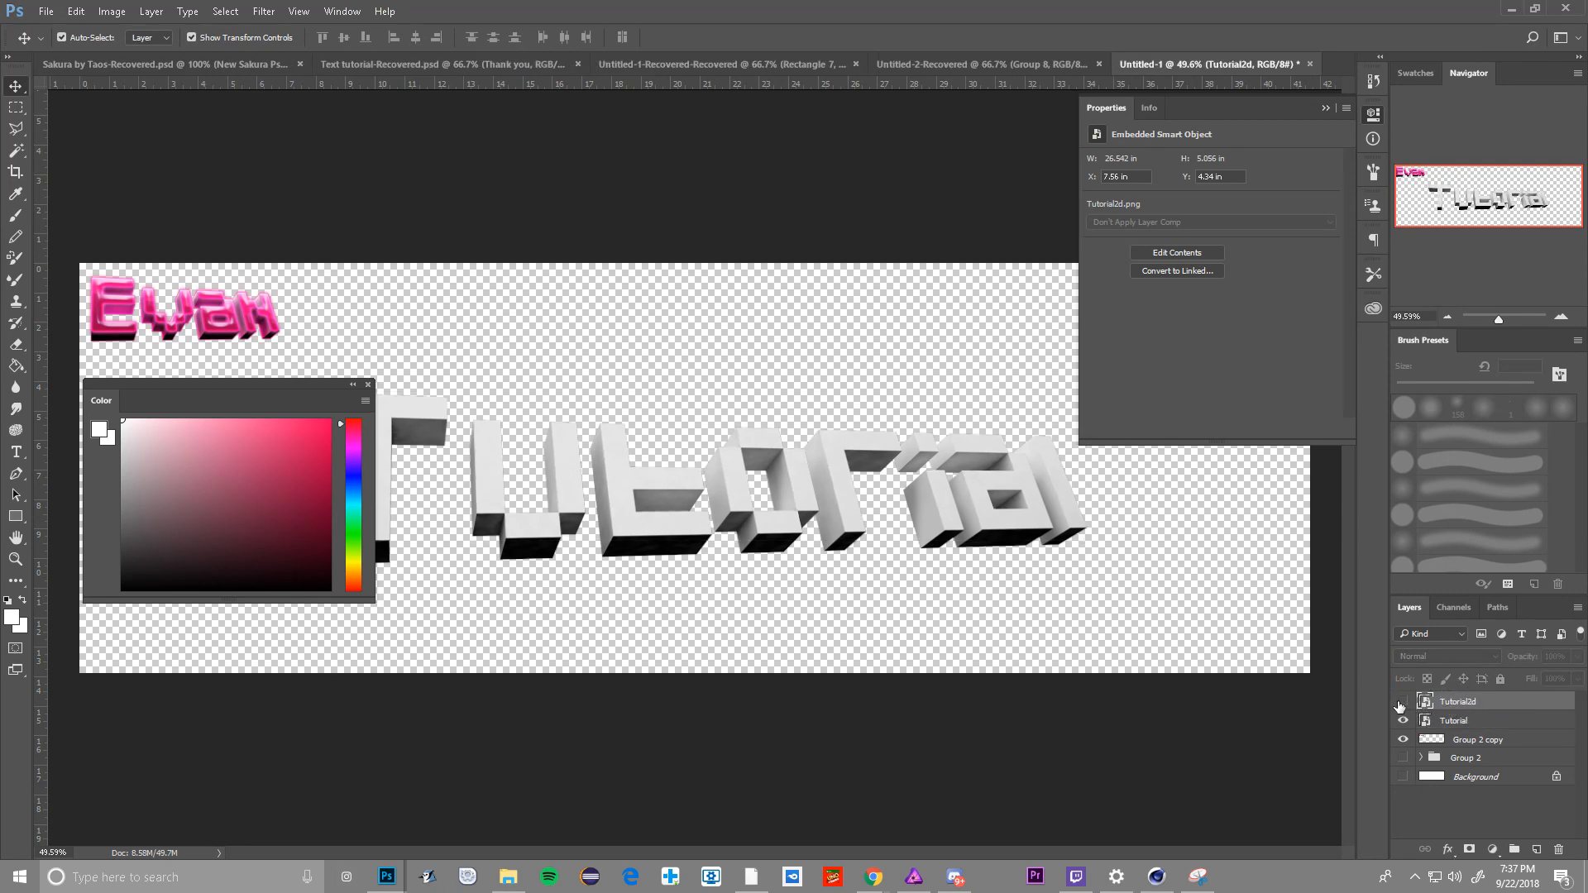
click(1403, 701)
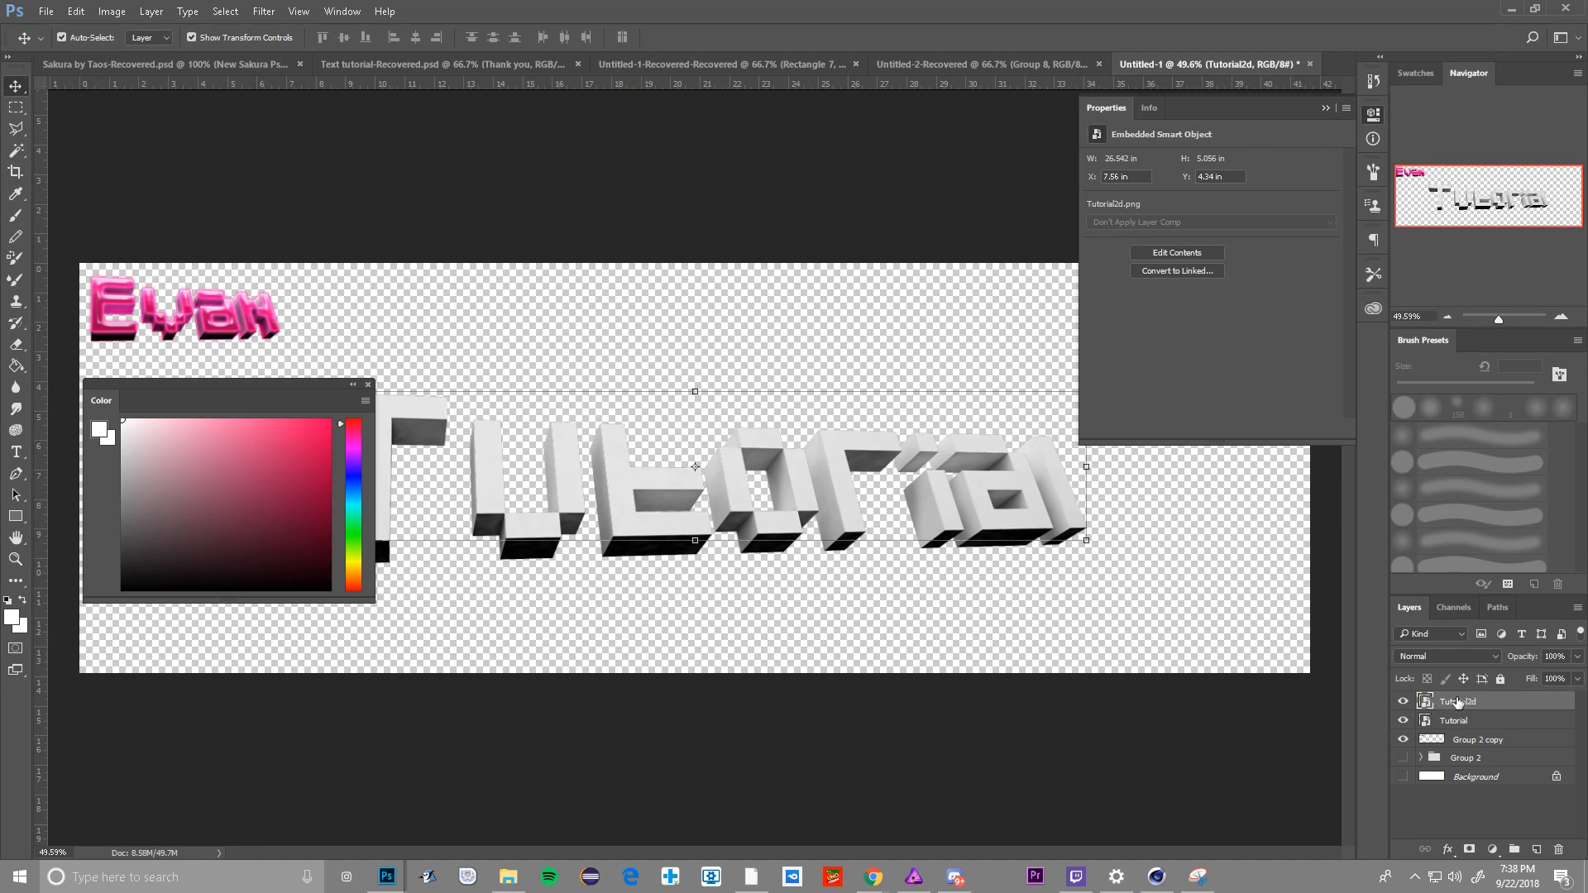
mouse_move(1458, 701)
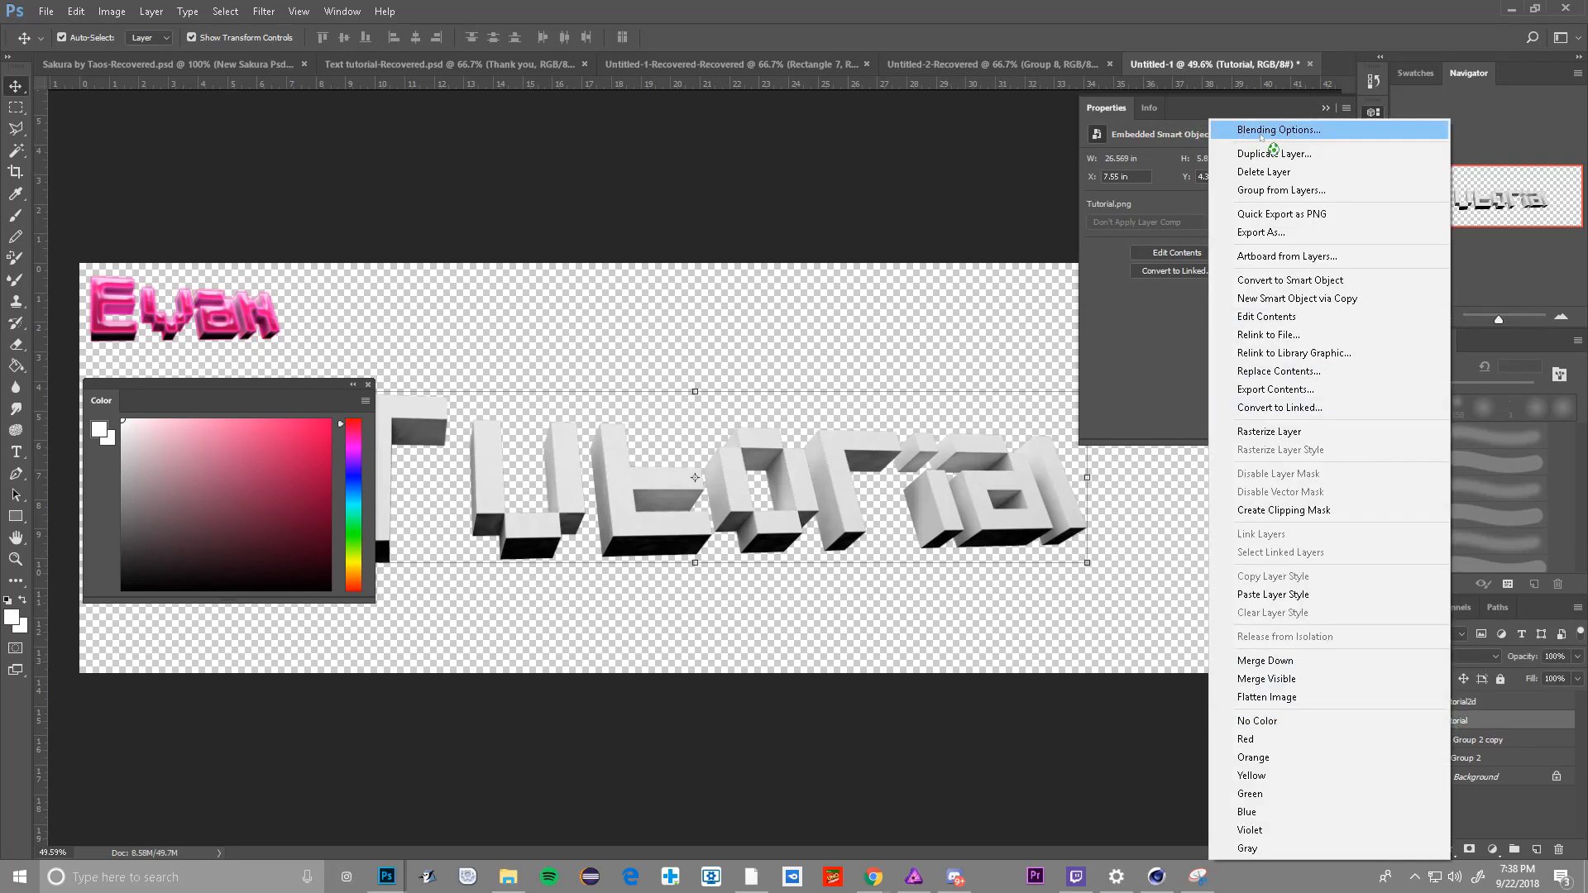
- Add a pink Gradient Overlay in Overlay blend mode to the Tutorial layer
click(1280, 130)
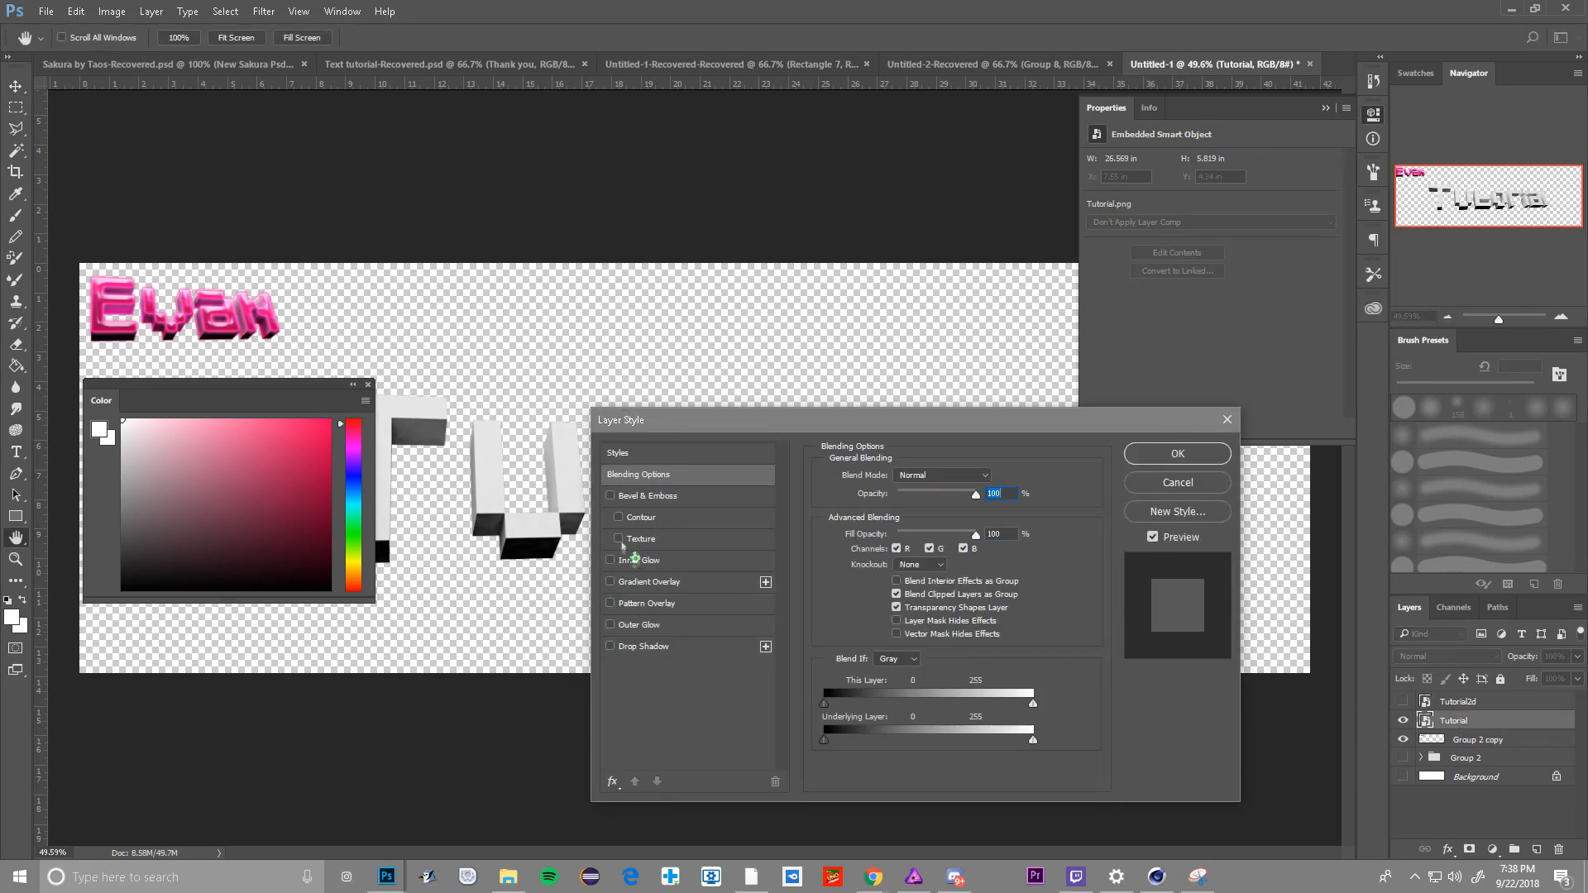
click(611, 581)
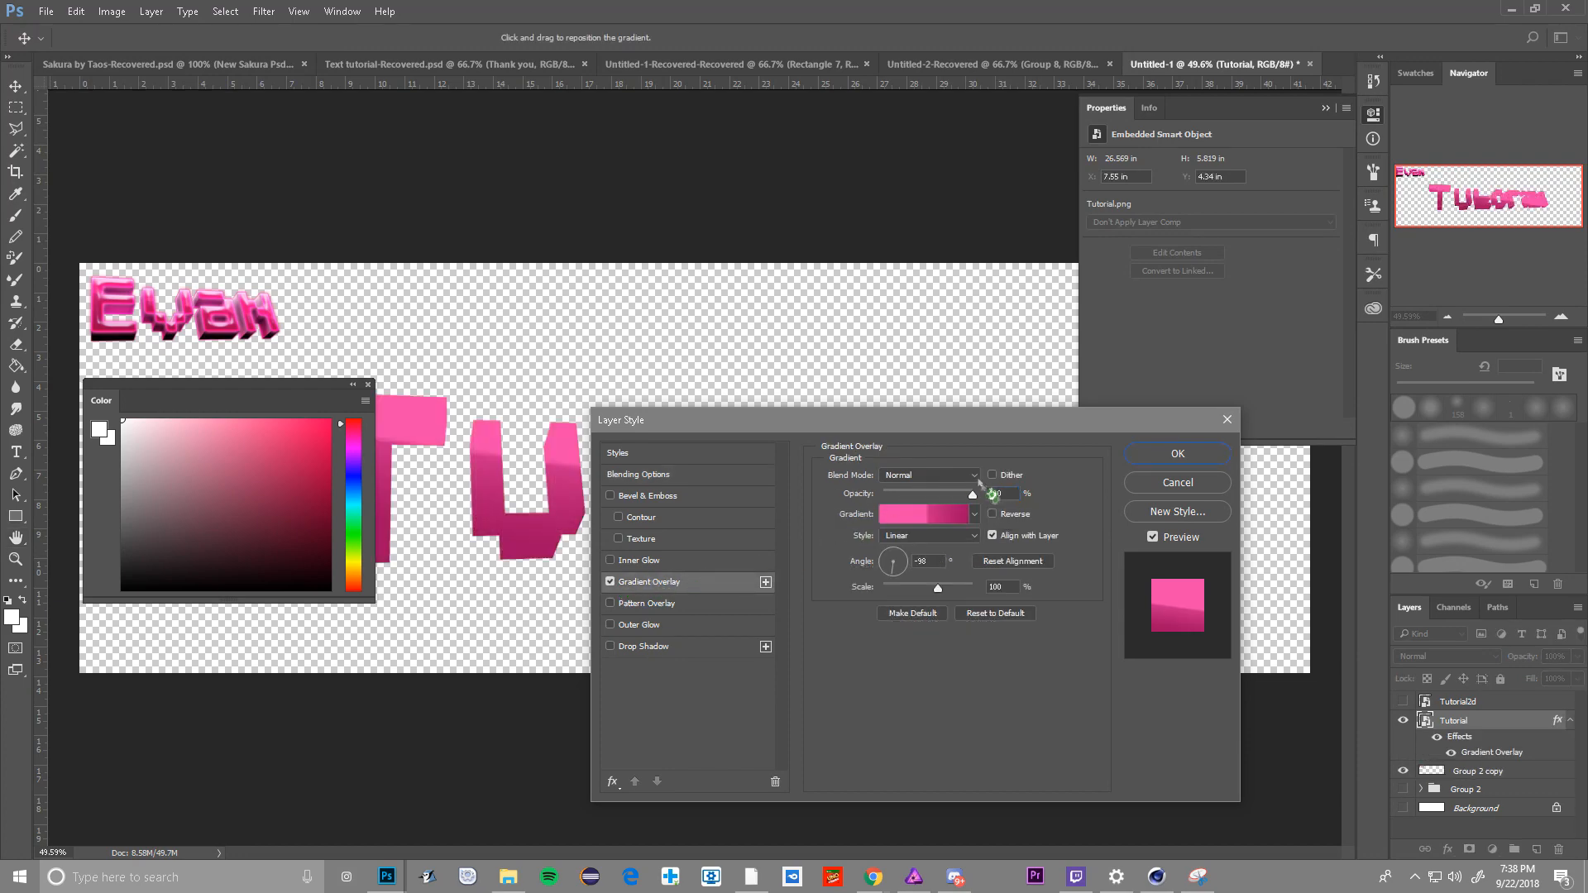
click(925, 474)
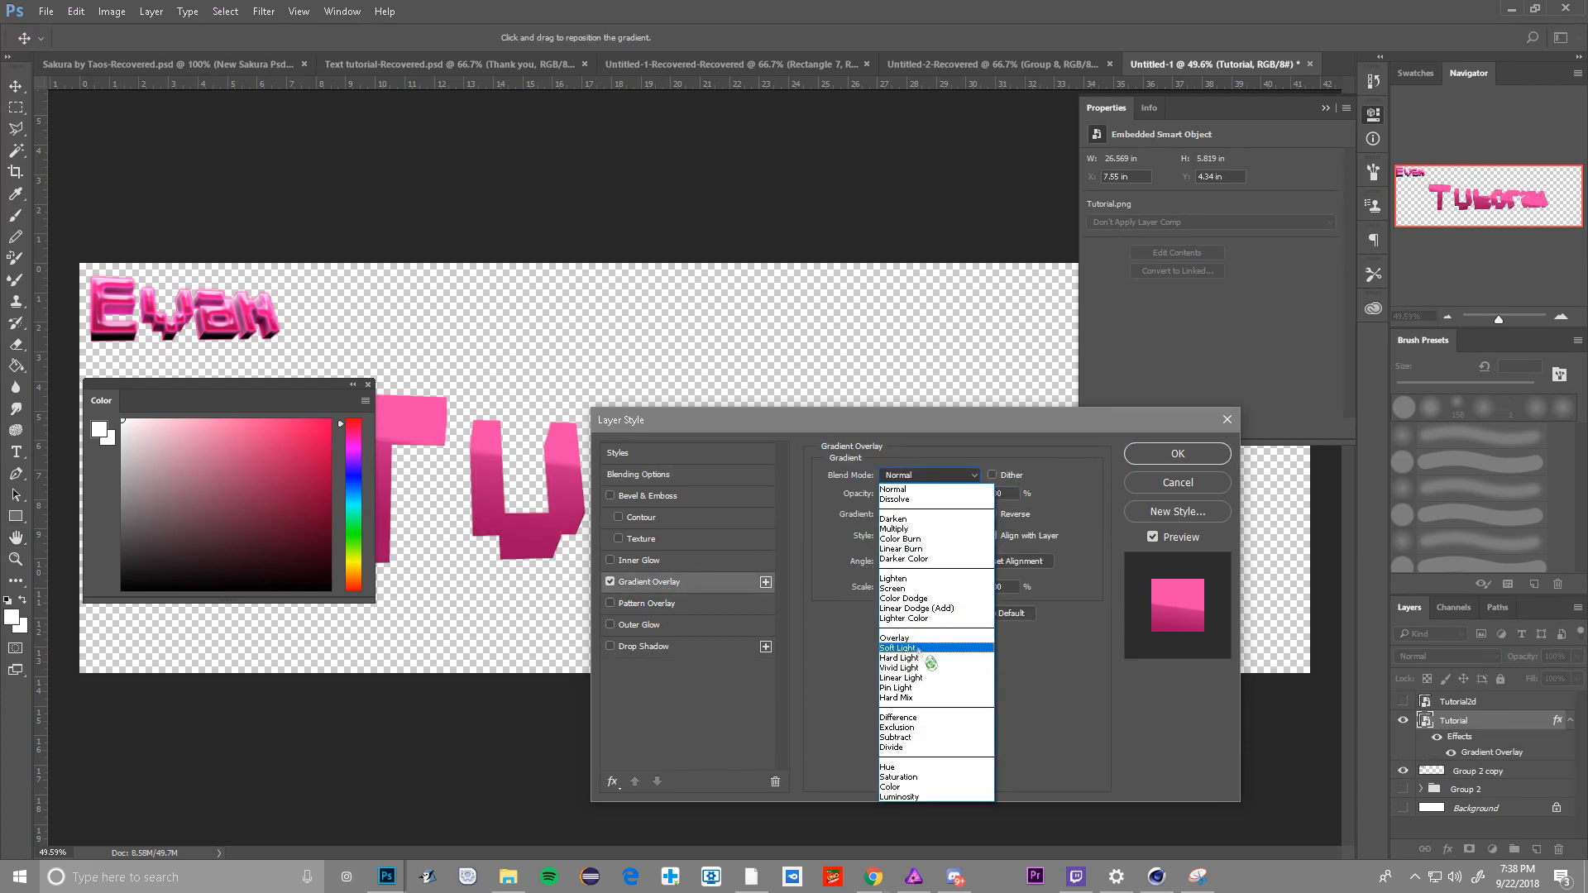
click(894, 637)
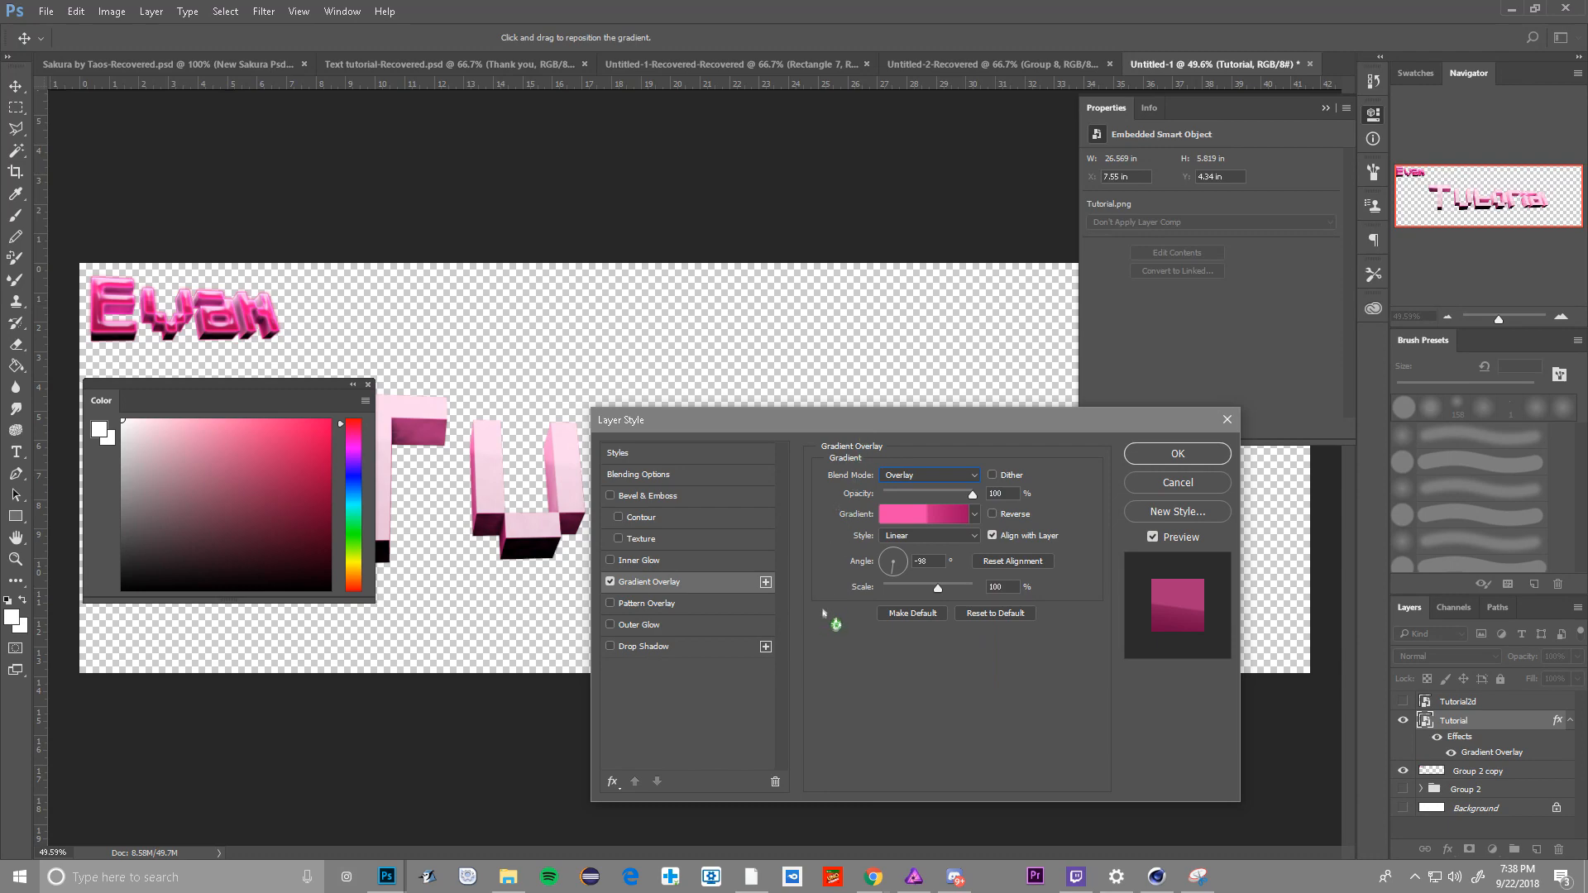
click(1177, 452)
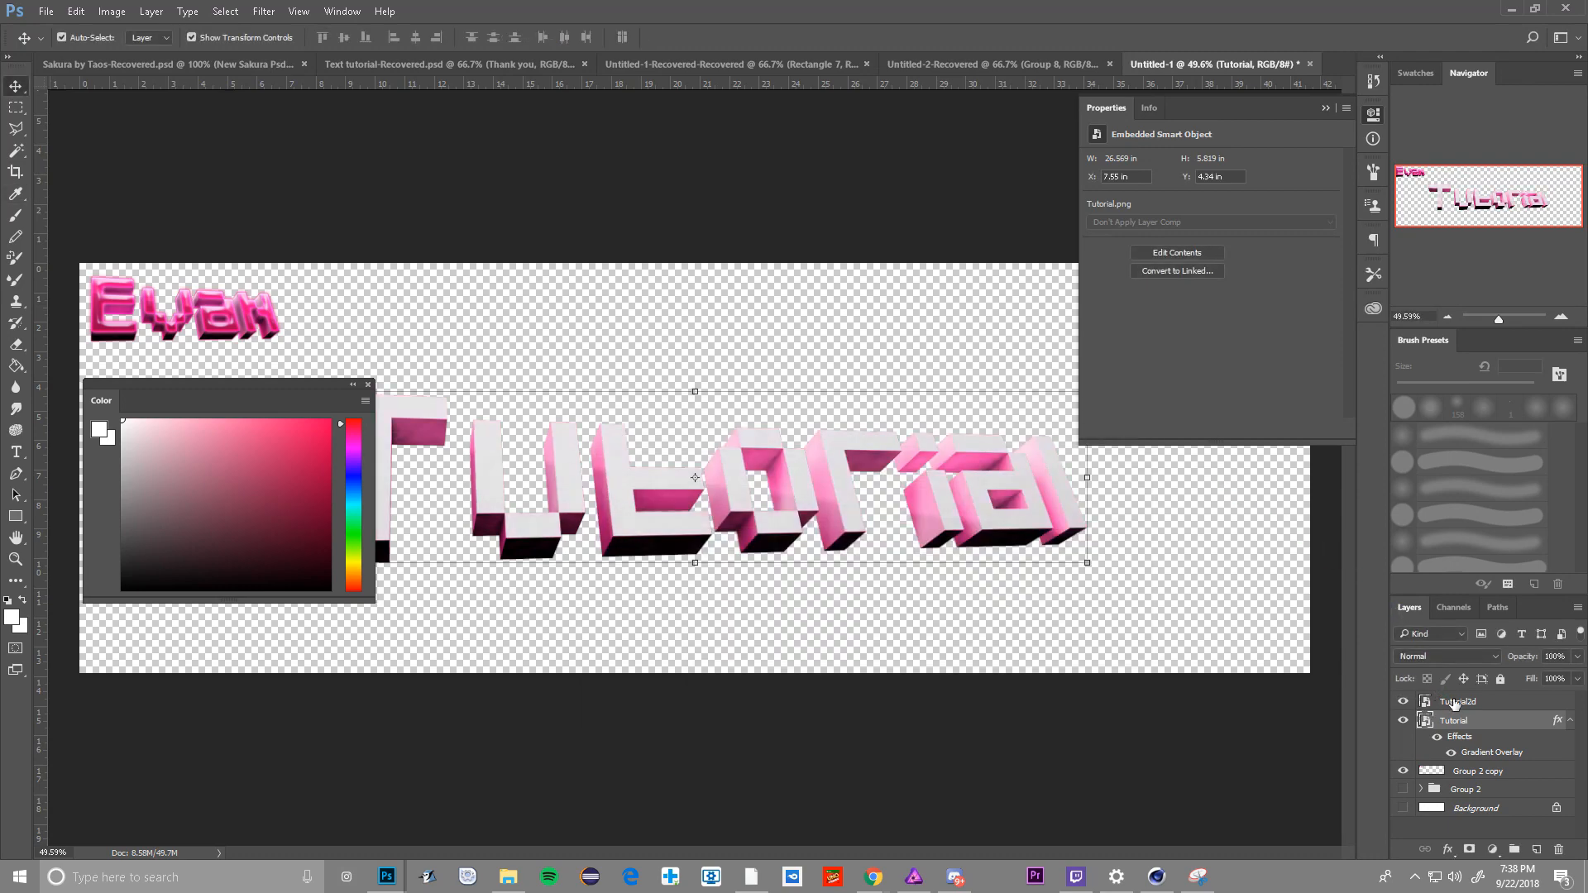
- Add a Gradient Overlay effect to the Tutorial2d layer as well
double_click(1457, 701)
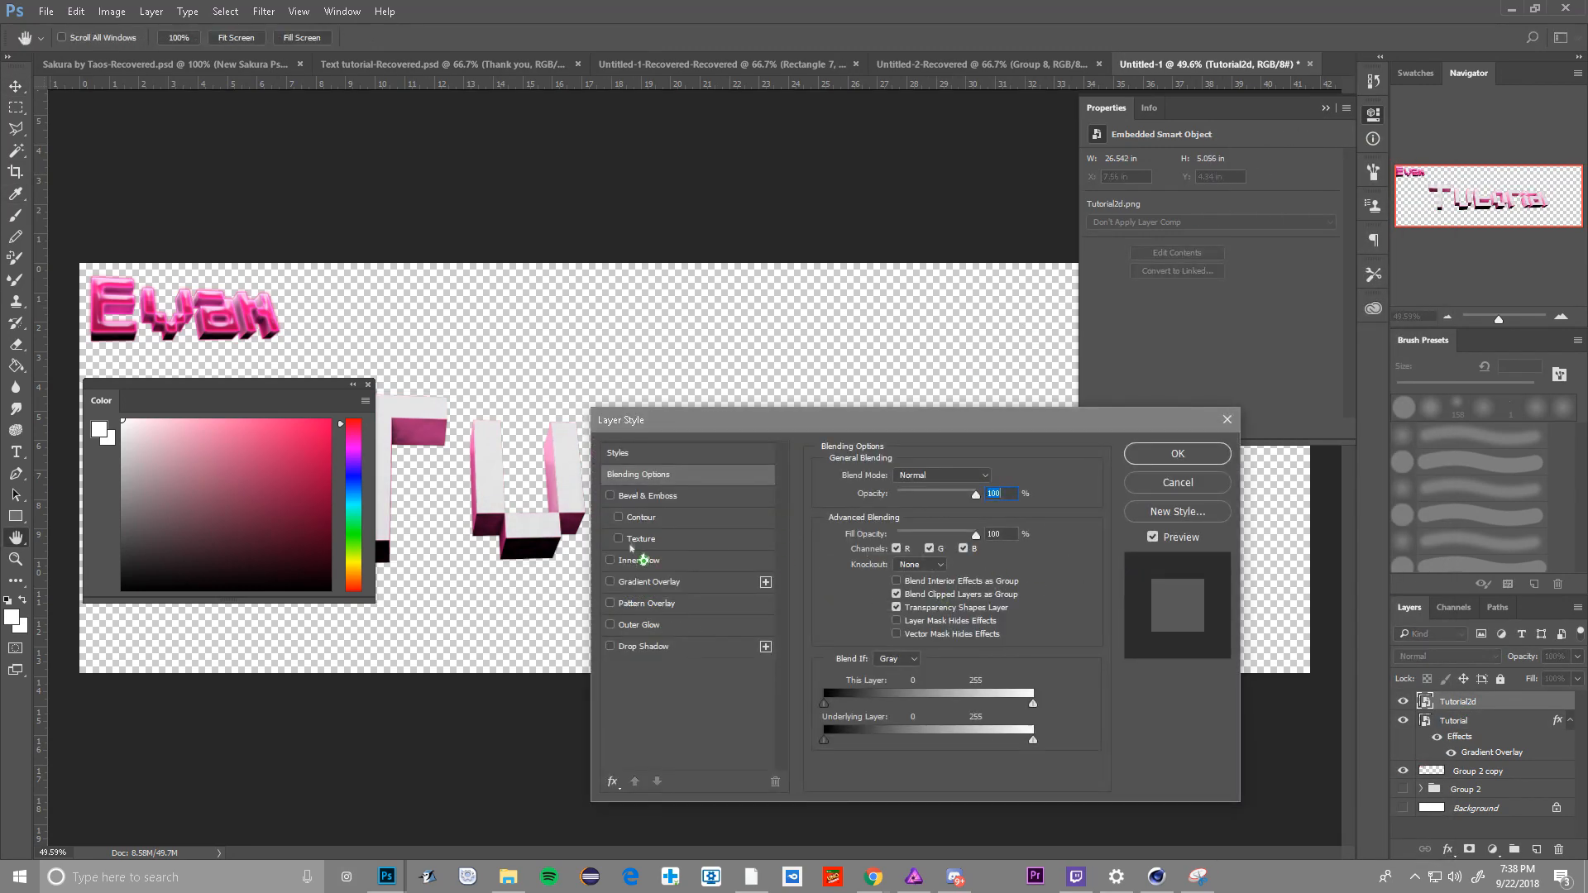
click(609, 582)
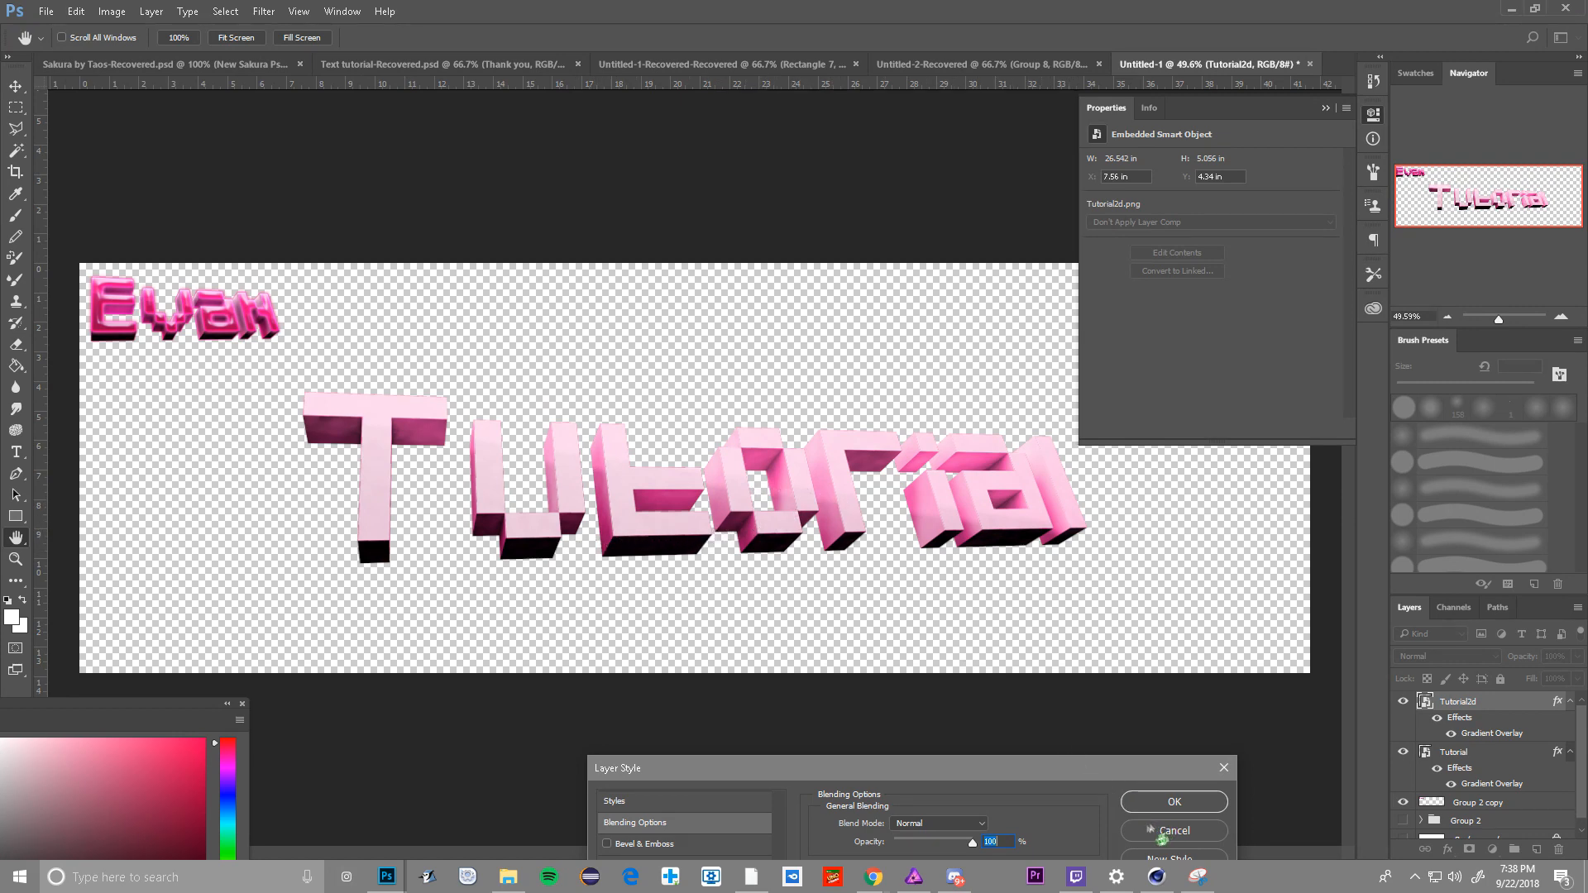
click(1173, 831)
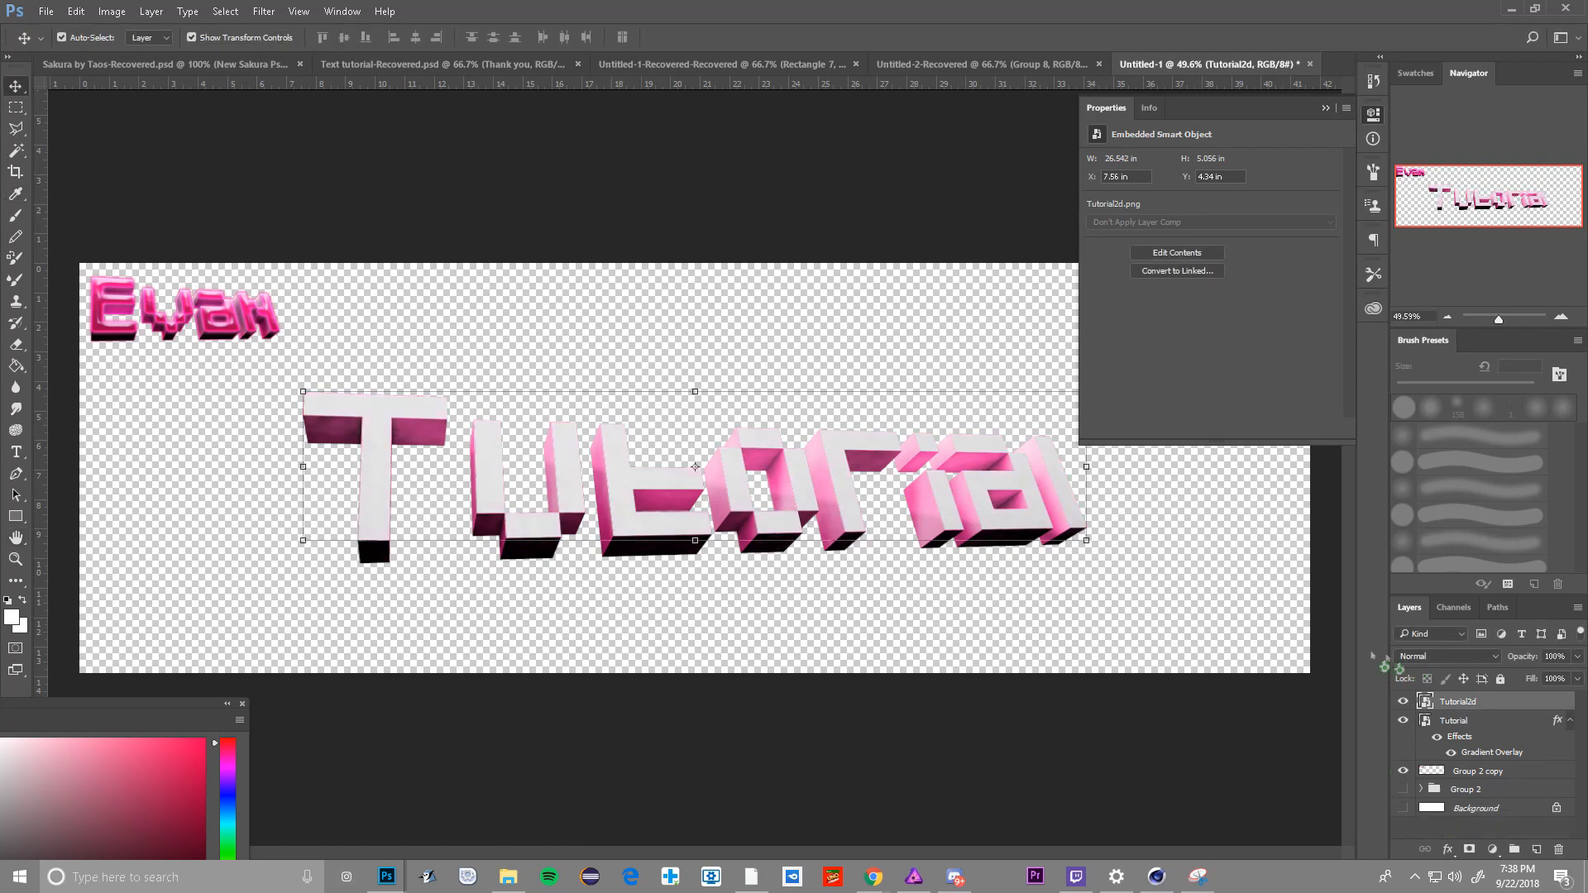
- Reopen Tutorial's Blending Options and bring up the Gradient Editor for the pink overlay
right_click(1457, 701)
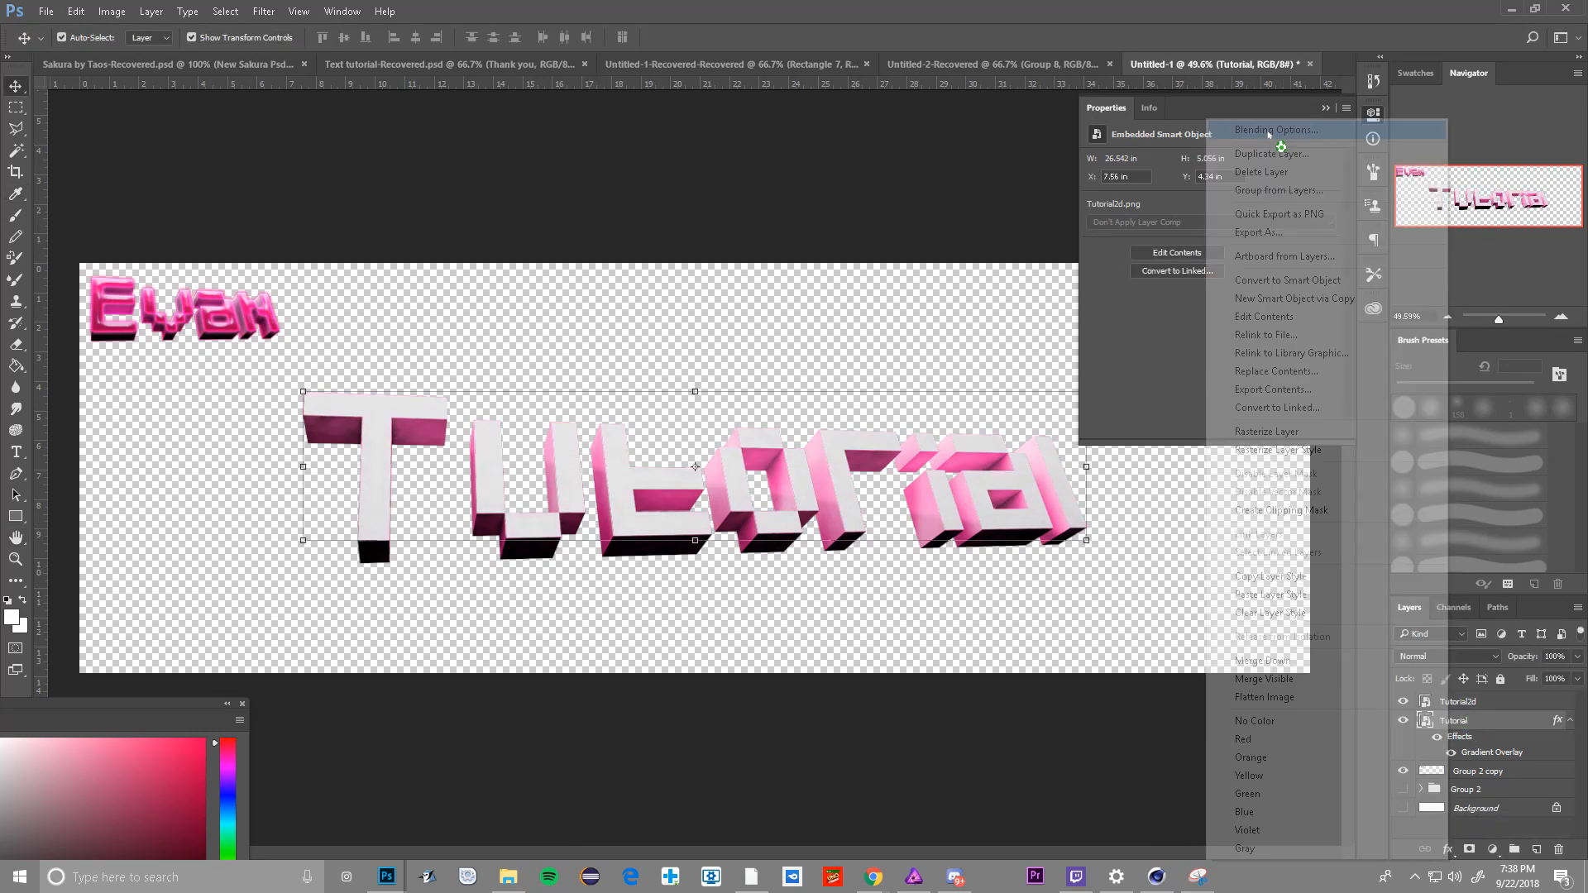
click(1273, 130)
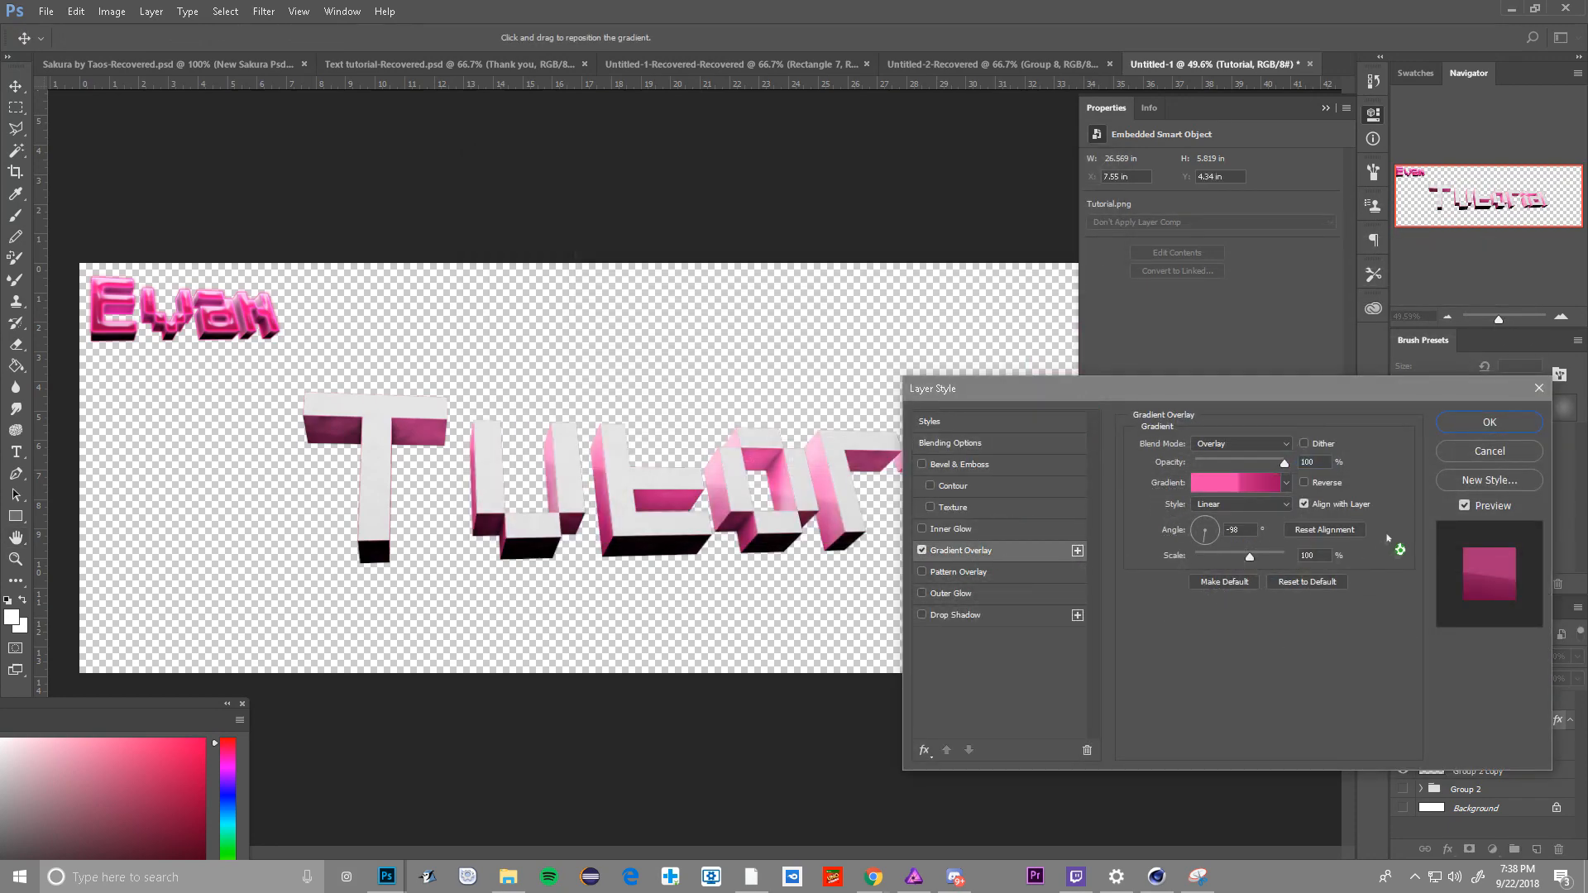
click(1237, 482)
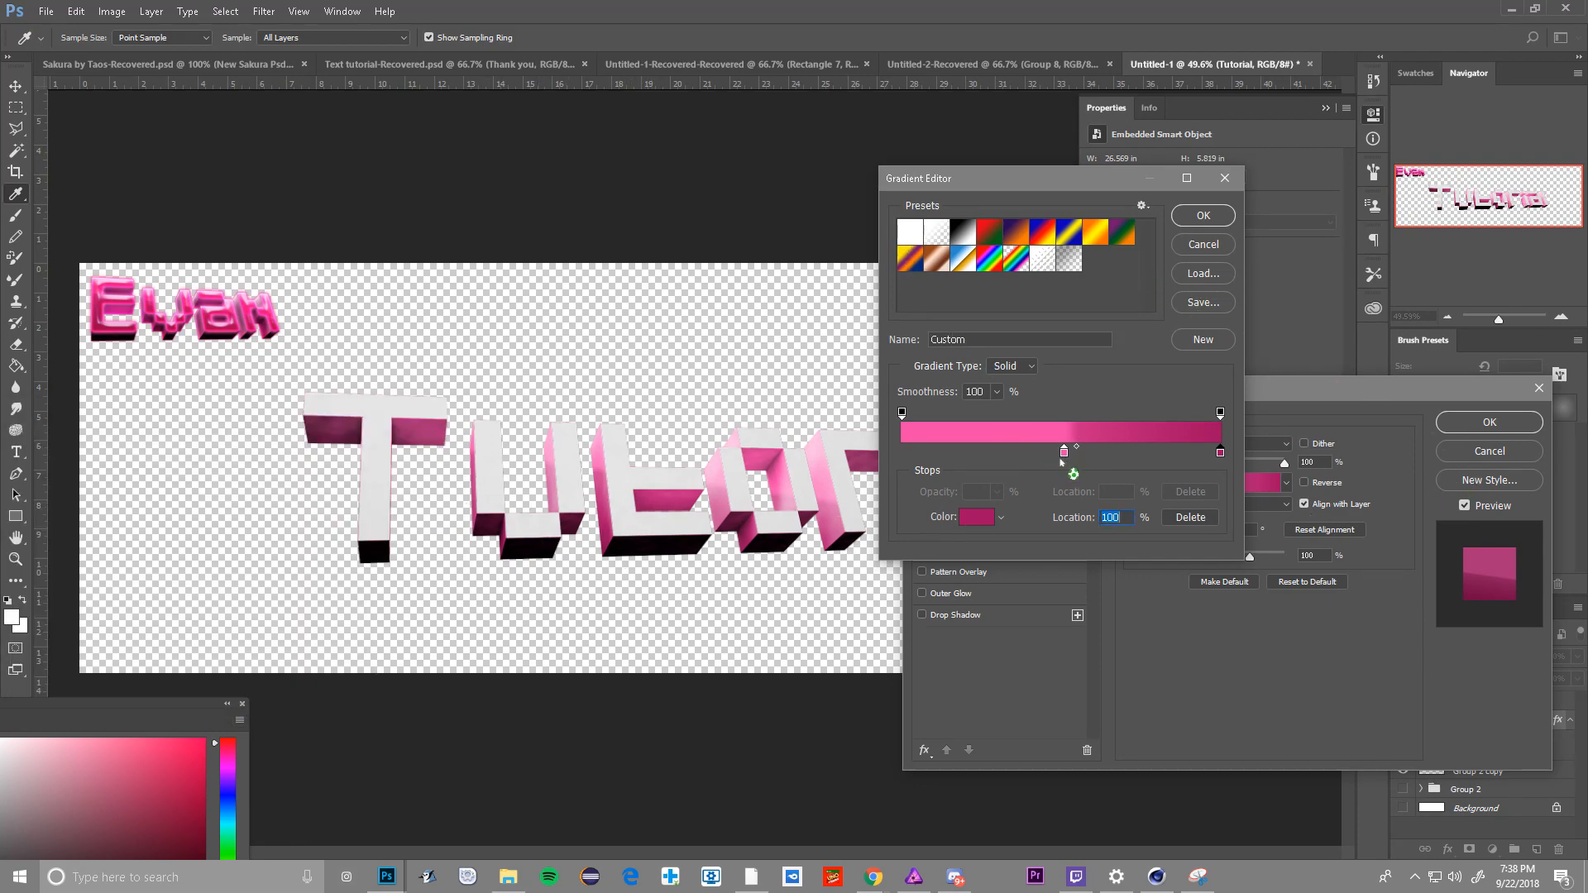
mouse_move(1112, 425)
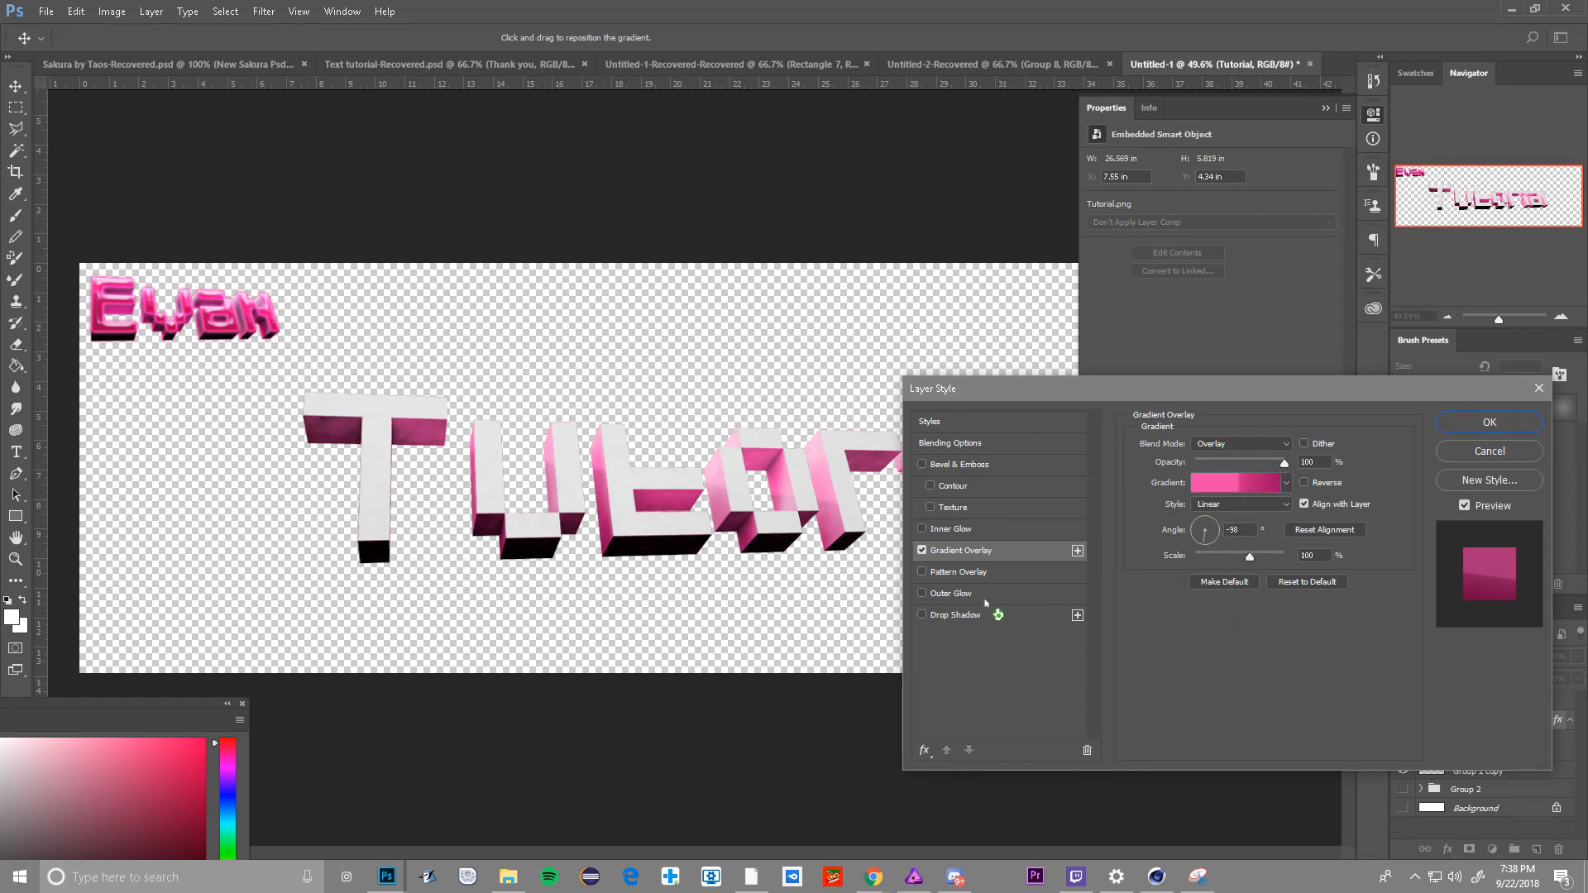
- Add a drop shadow and outer glow with slightly higher opacity, trying then removing a pattern overlay
click(956, 615)
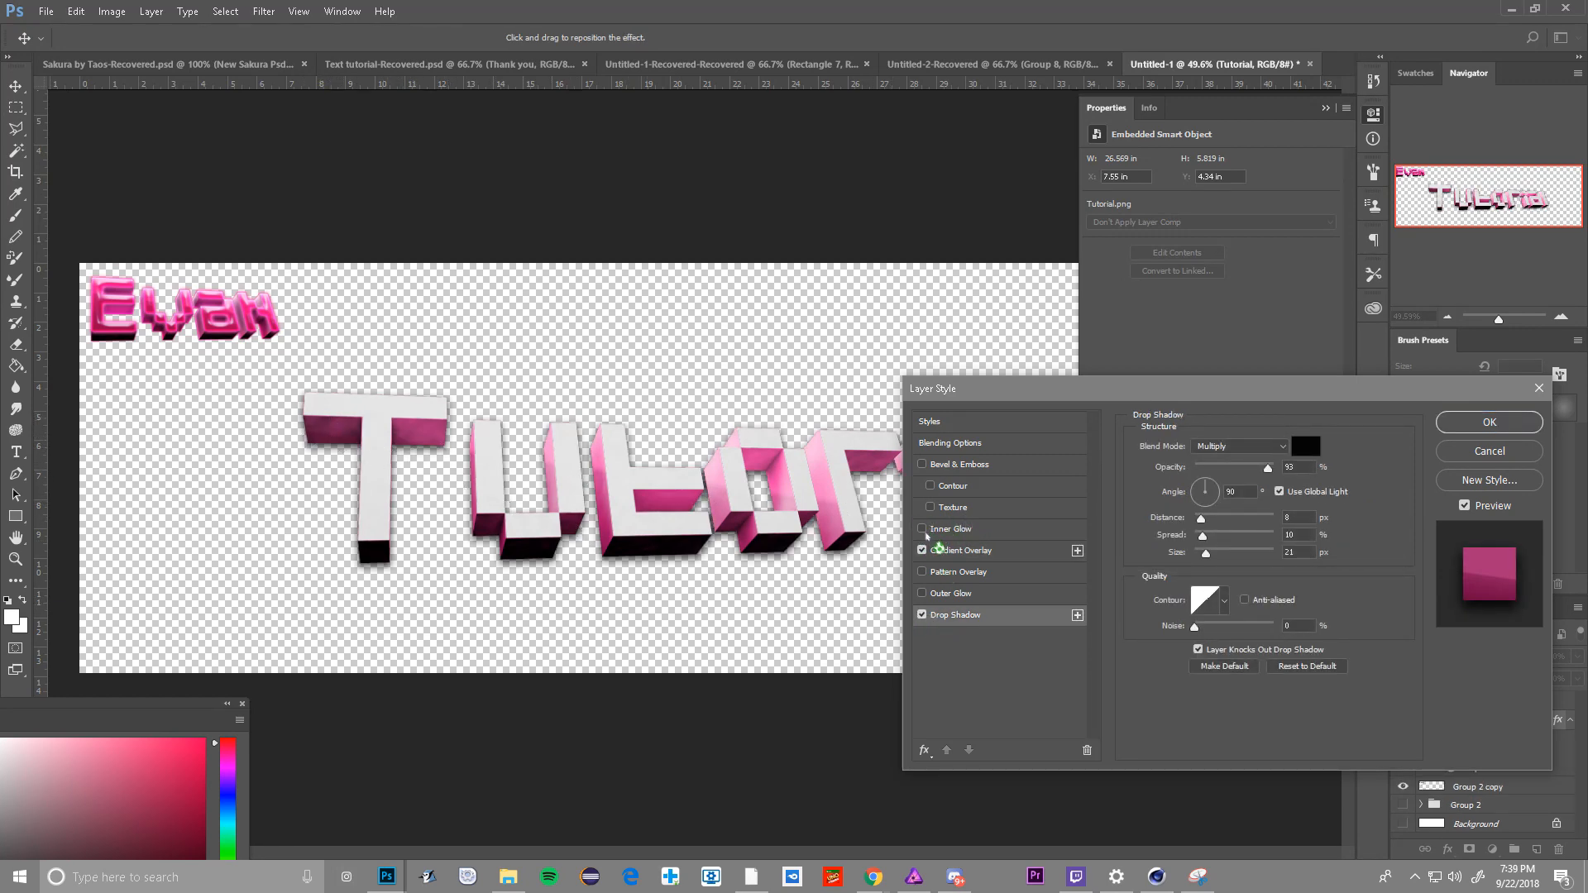
click(921, 594)
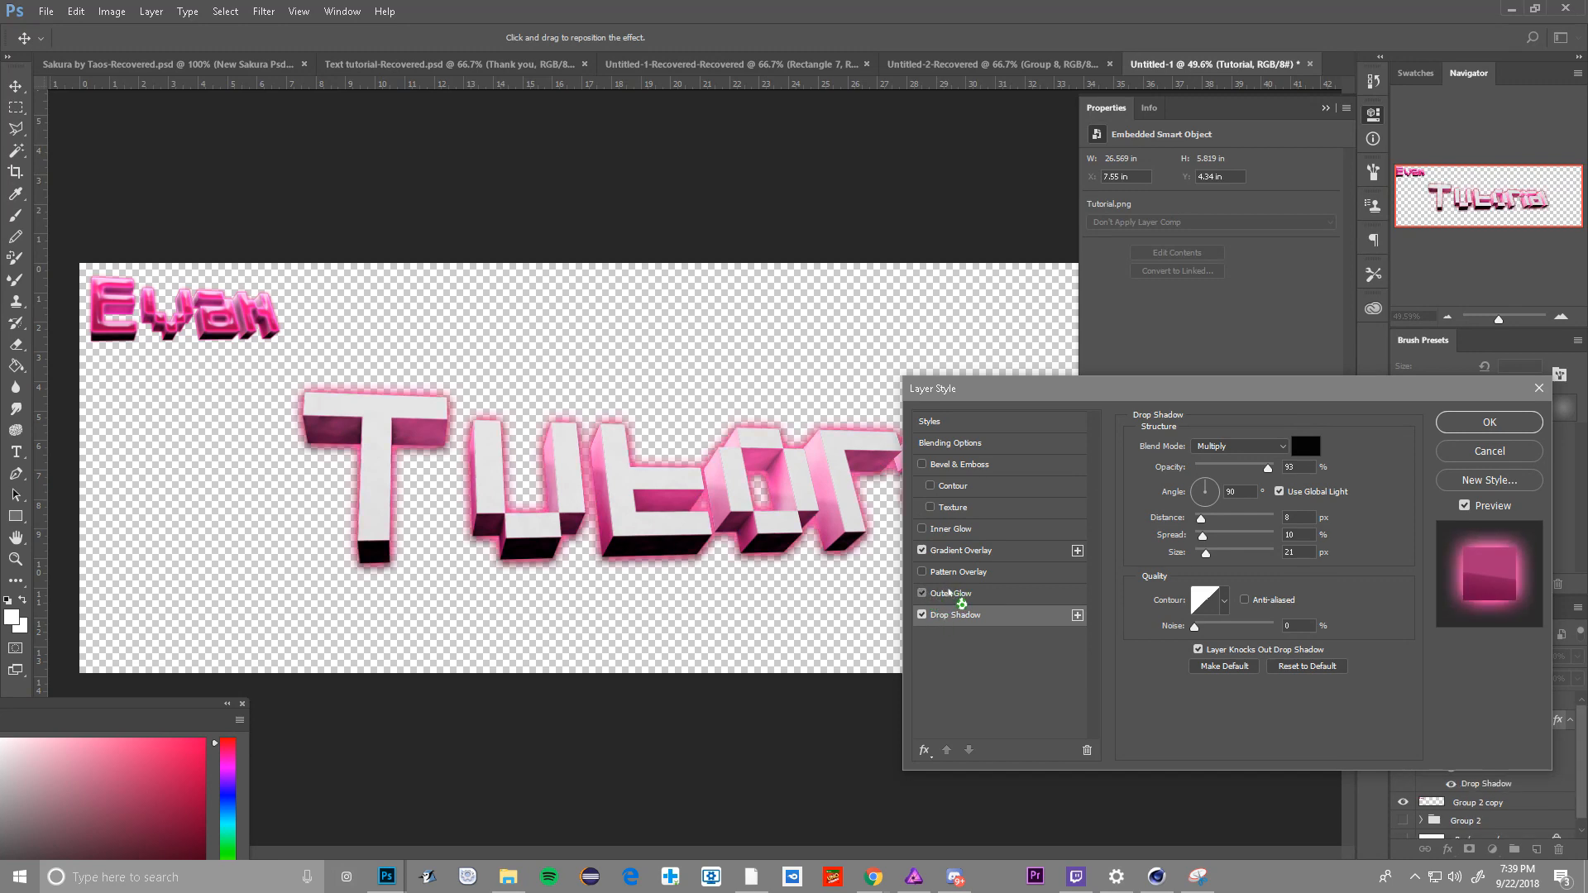
click(953, 592)
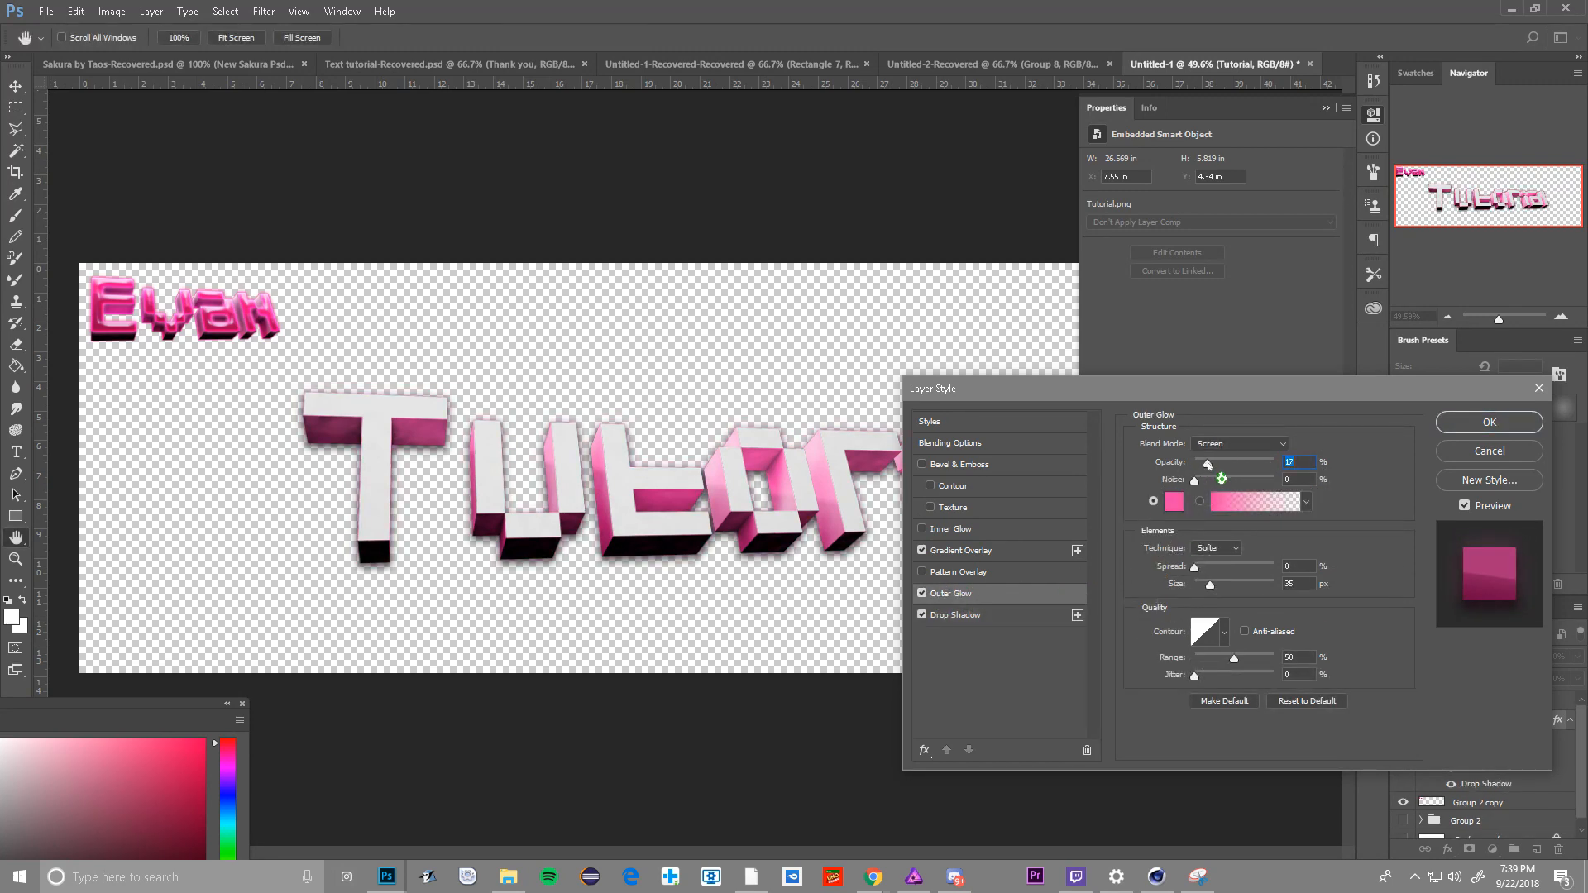
drag(1205, 472, 1215, 473)
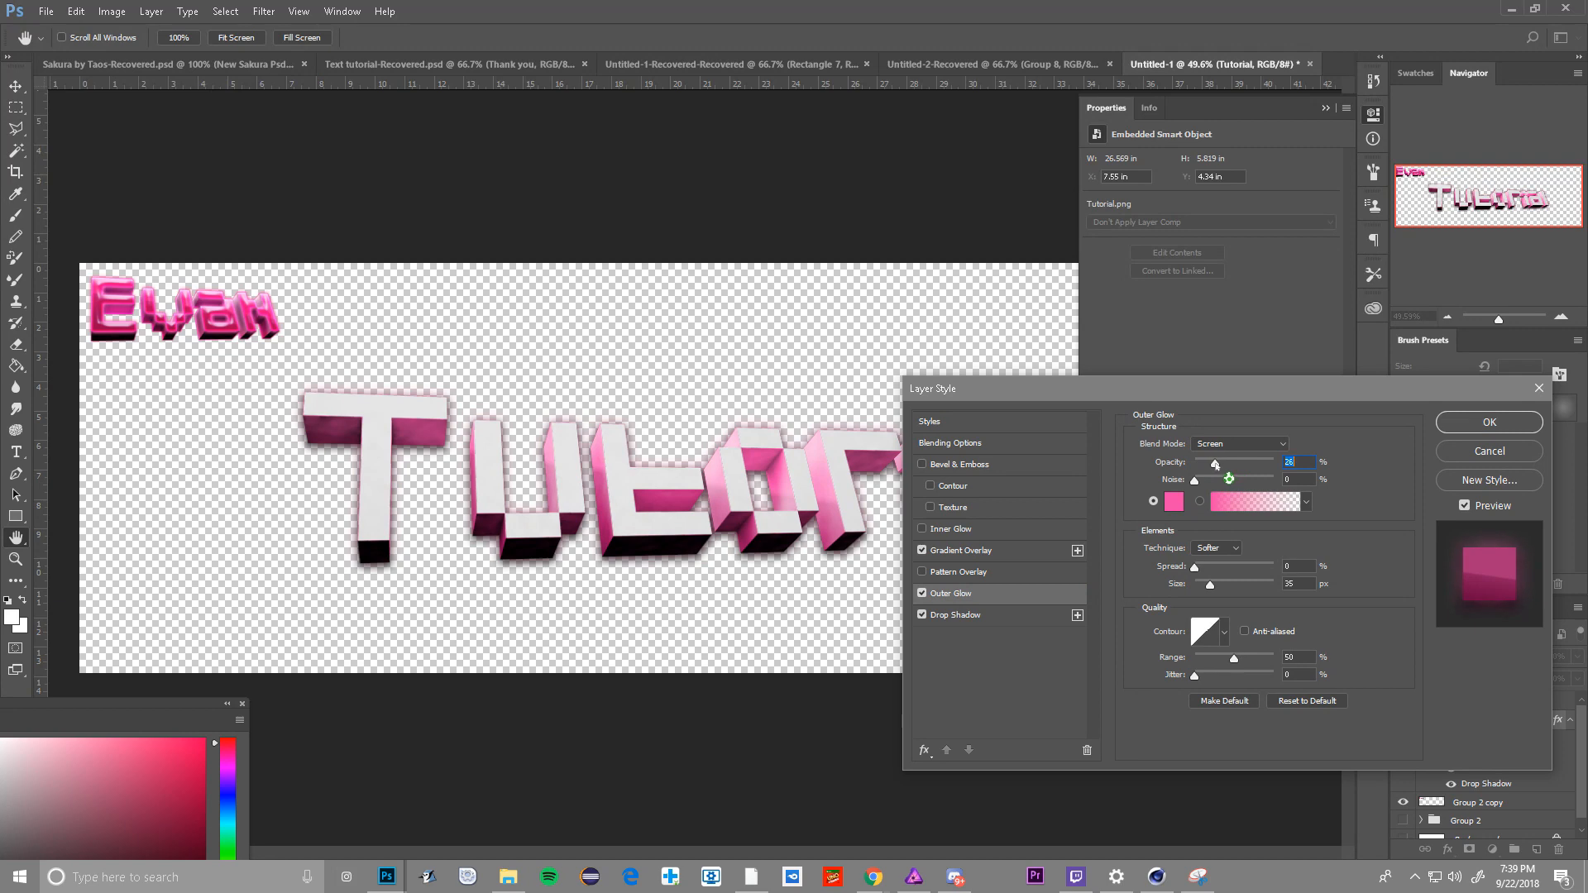
click(961, 571)
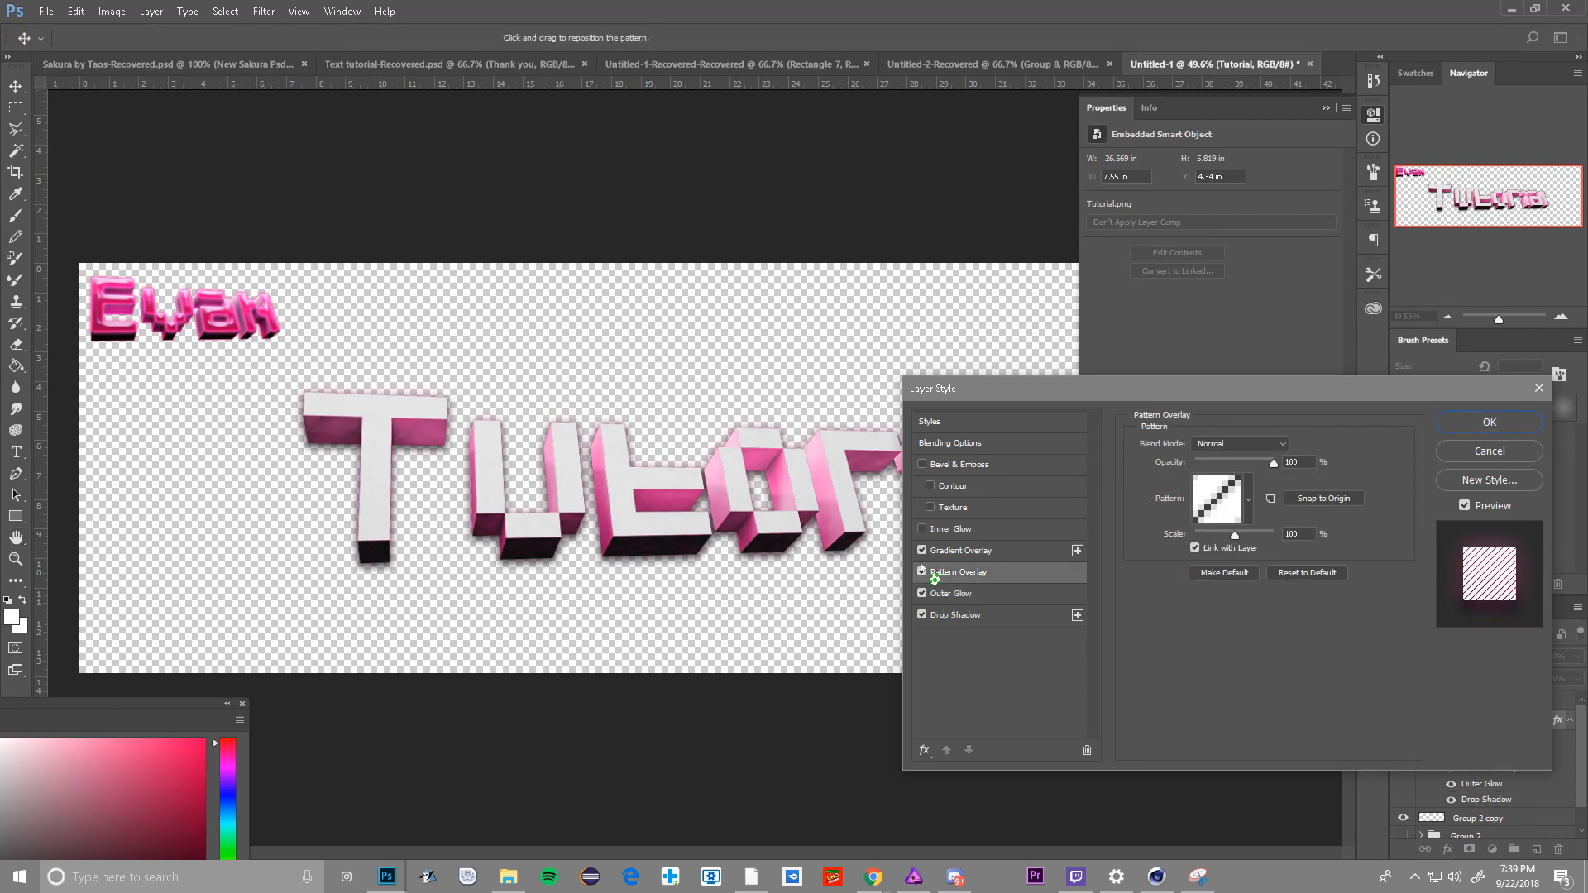
click(922, 572)
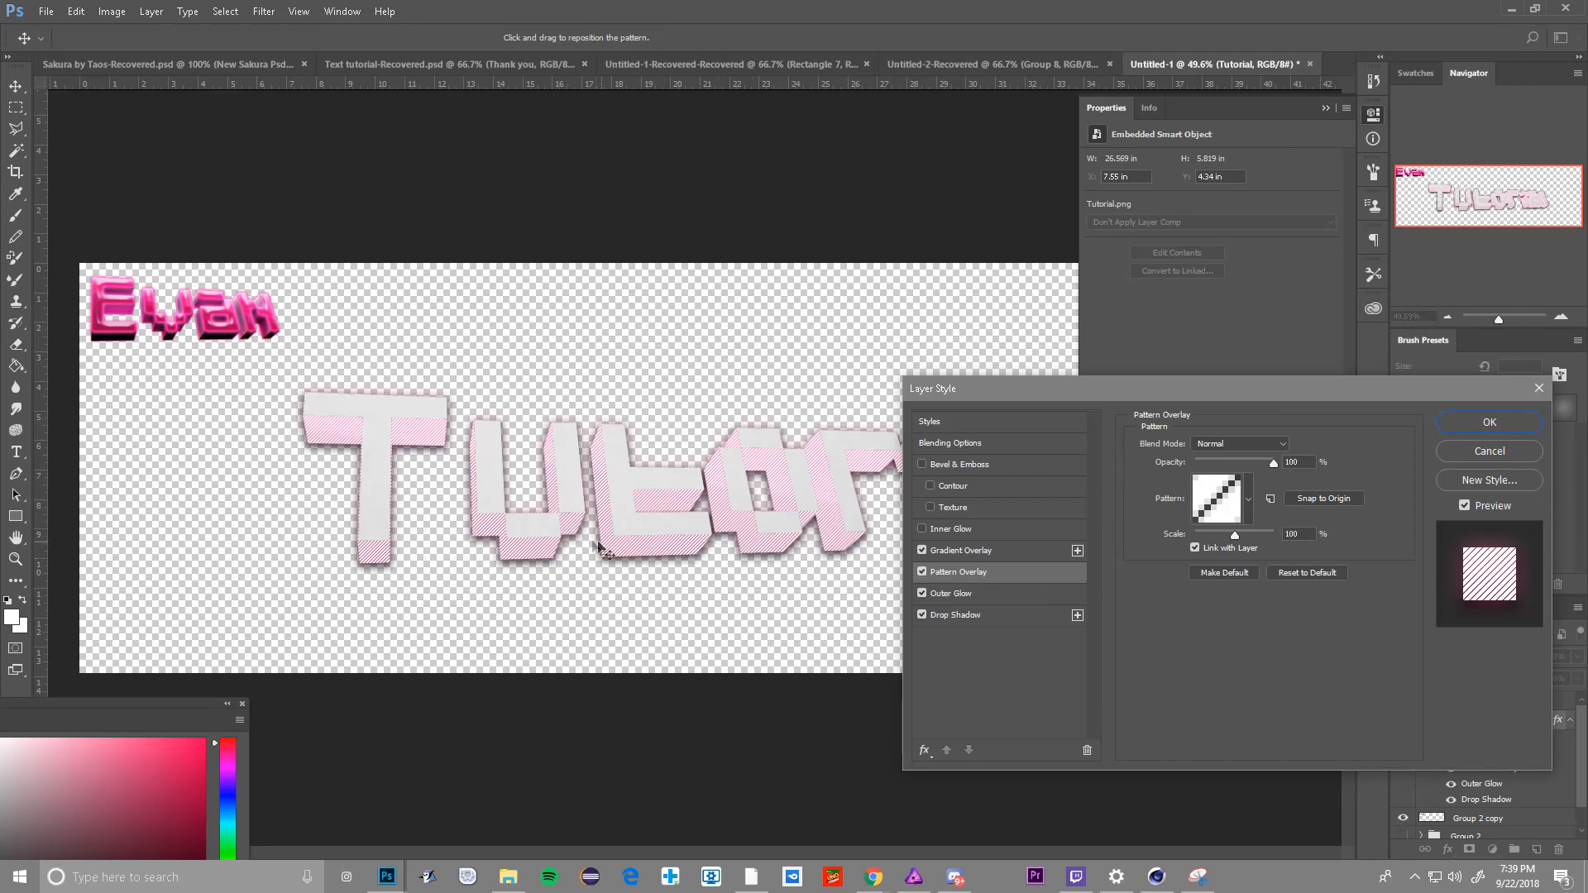
click(921, 572)
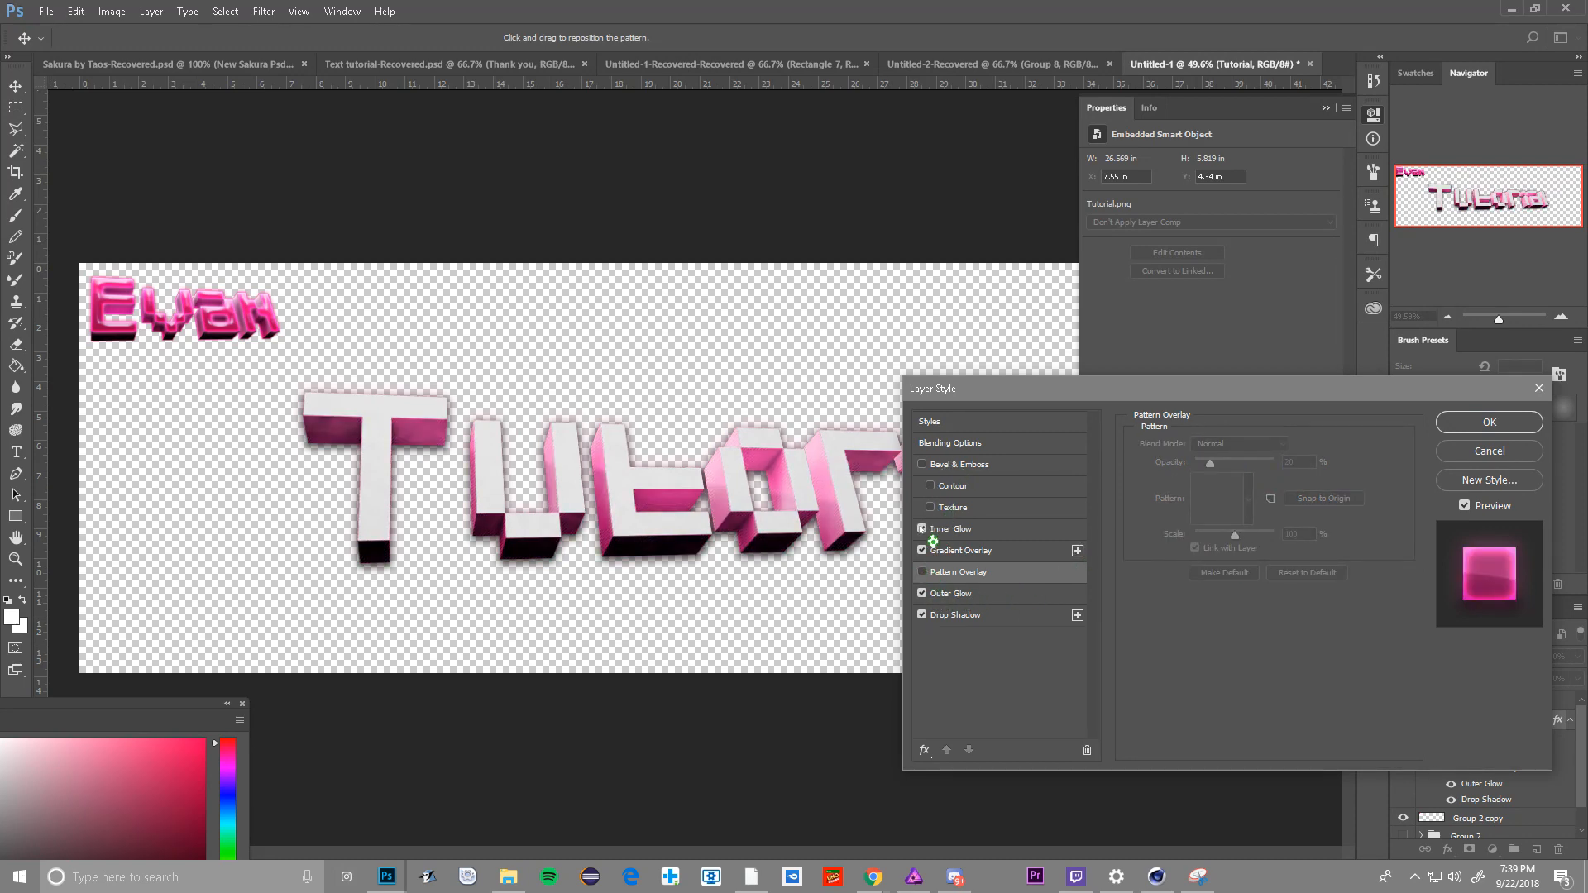
- Add an inner glow and bevel and emboss, then confirm Tutorial's layer style
click(951, 528)
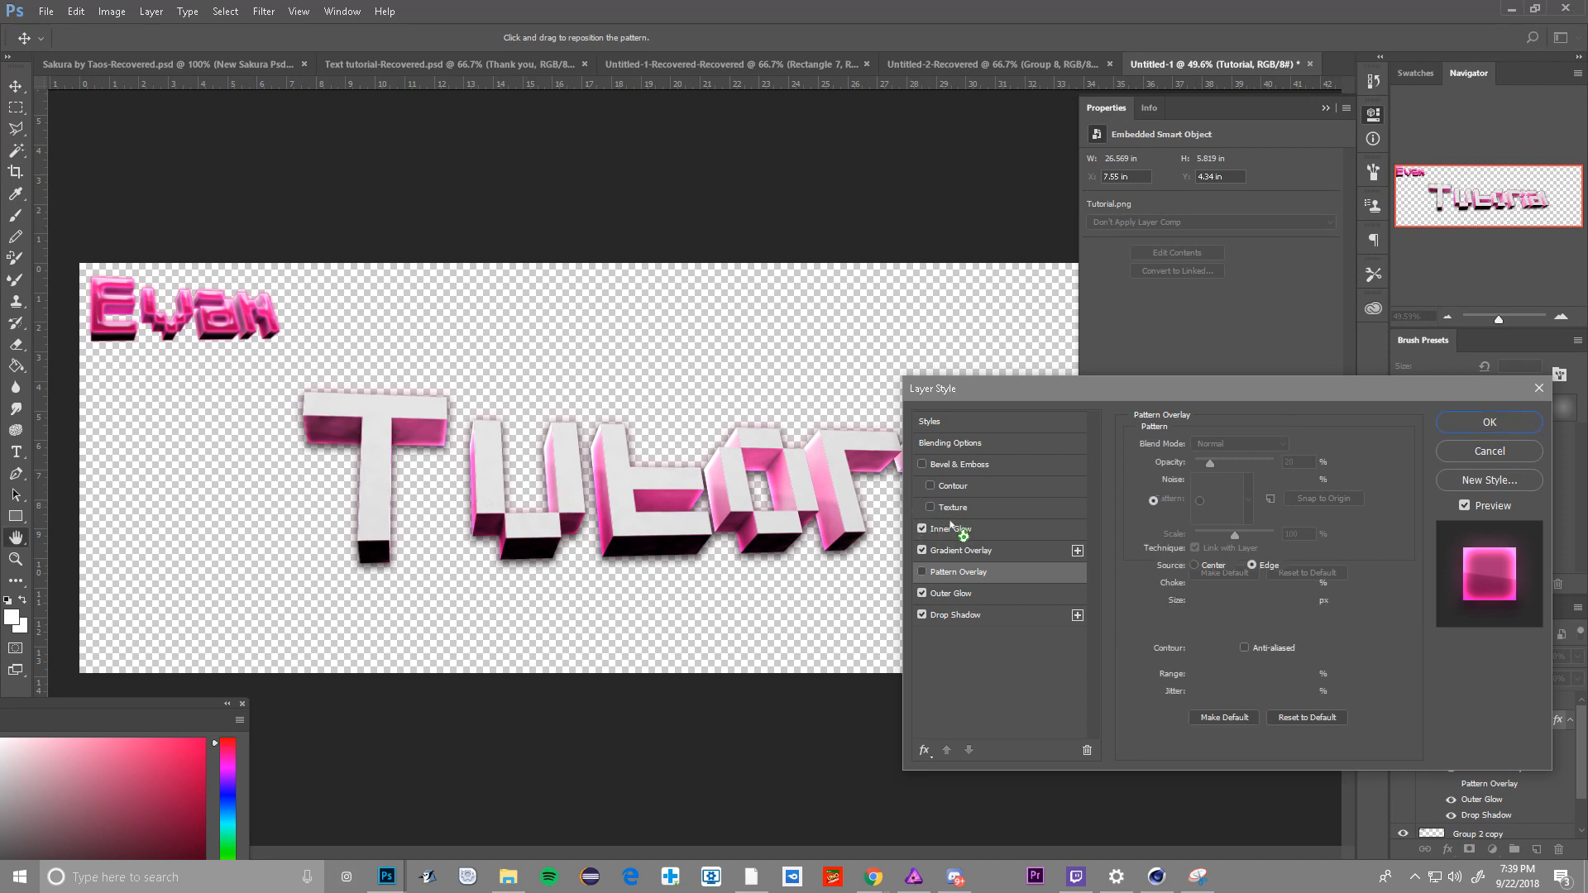
click(952, 528)
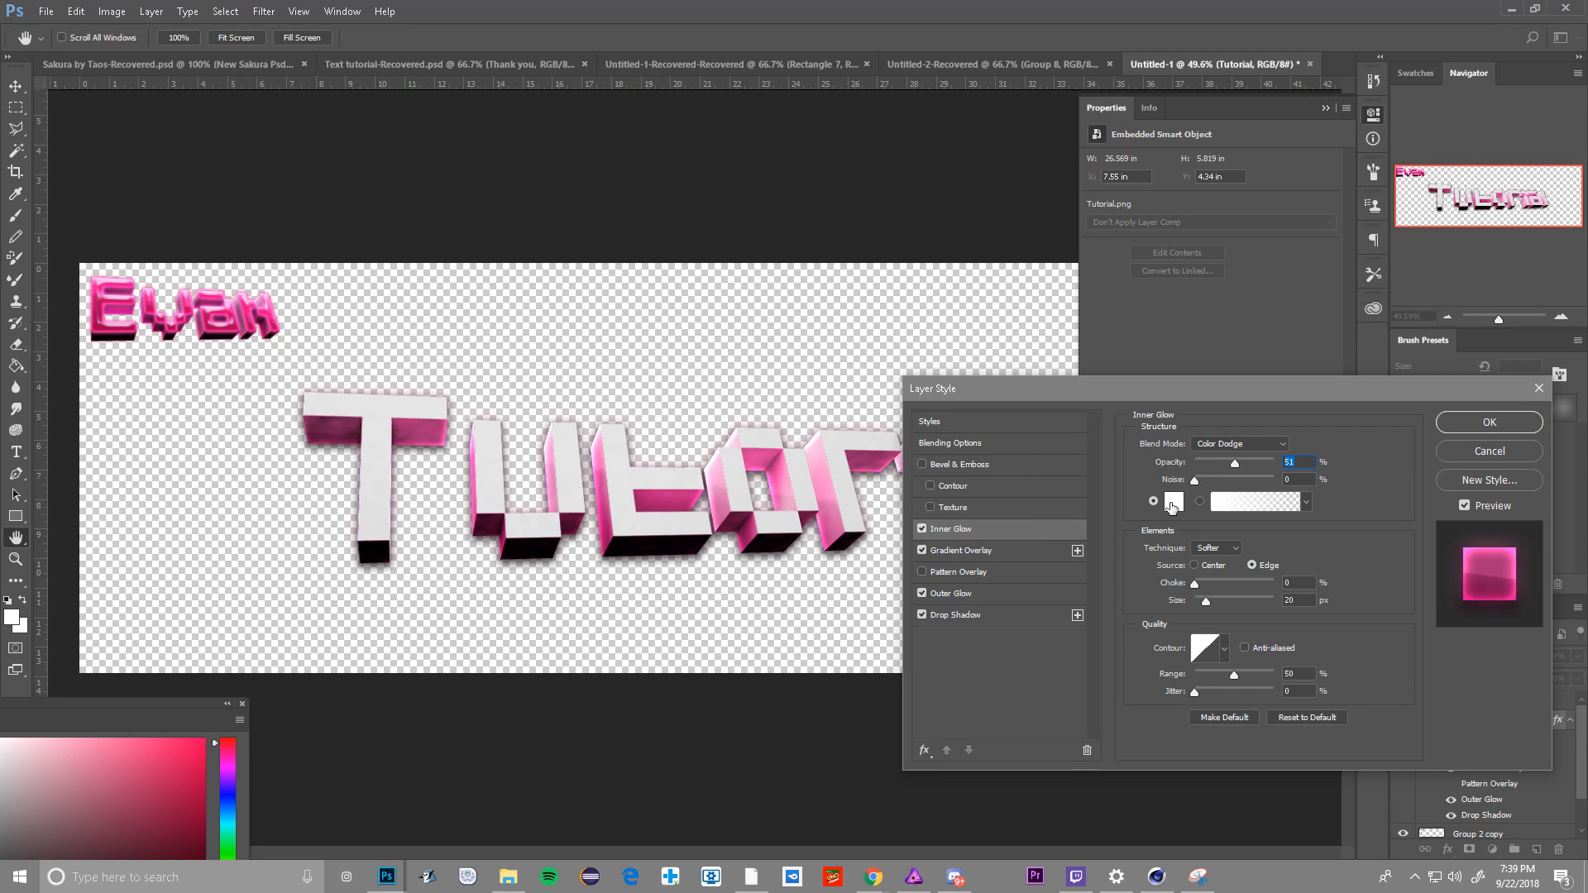
click(922, 464)
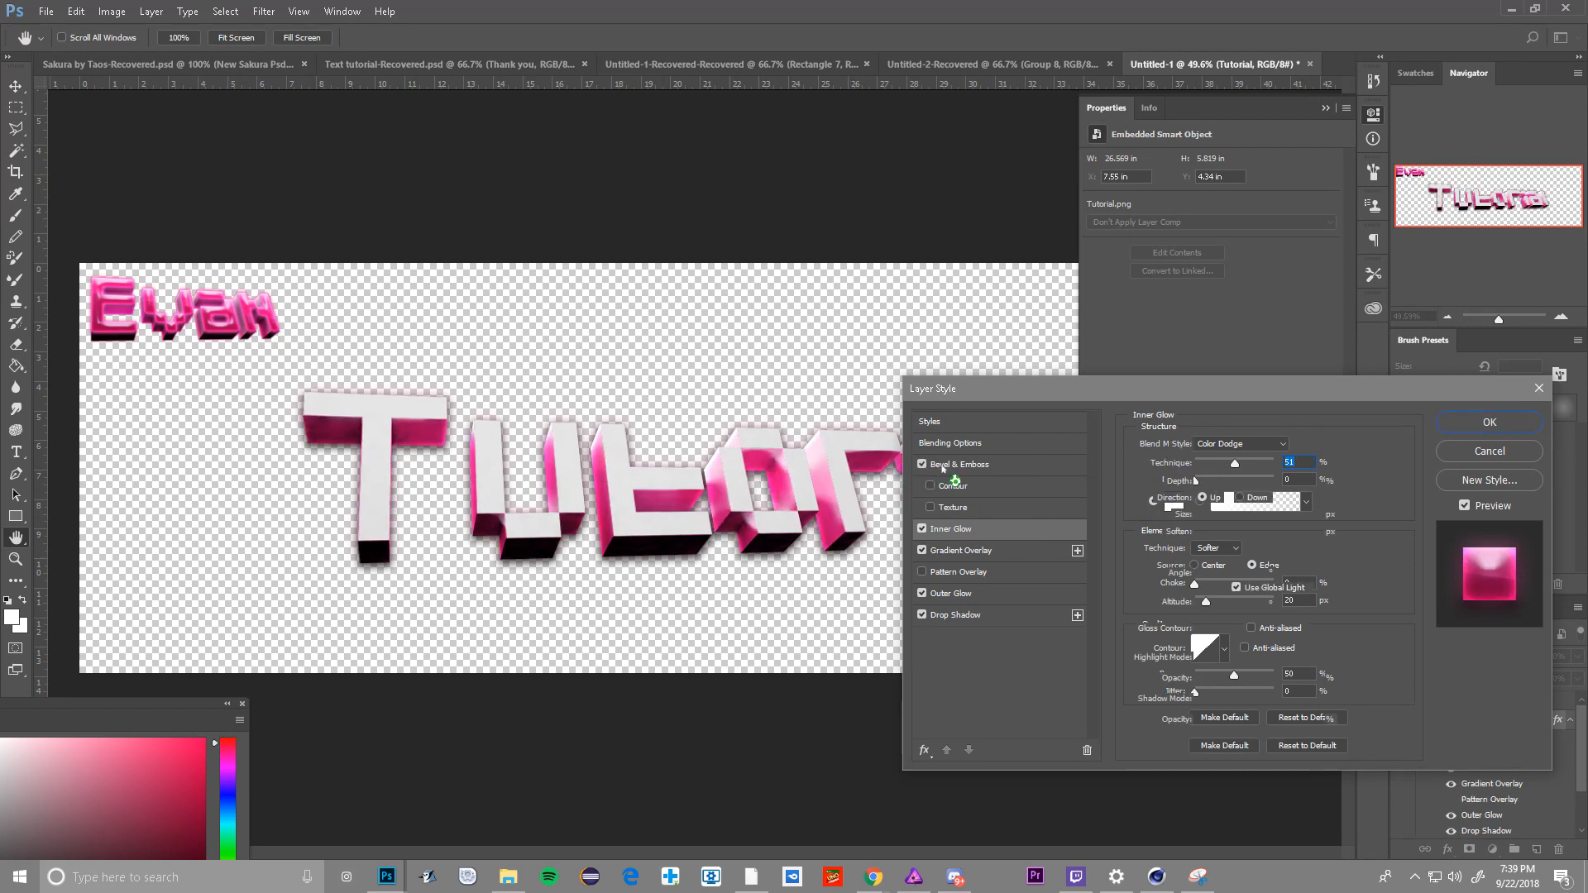
click(961, 464)
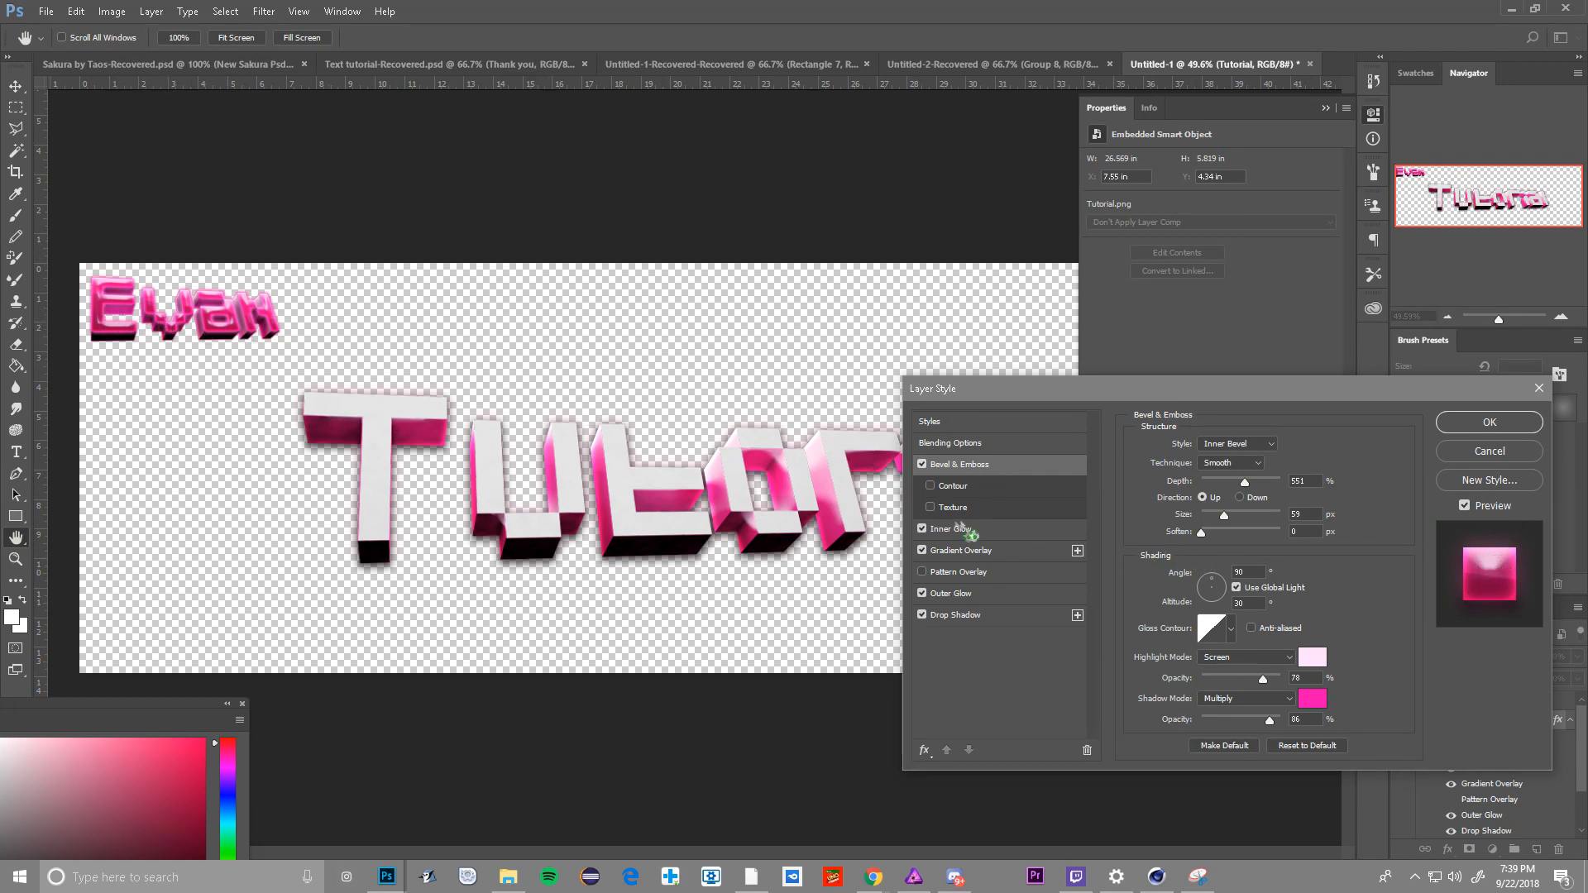
click(1488, 422)
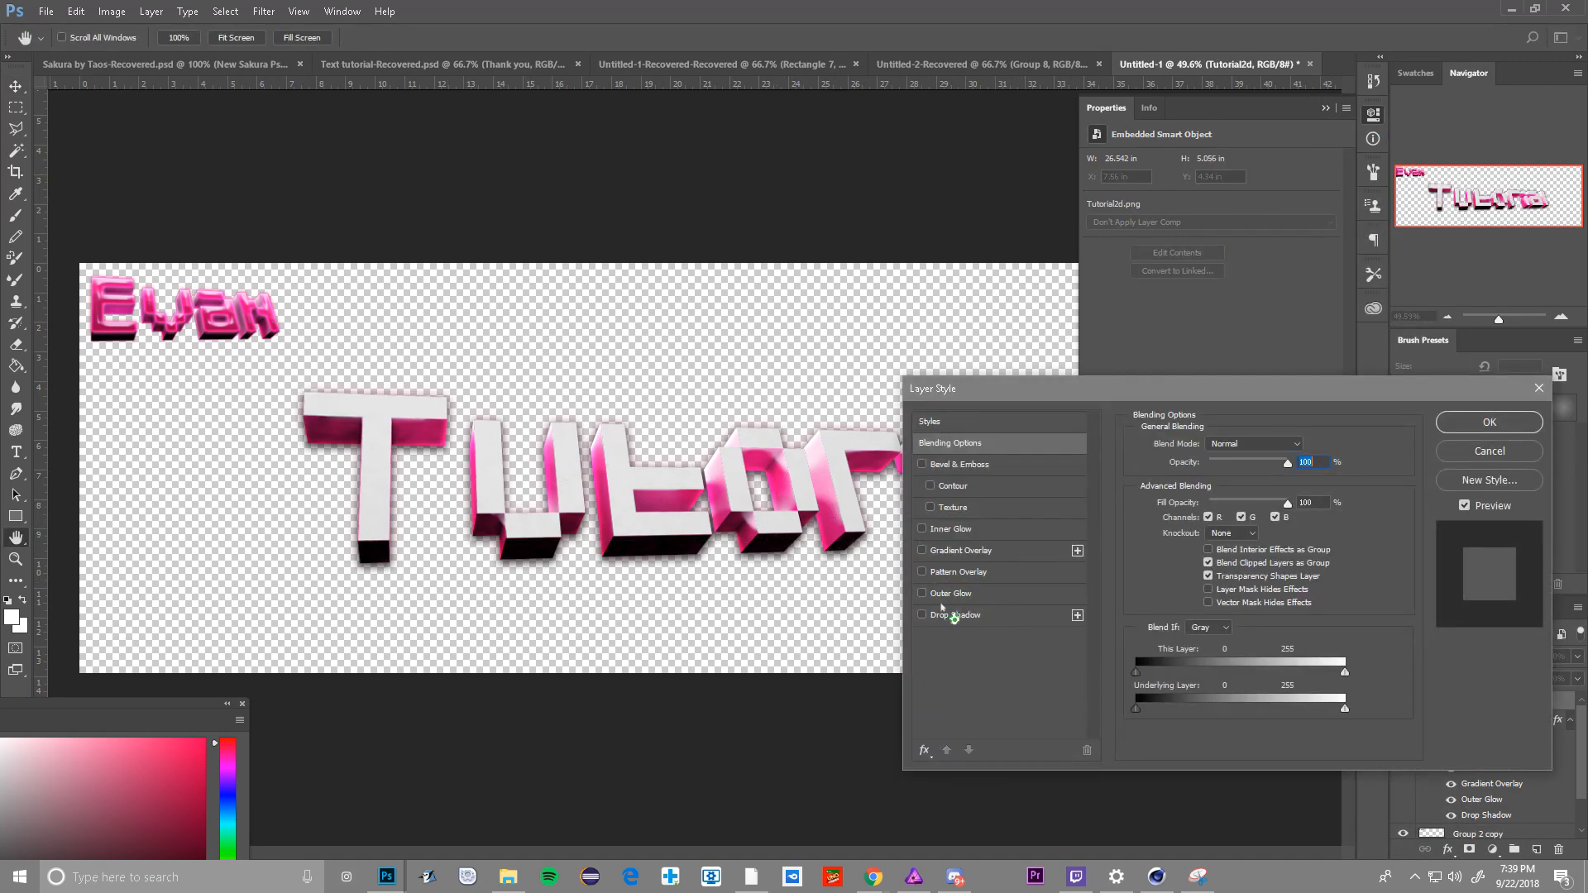
- Enable outer glow, bevel and emboss, and a Normal-mode 73% opacity pink gradient overlay on Tutorial2d
click(955, 615)
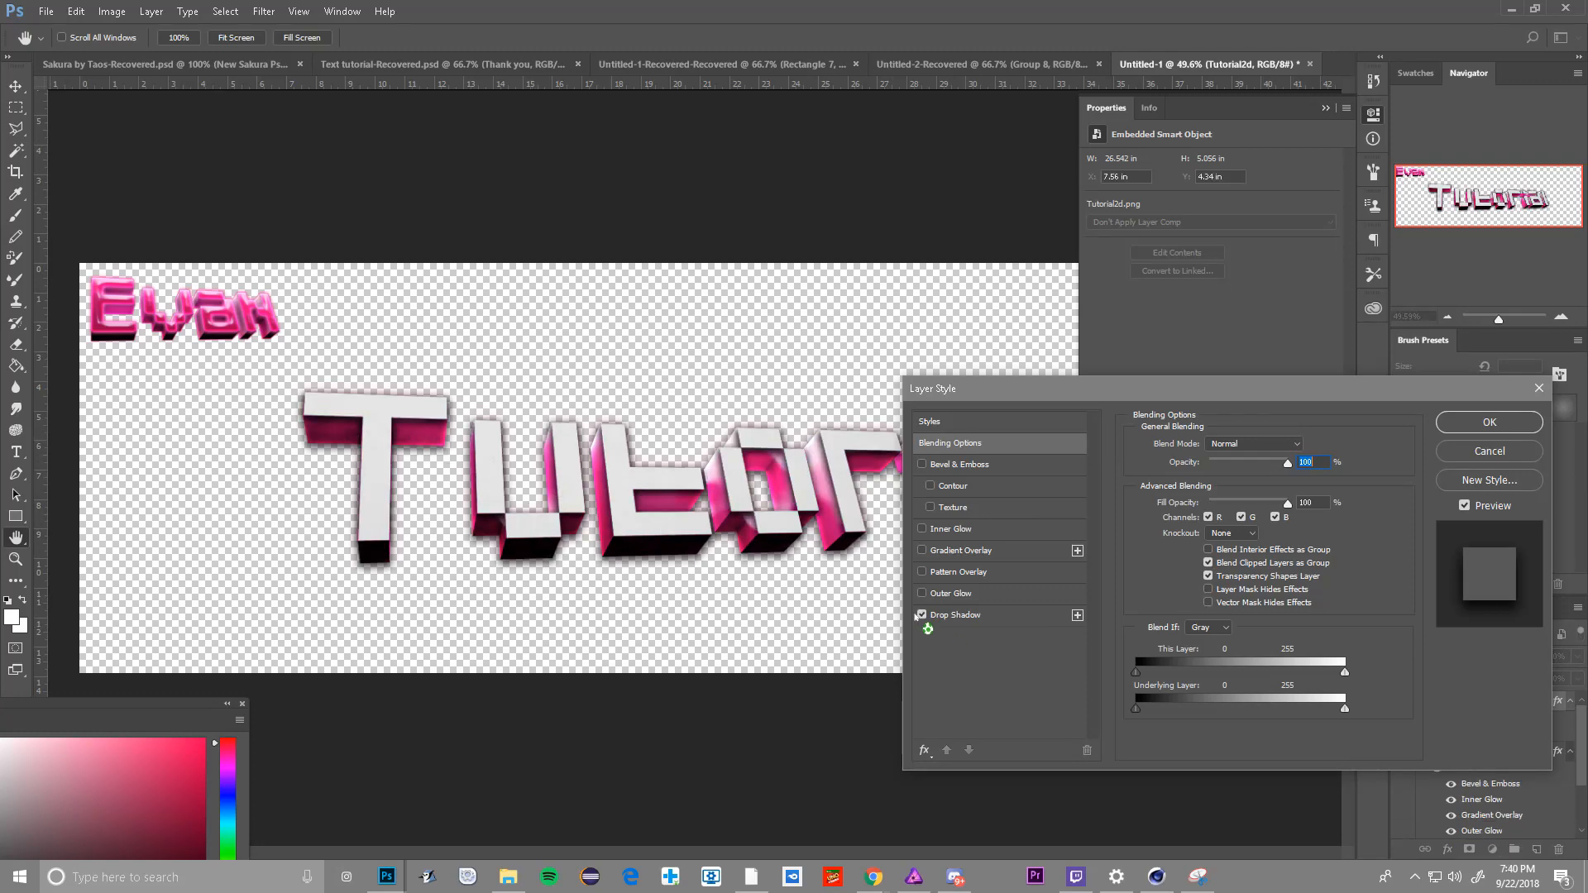
click(923, 592)
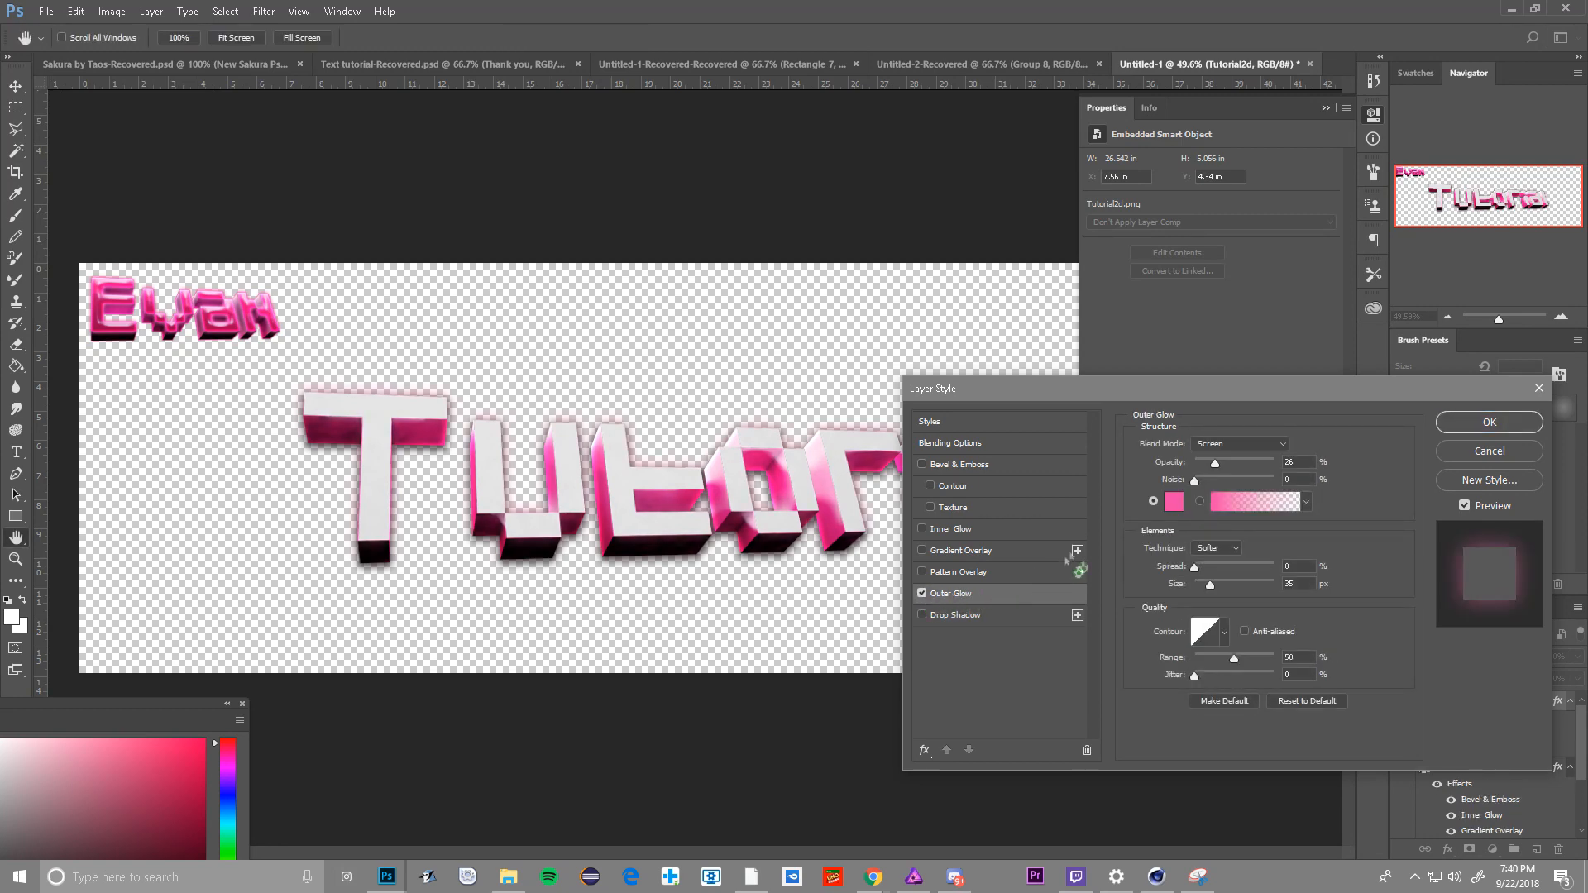
click(961, 550)
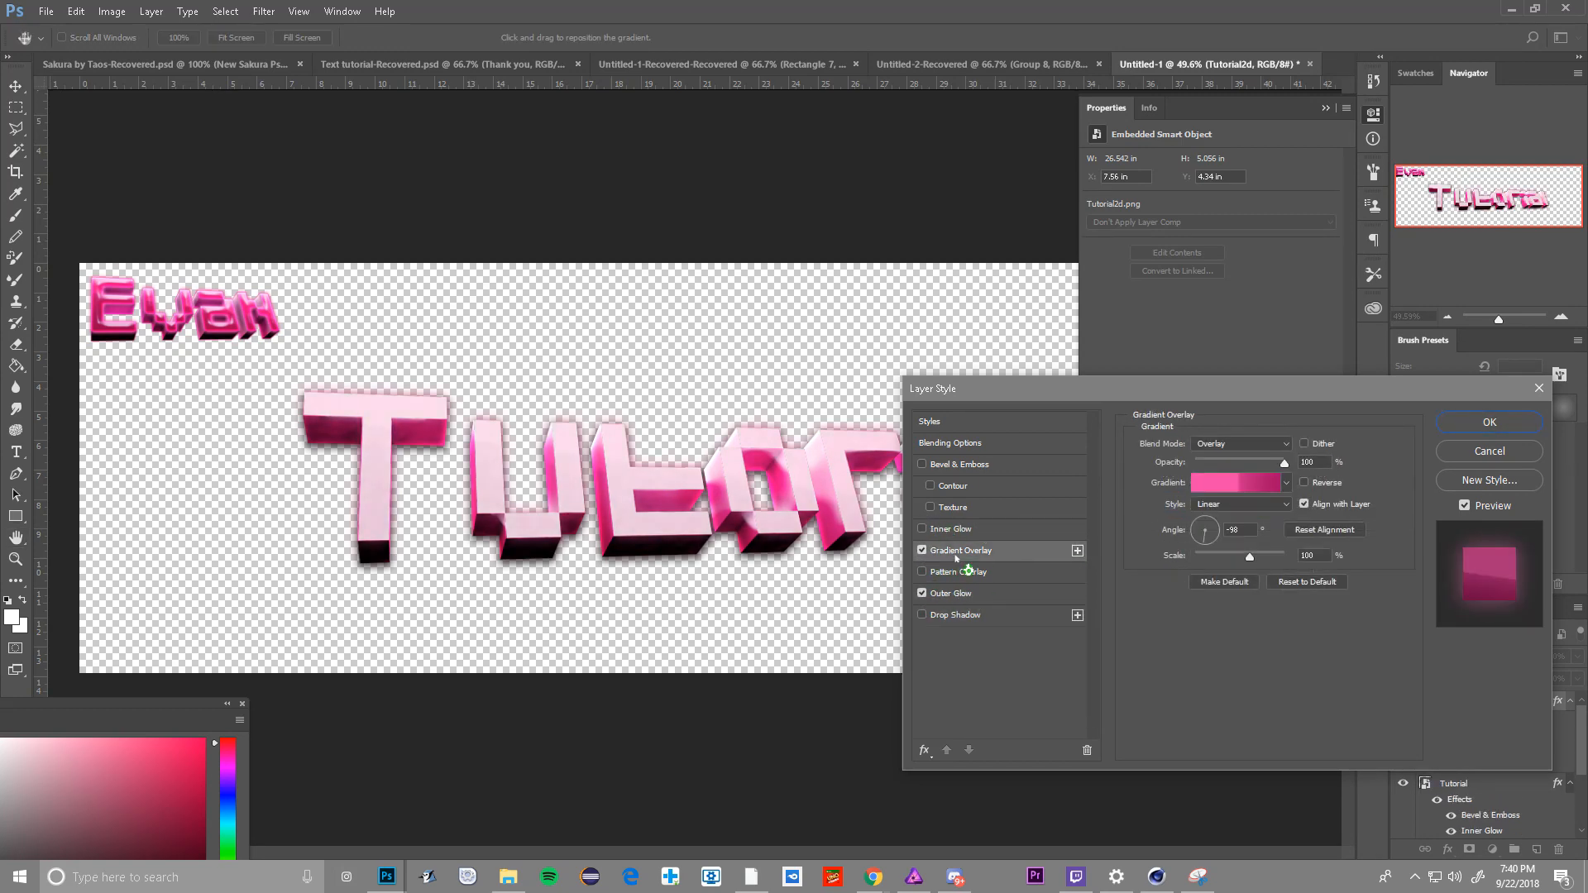
click(1239, 444)
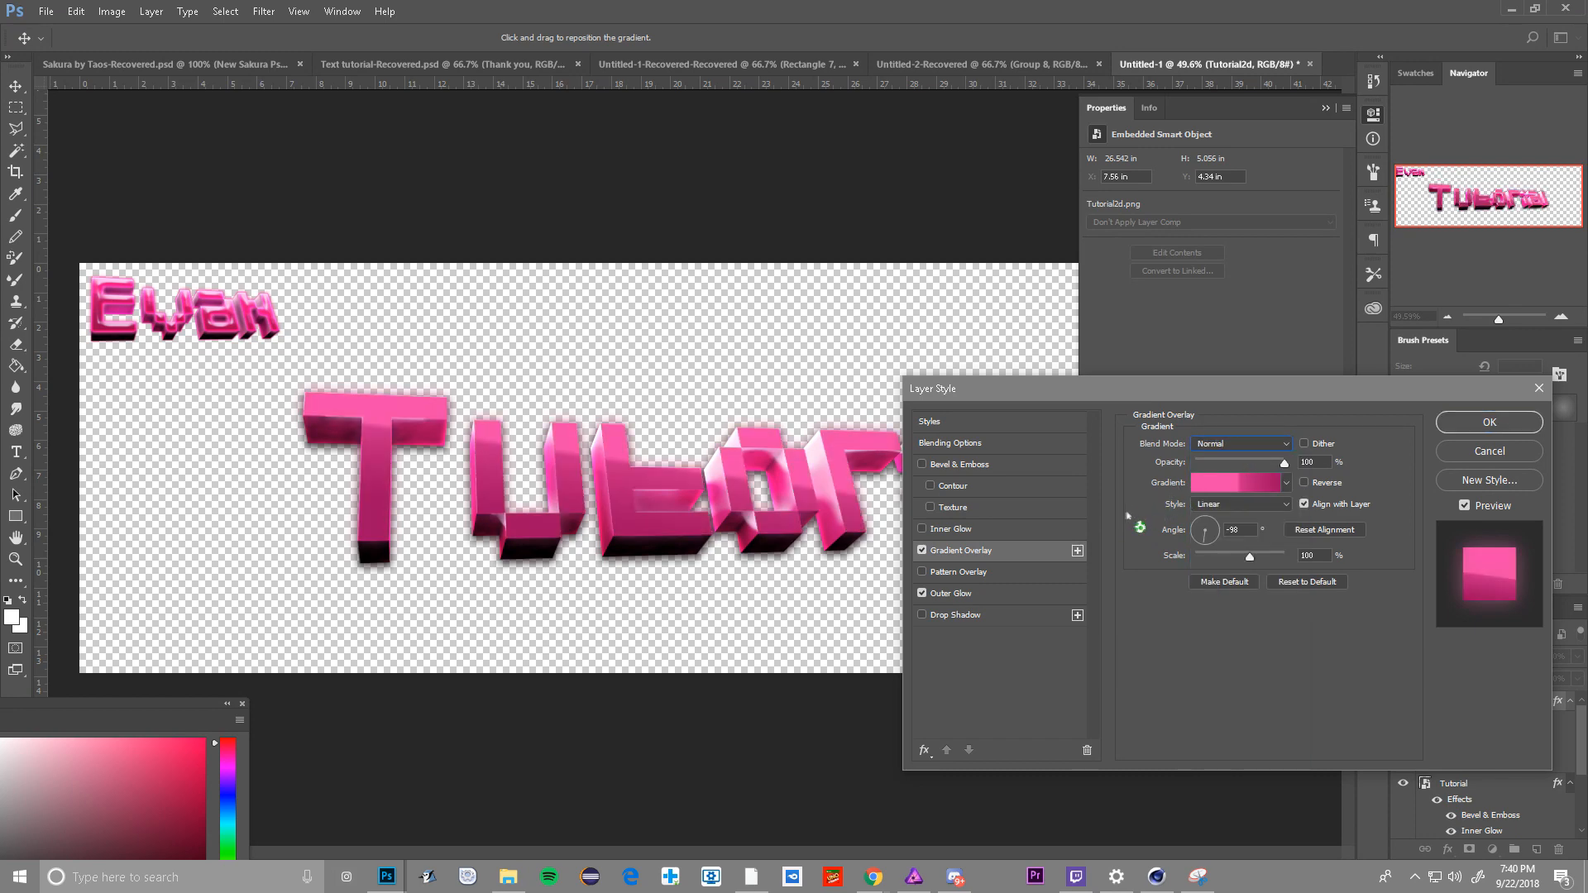
drag(1285, 462, 1248, 461)
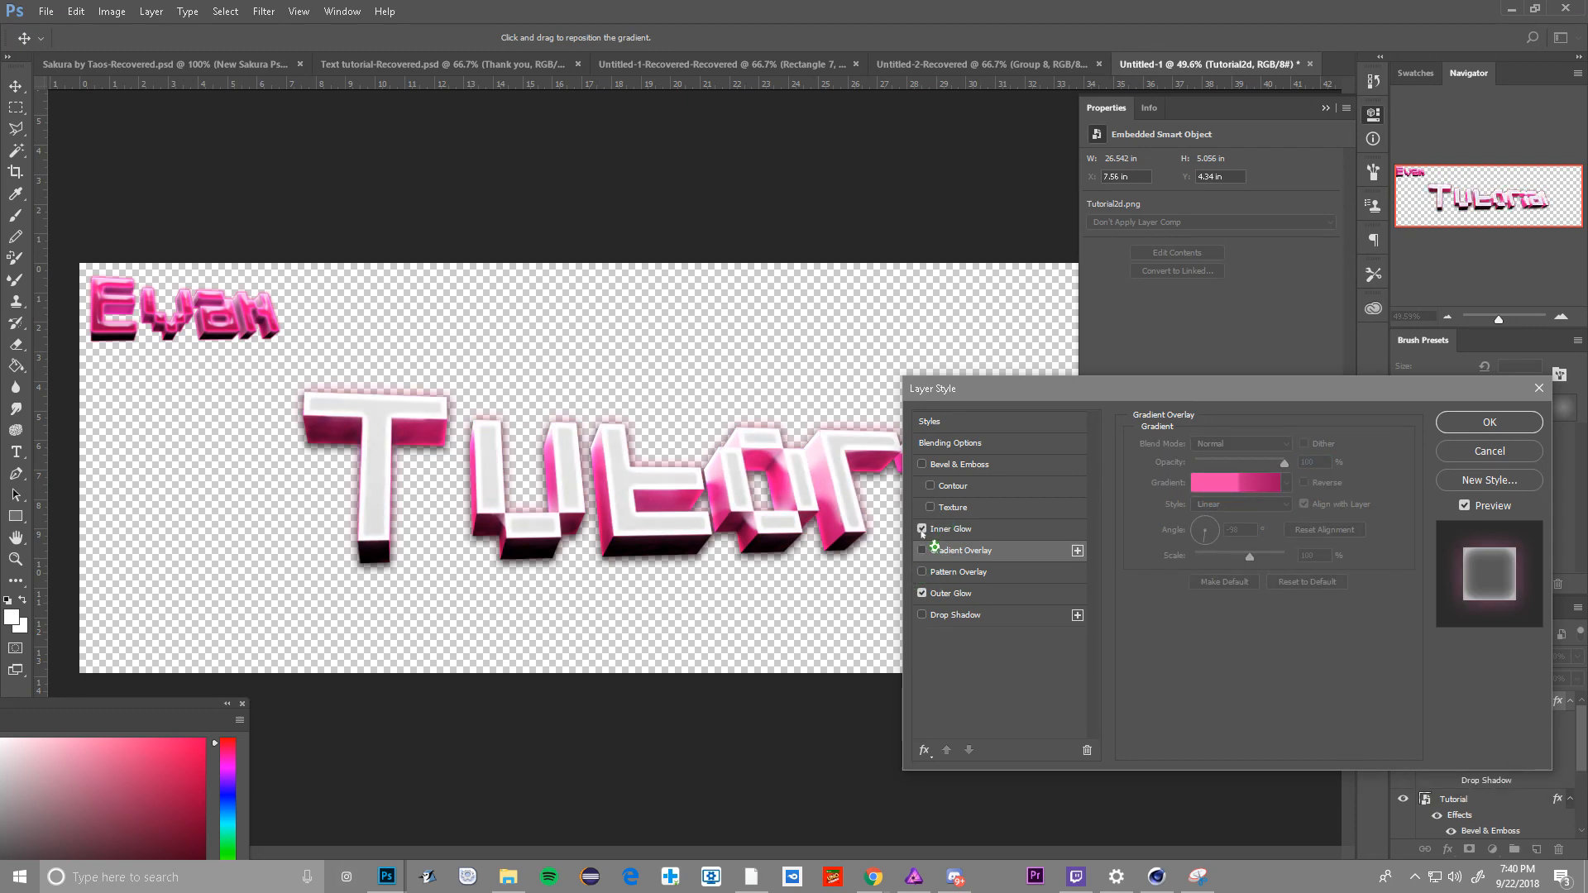
click(921, 465)
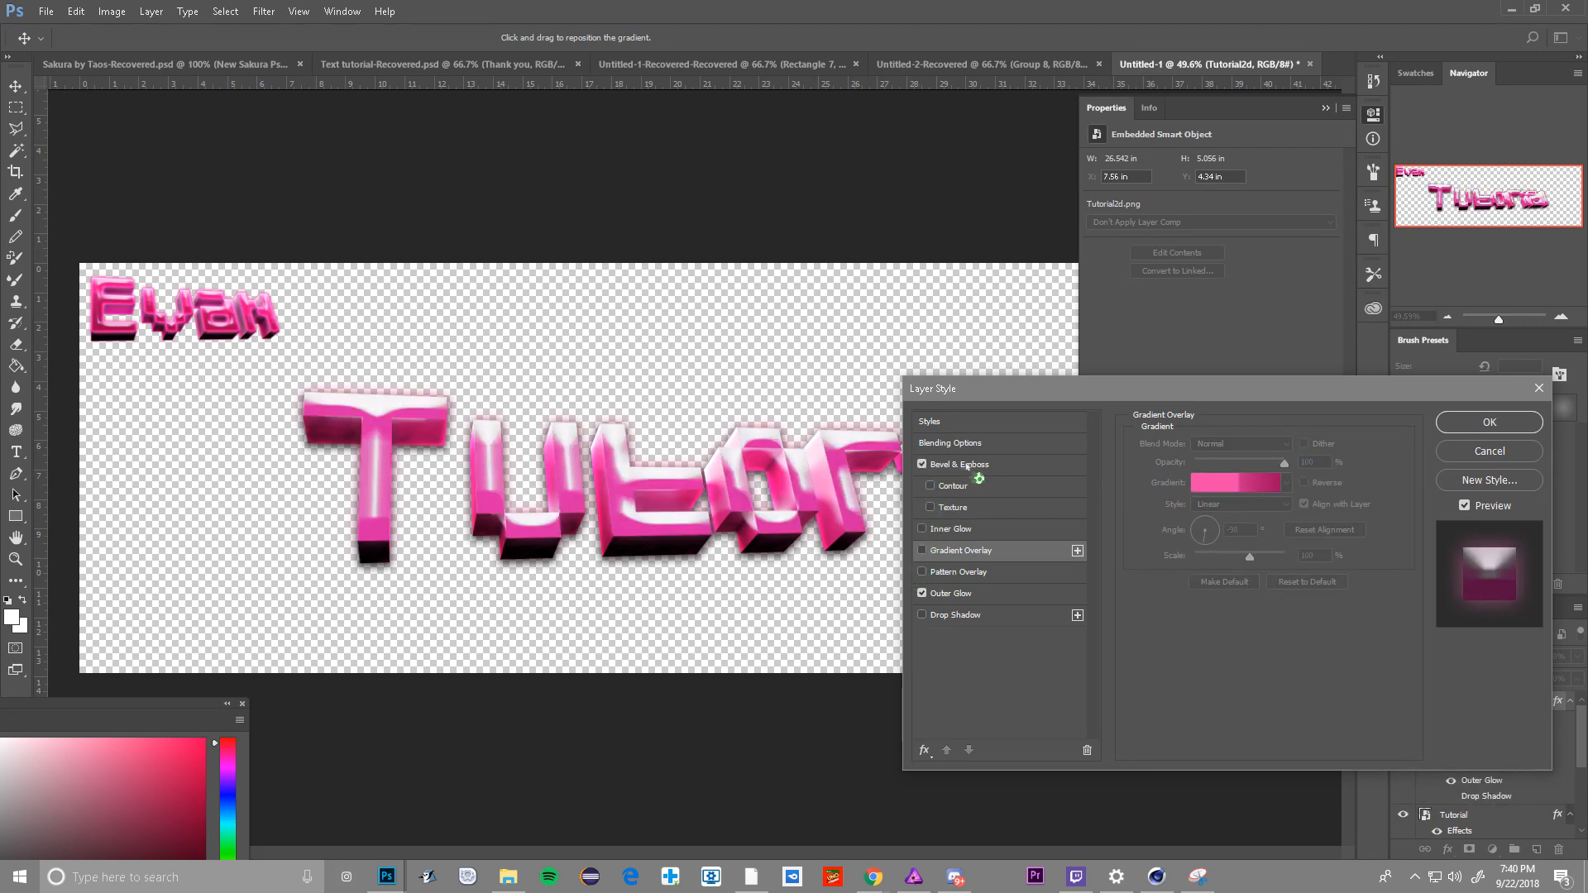
click(960, 465)
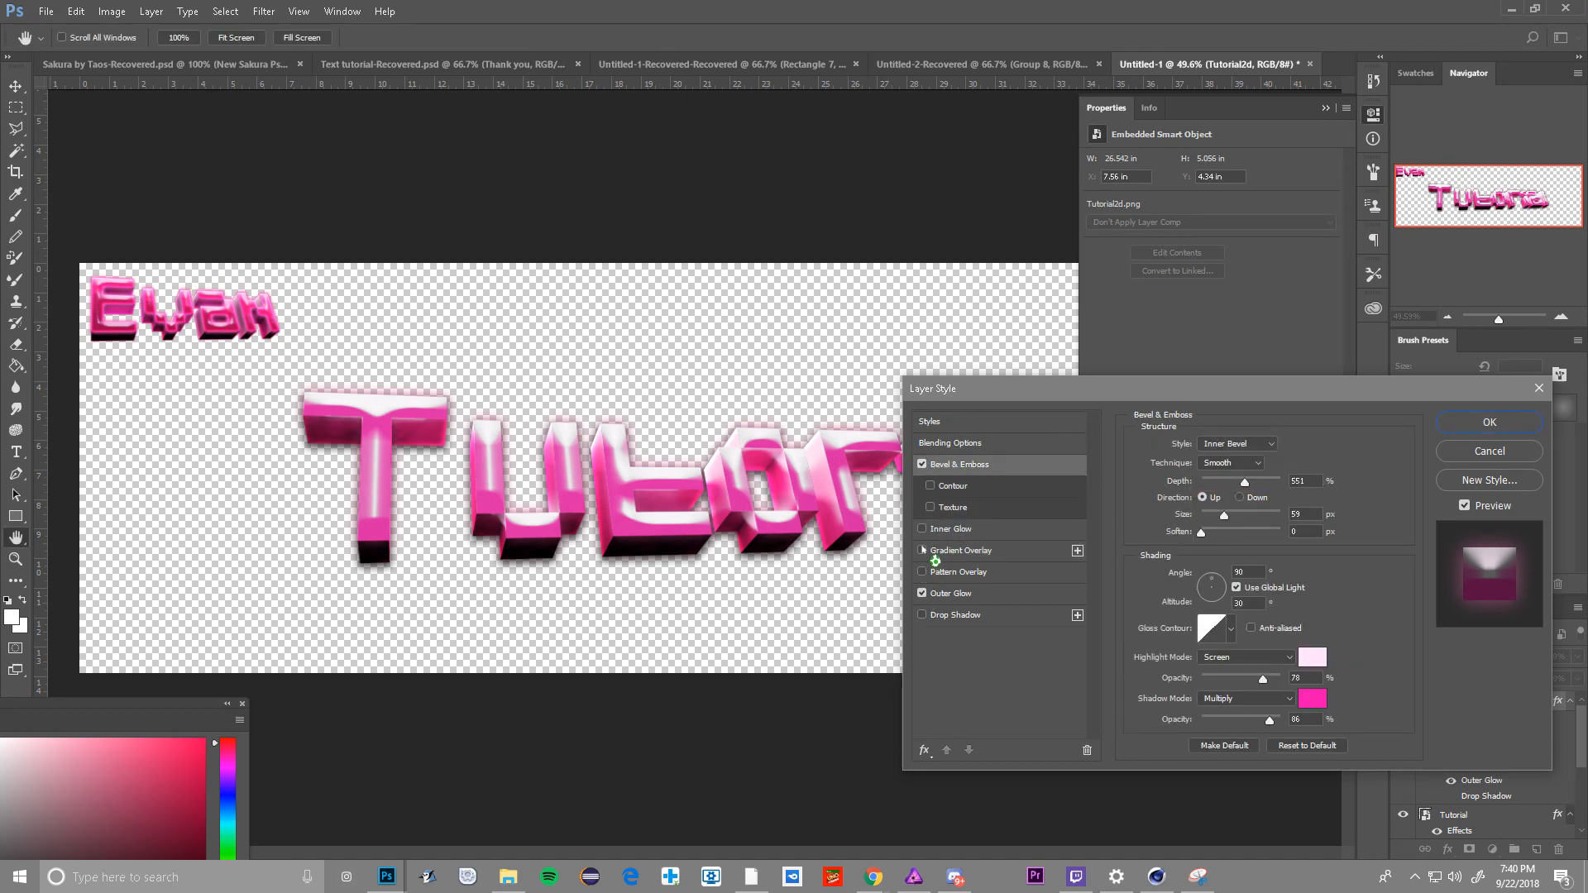
click(962, 550)
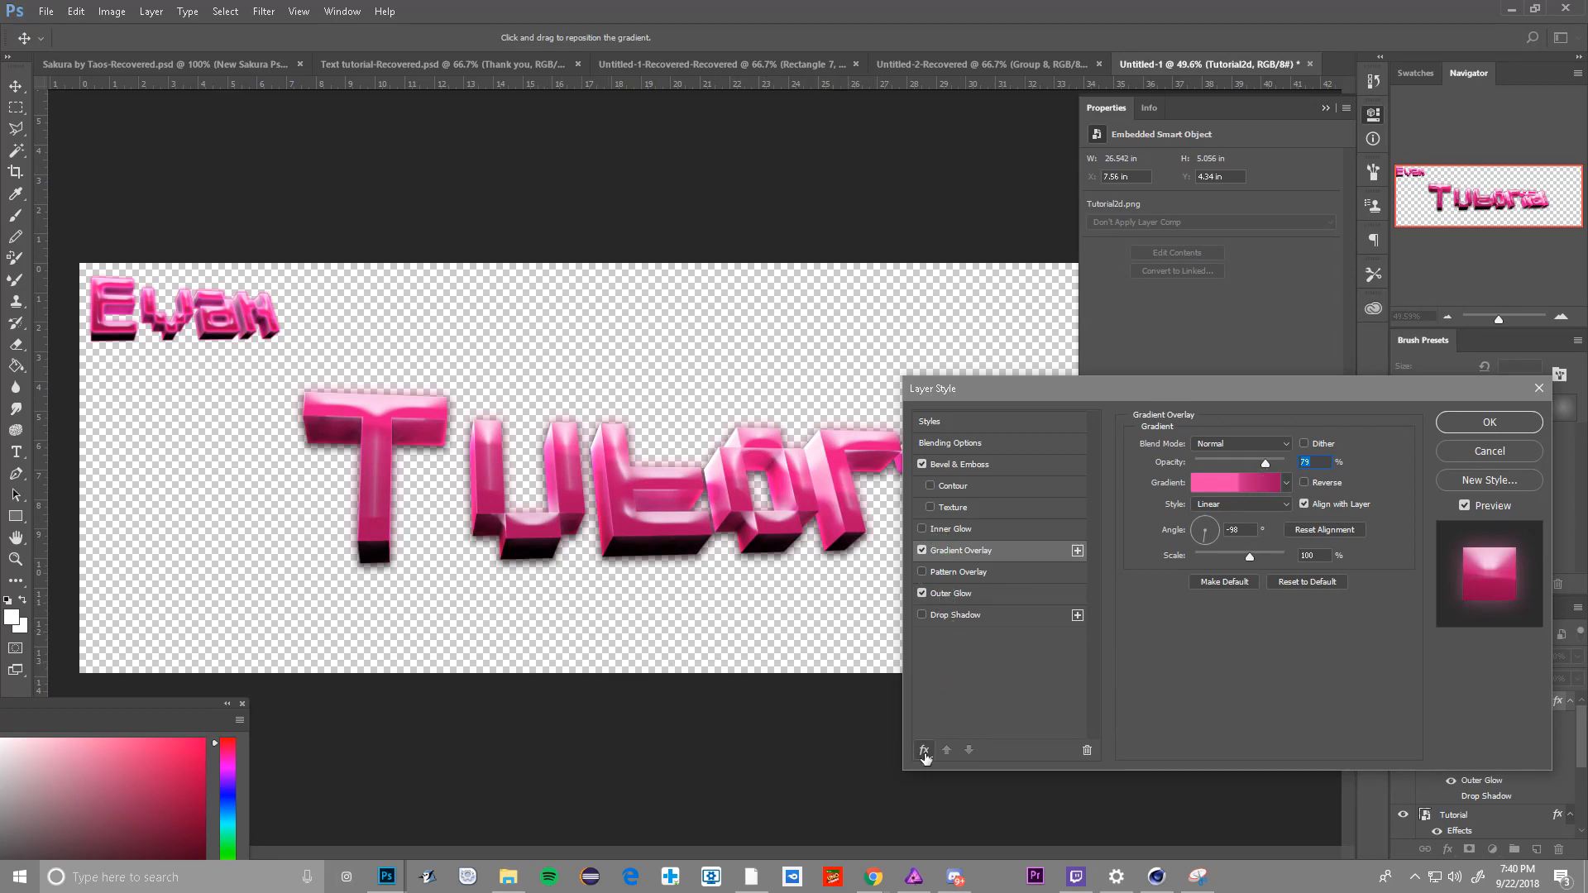
- Add a sampled pink 3 px Outside stroke to Tutorial2d and apply the style
click(924, 749)
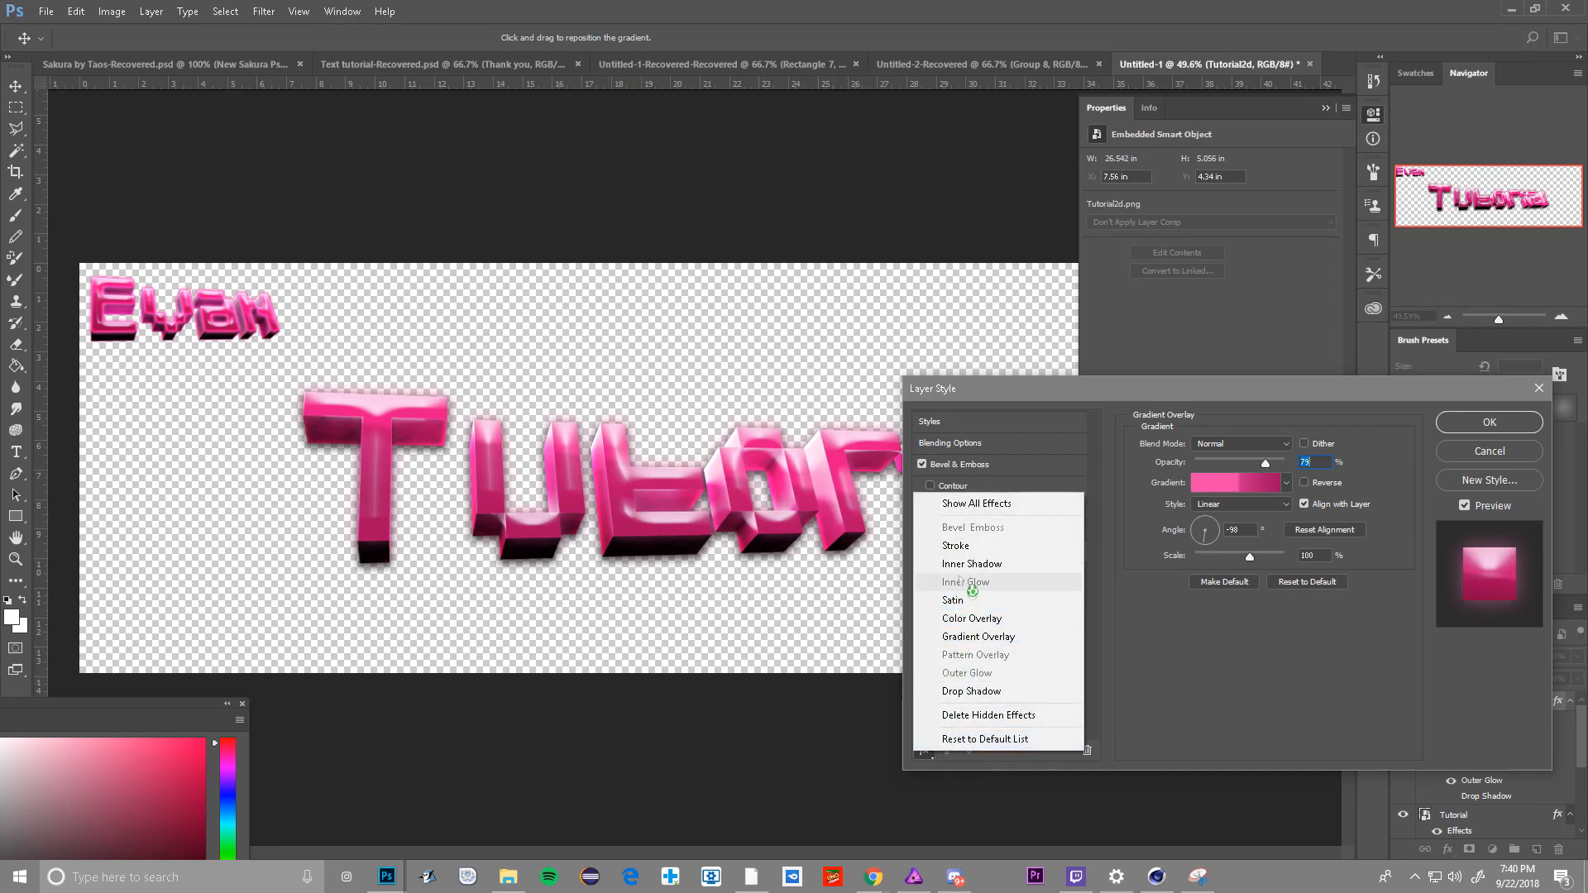
click(1173, 565)
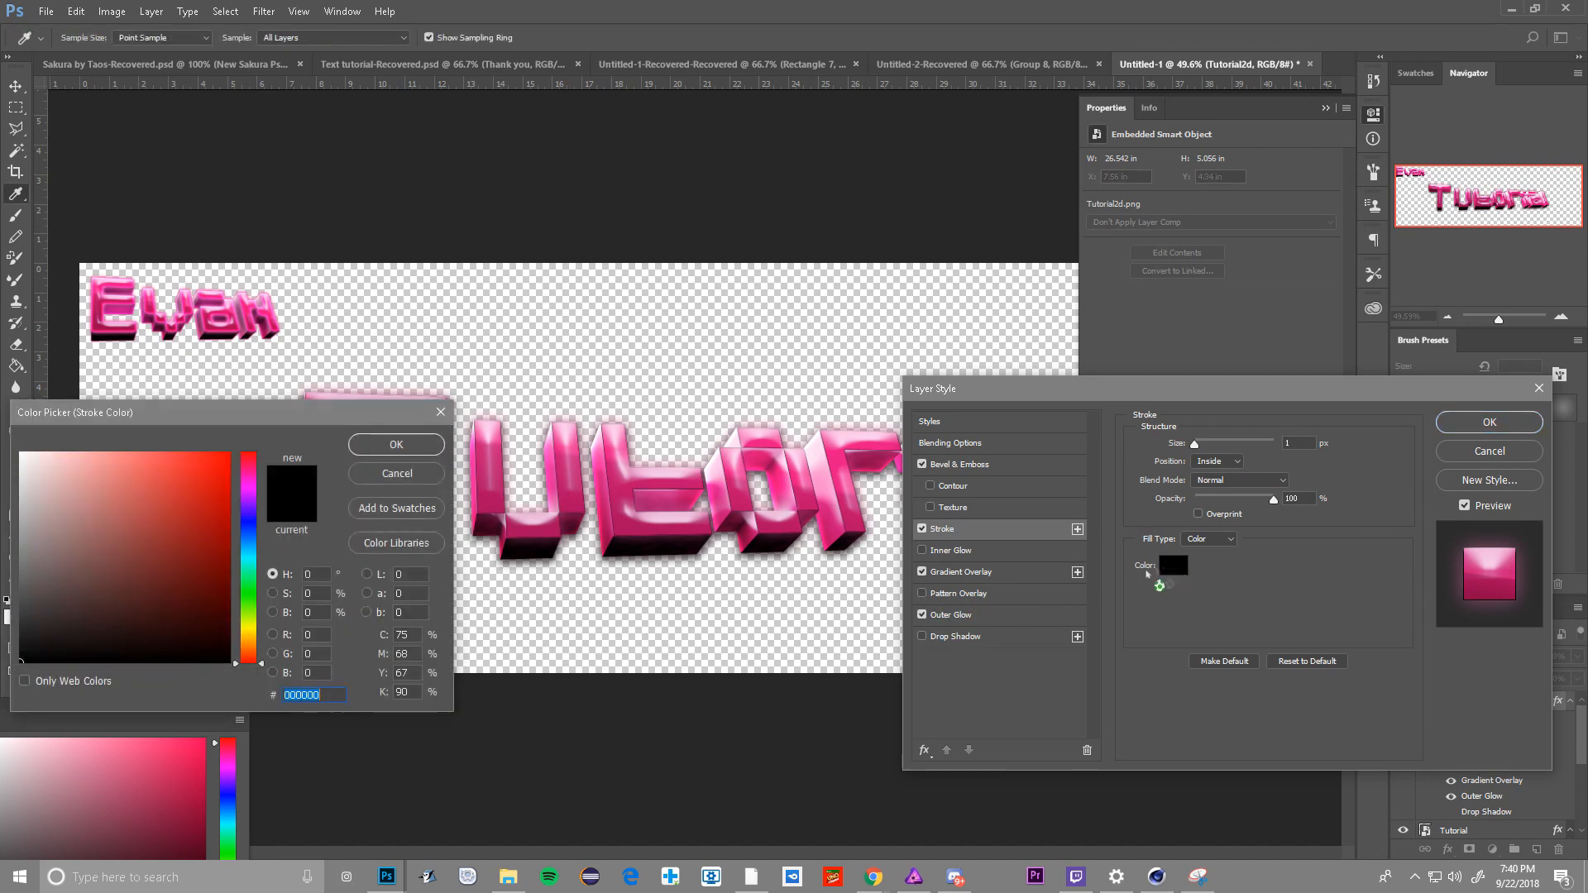
click(148, 514)
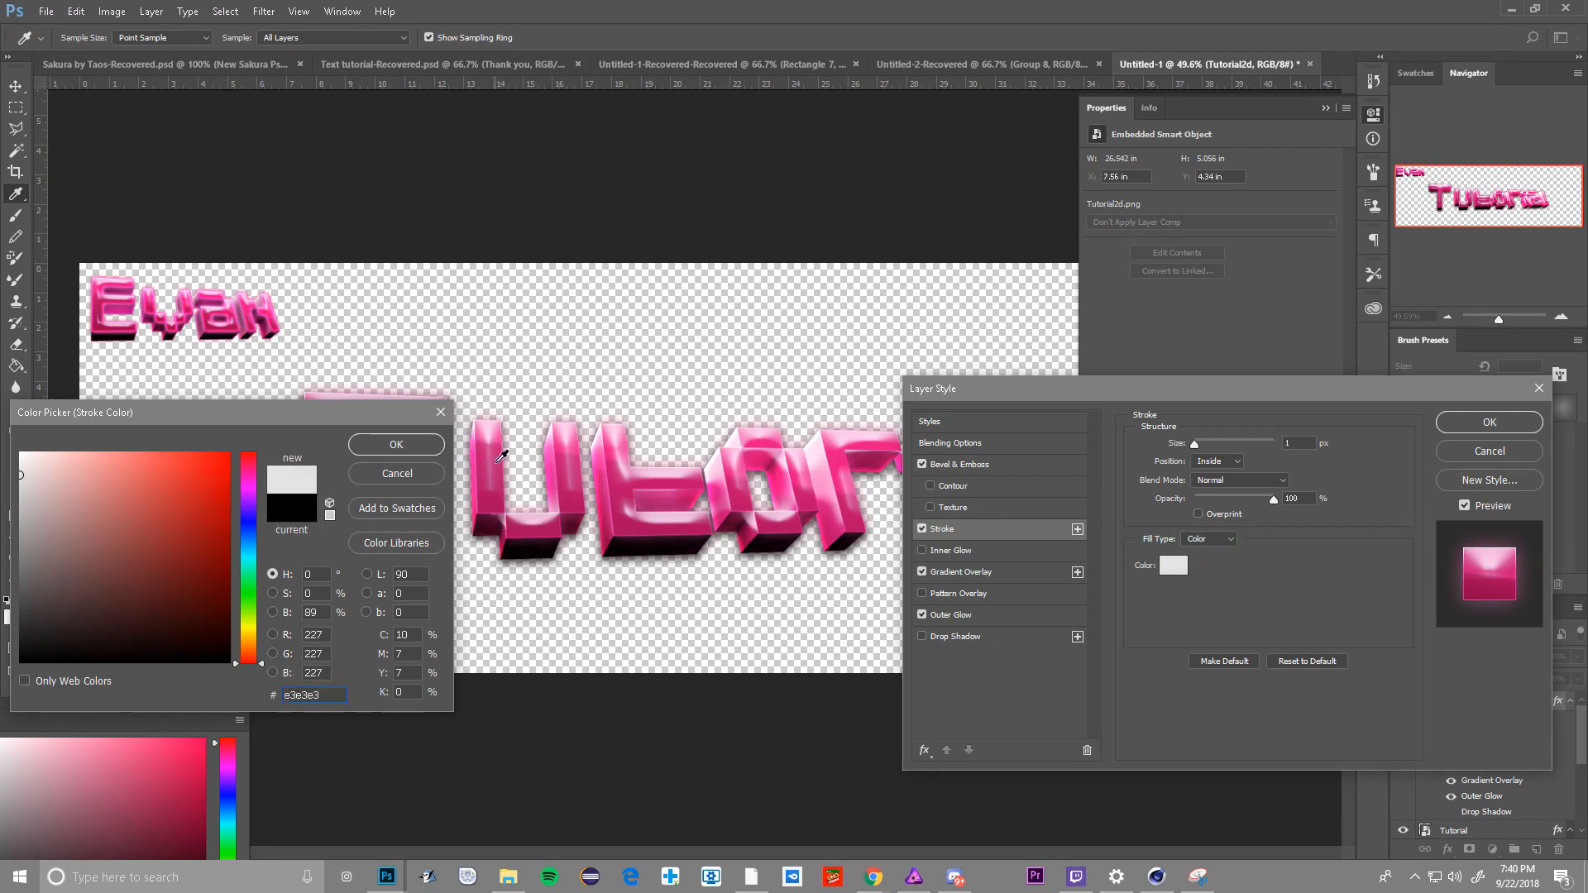
click(198, 456)
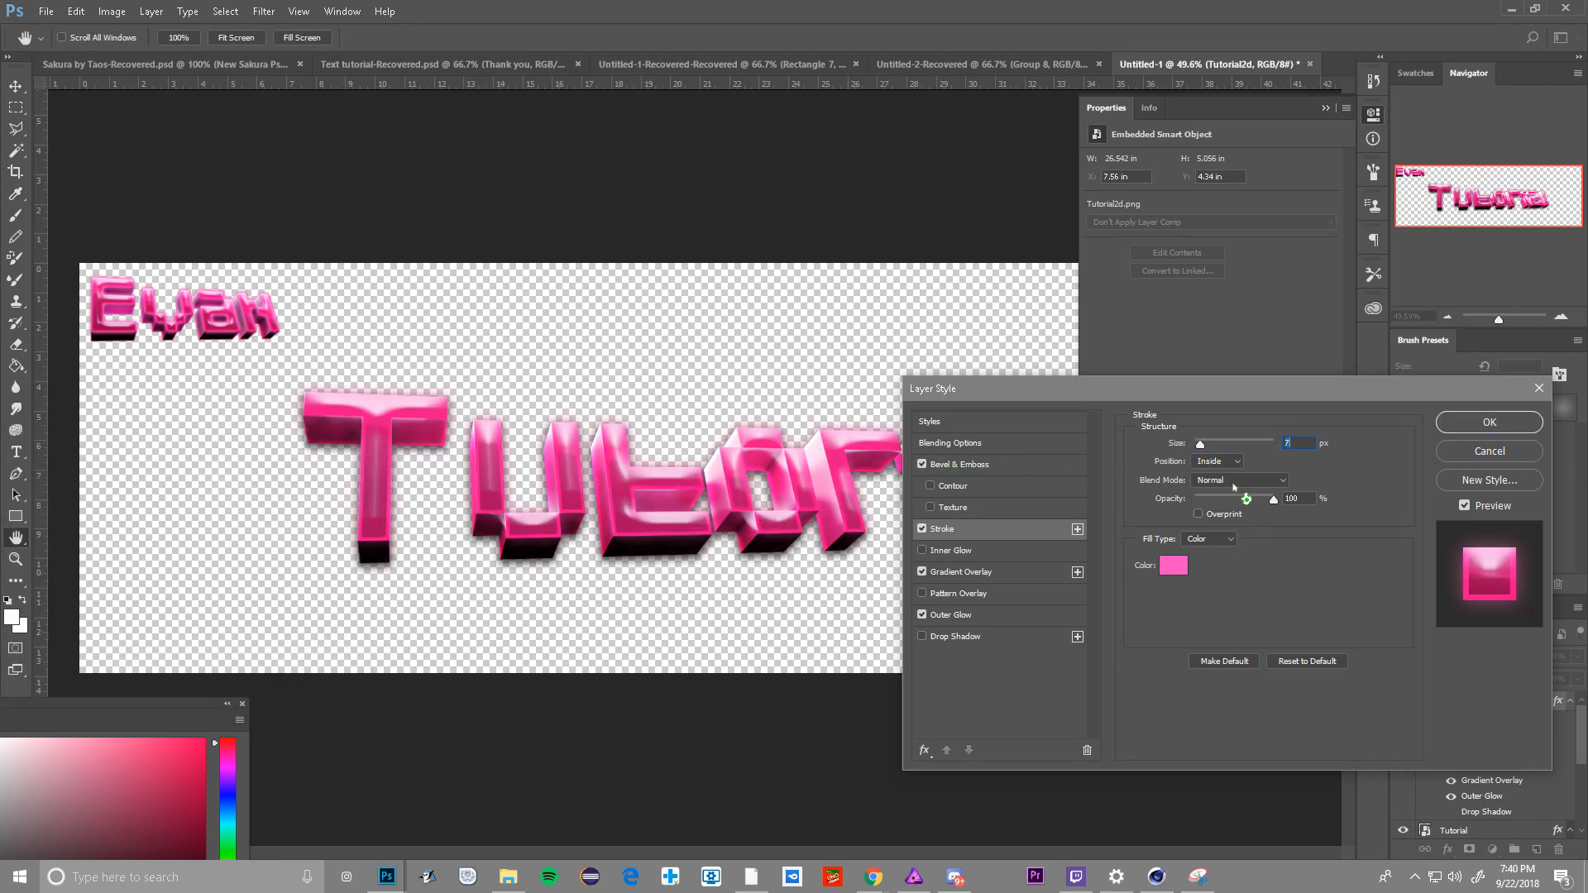
click(1217, 461)
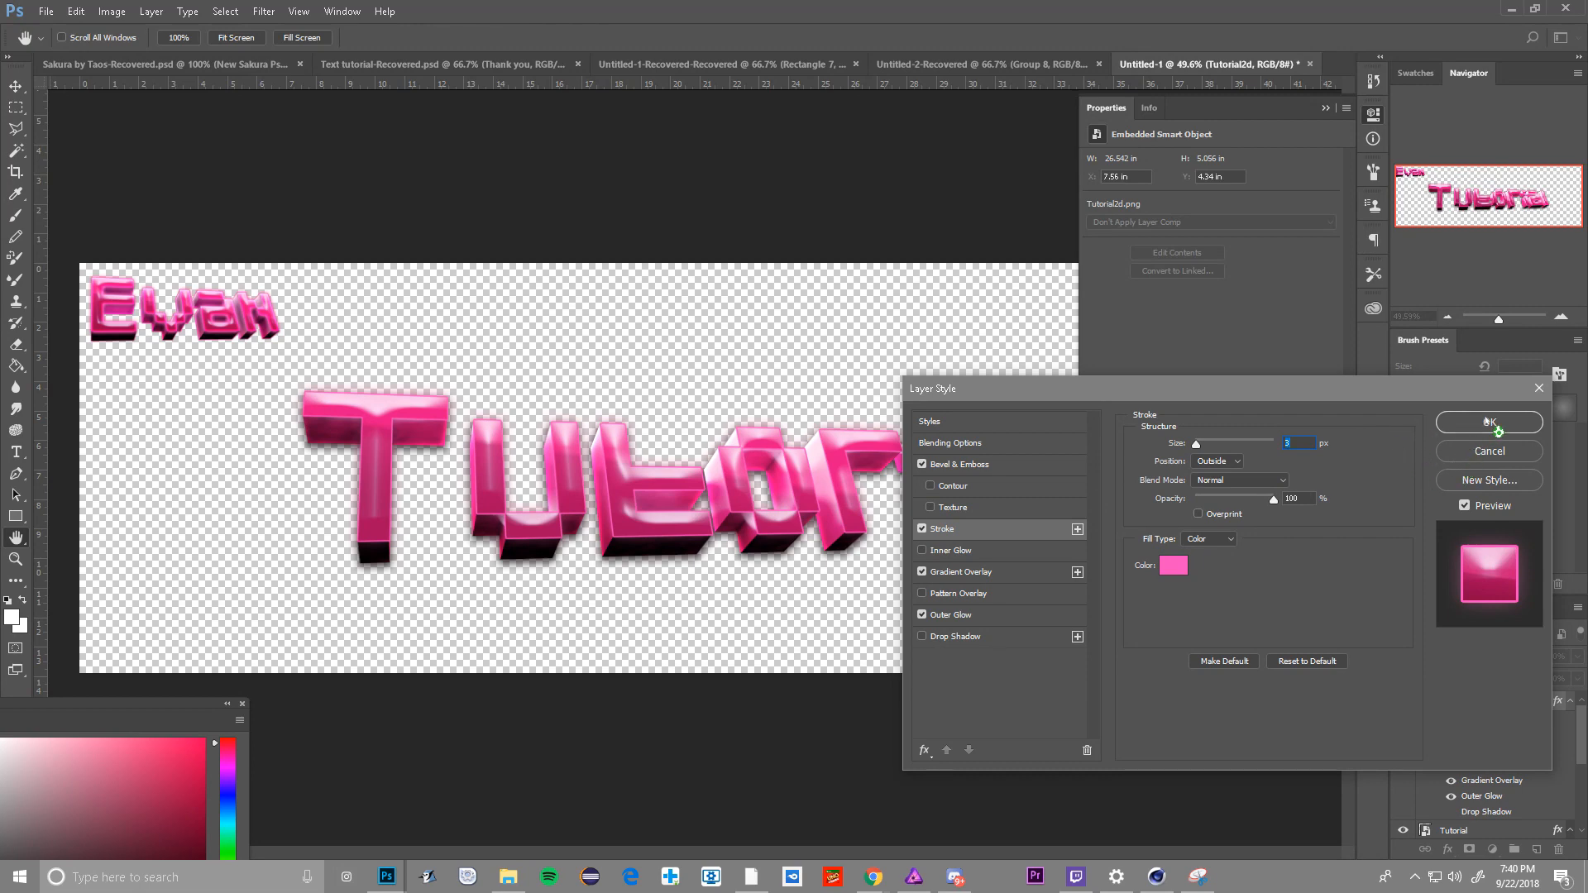
click(1489, 423)
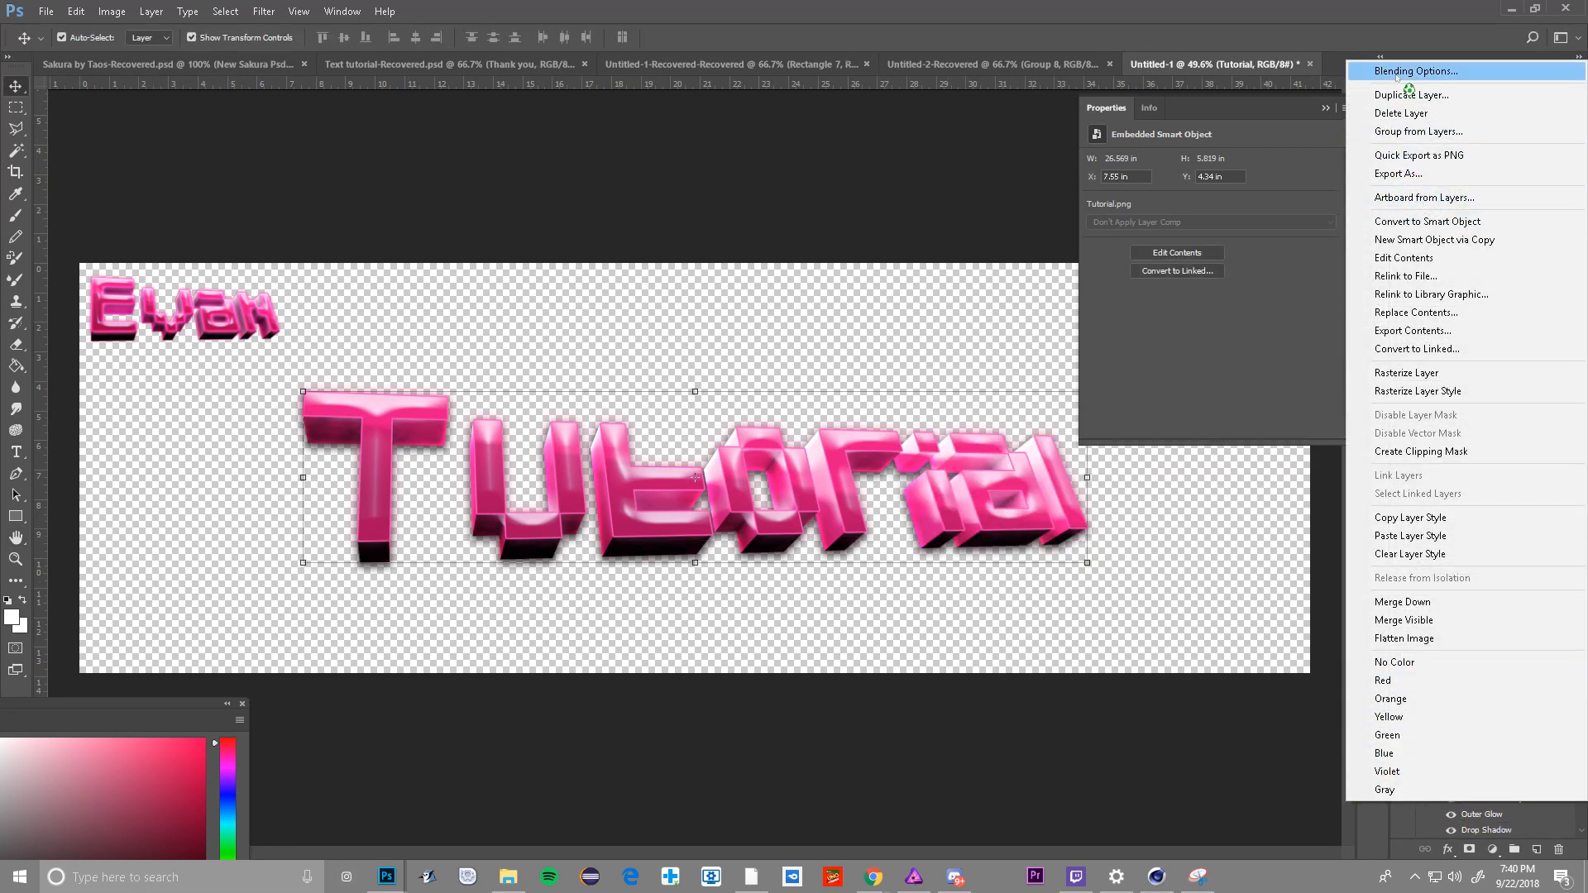
- Add a #ff4bbf pink stroke of size 4 to the Tutorial layer and apply
click(1416, 71)
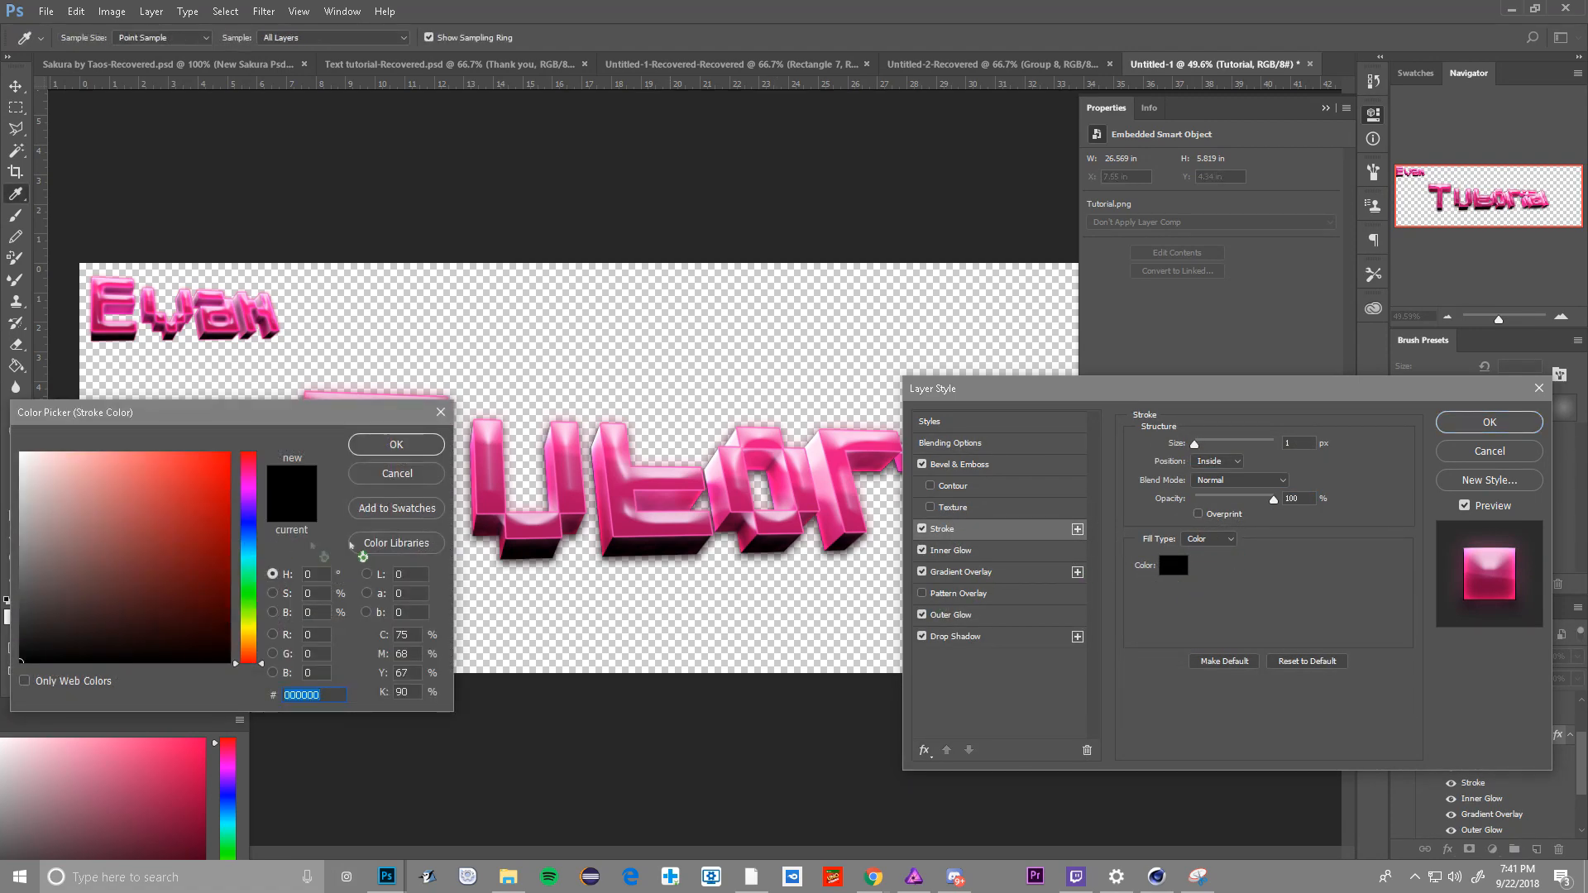
click(165, 520)
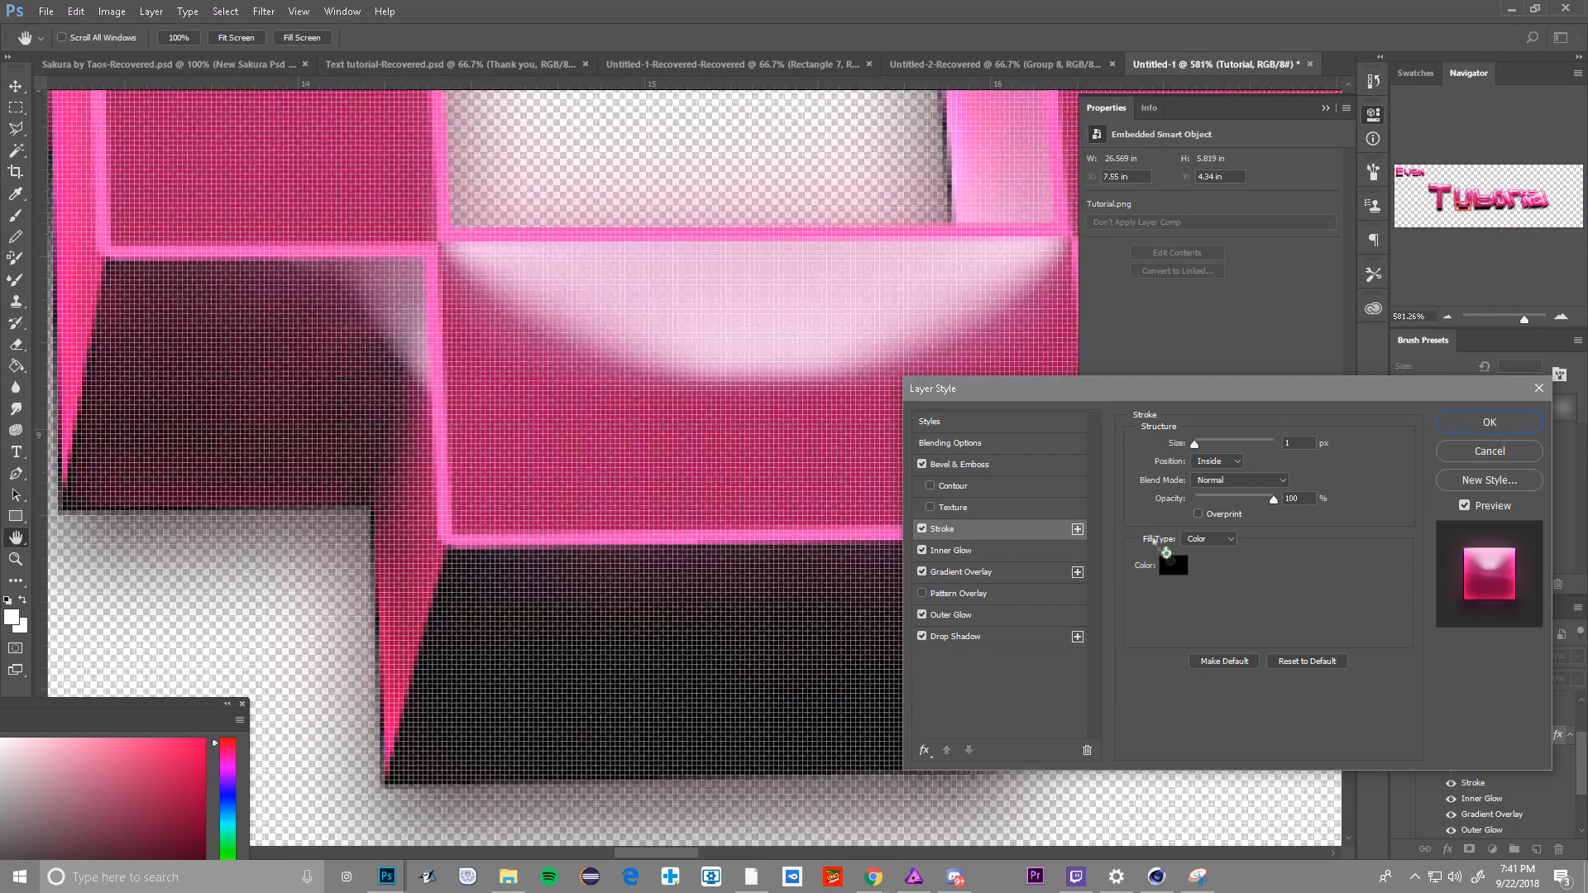
click(1173, 565)
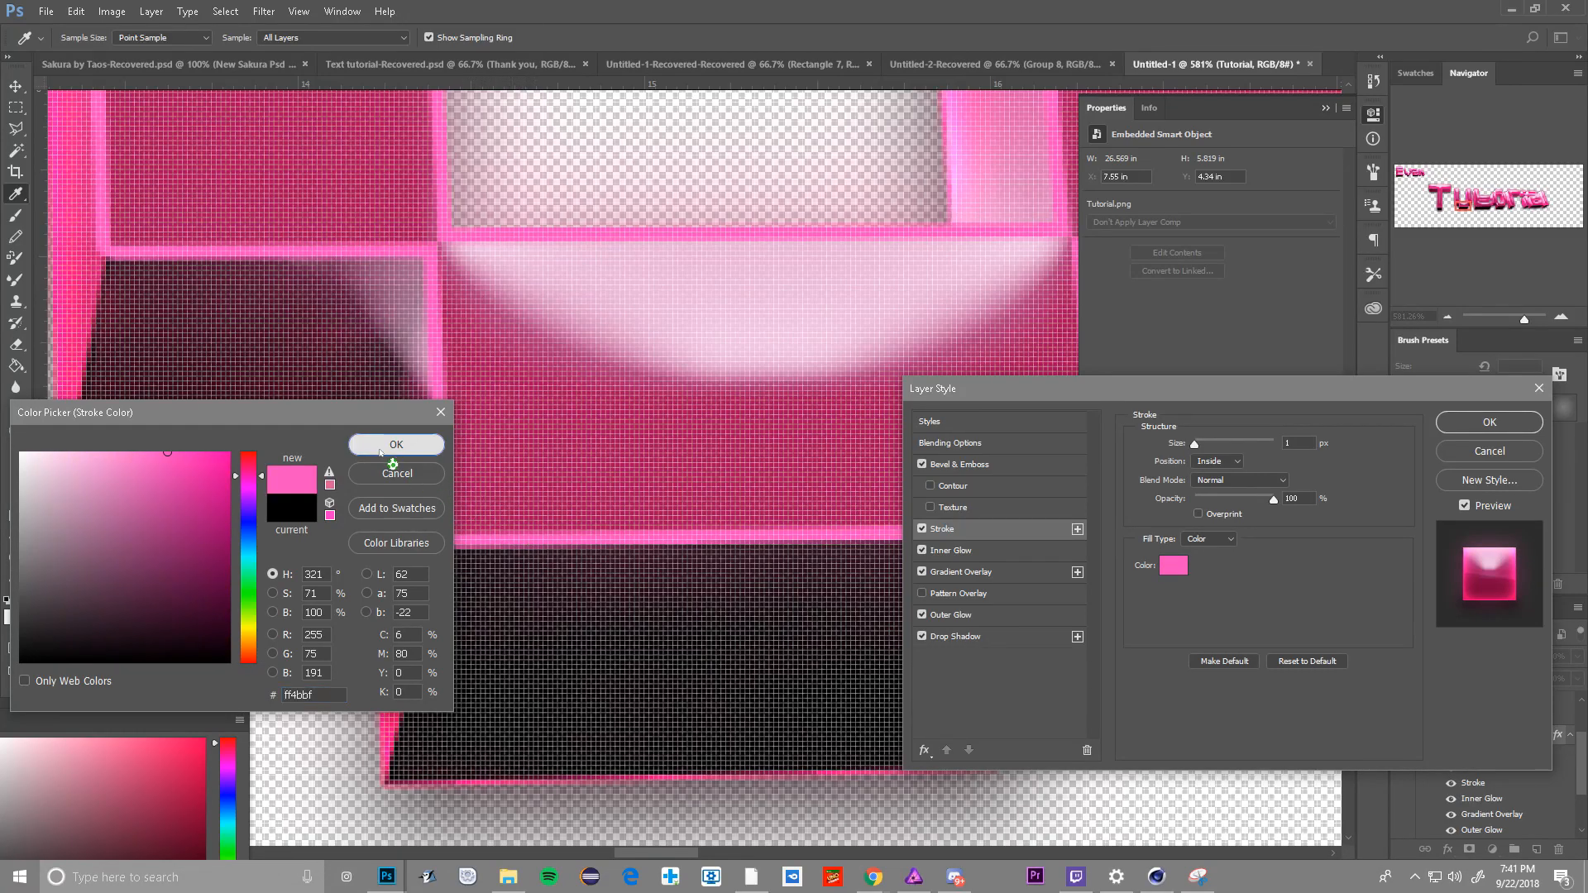
click(396, 445)
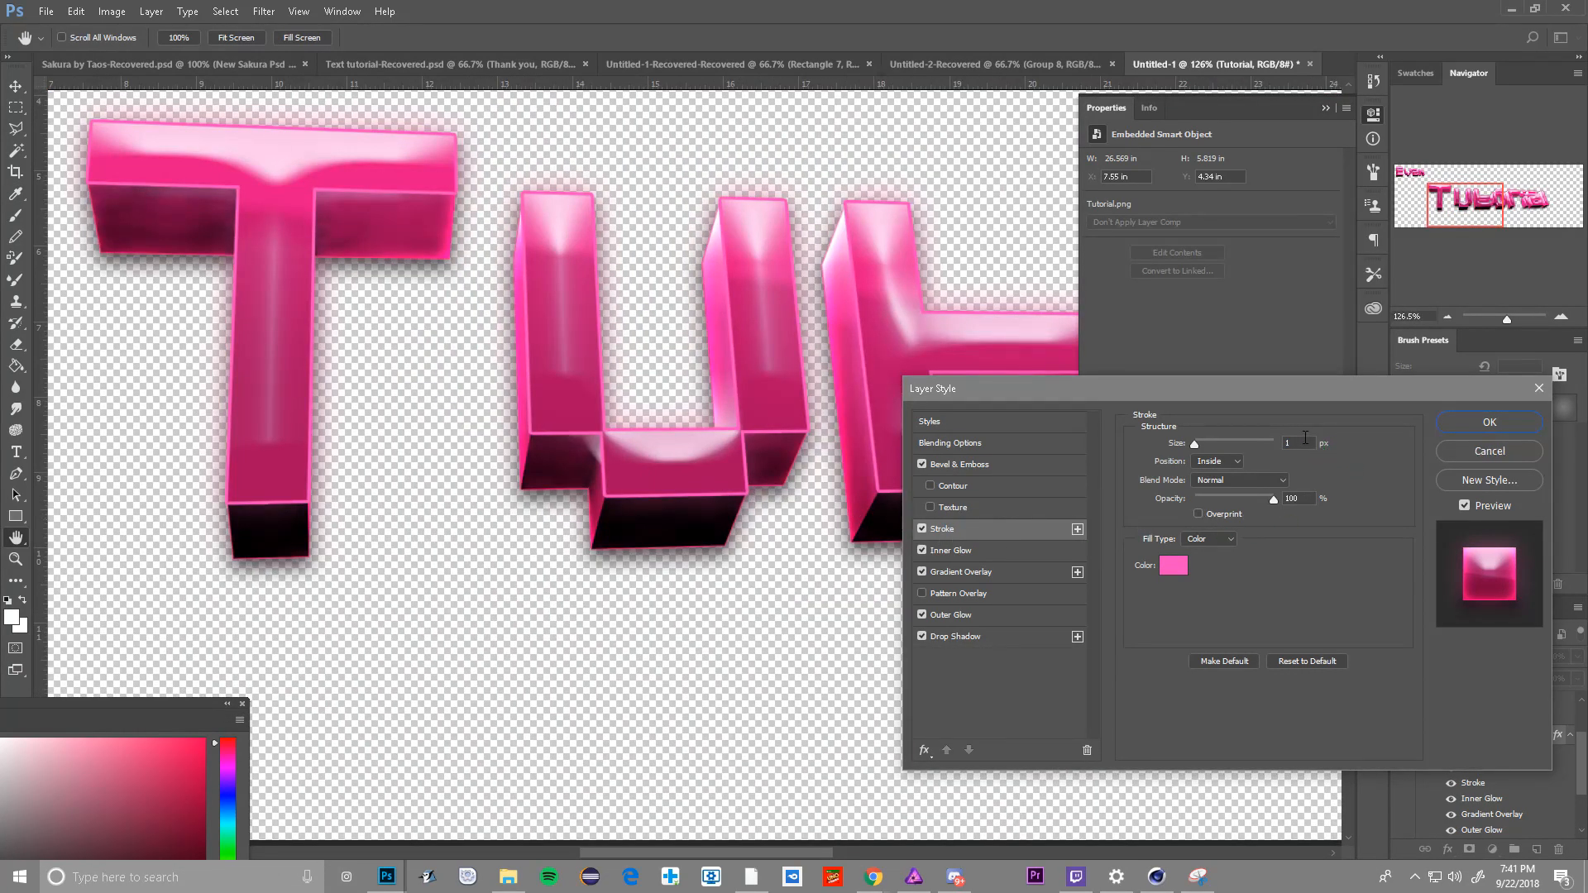
text(4)
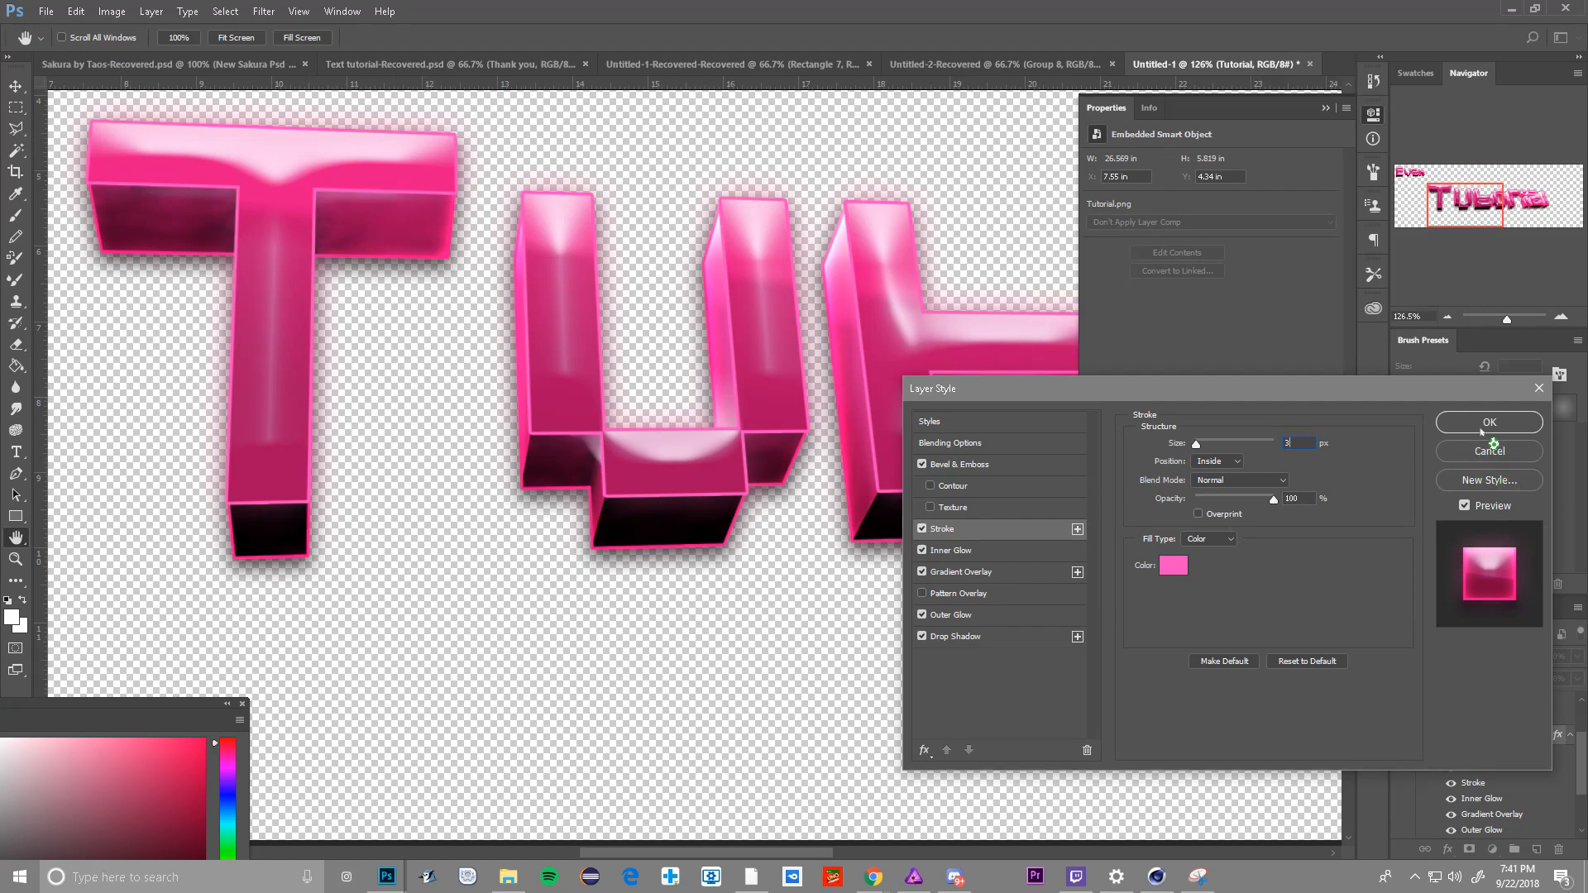
click(1488, 423)
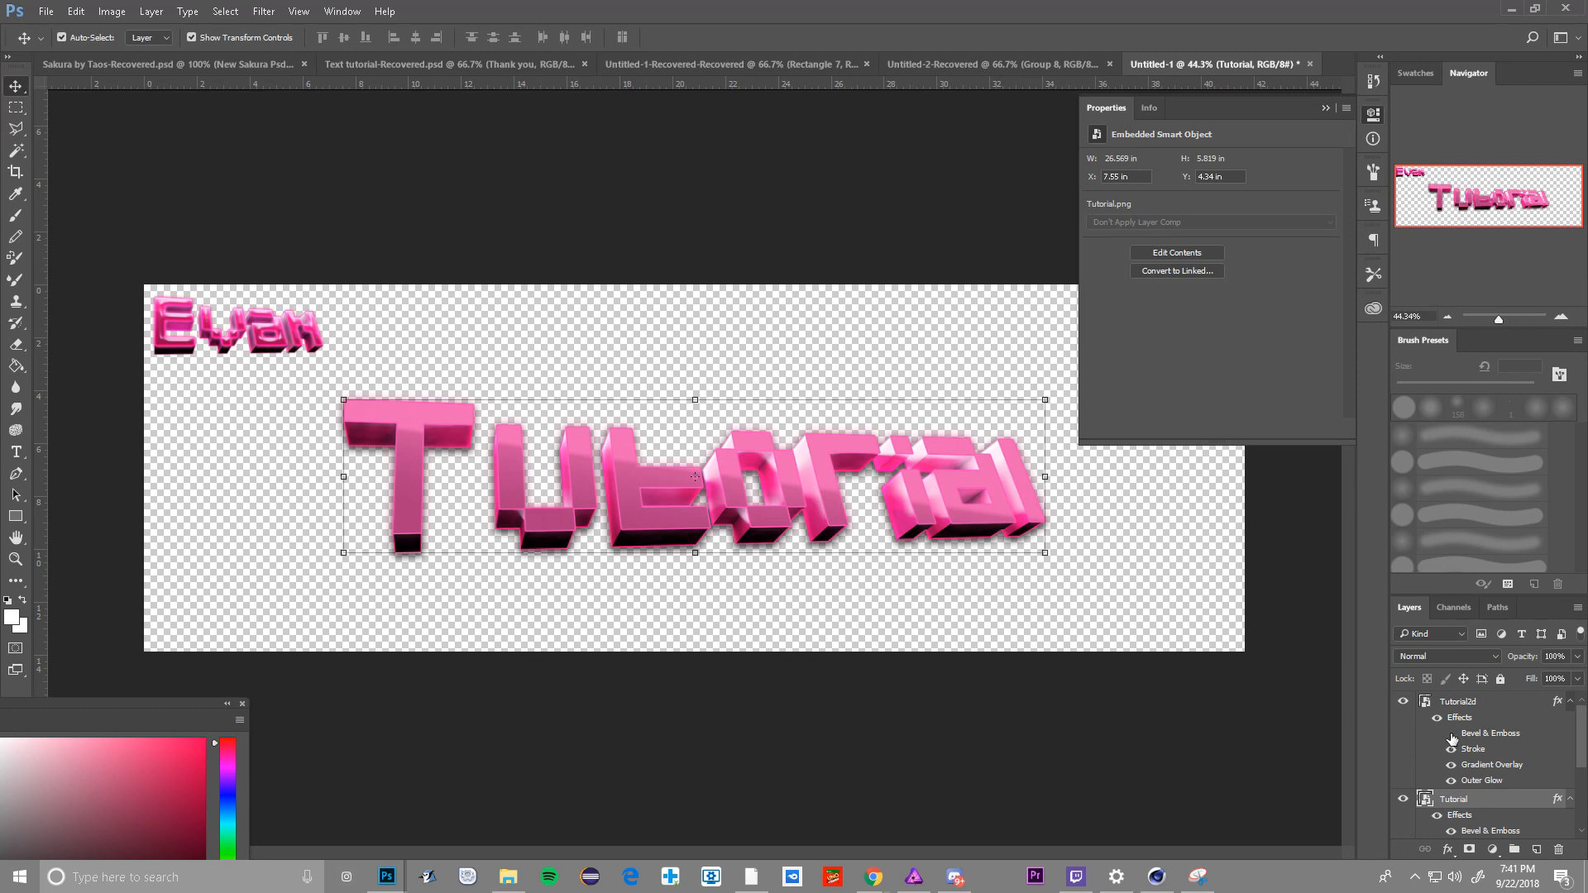
mouse_move(1185, 575)
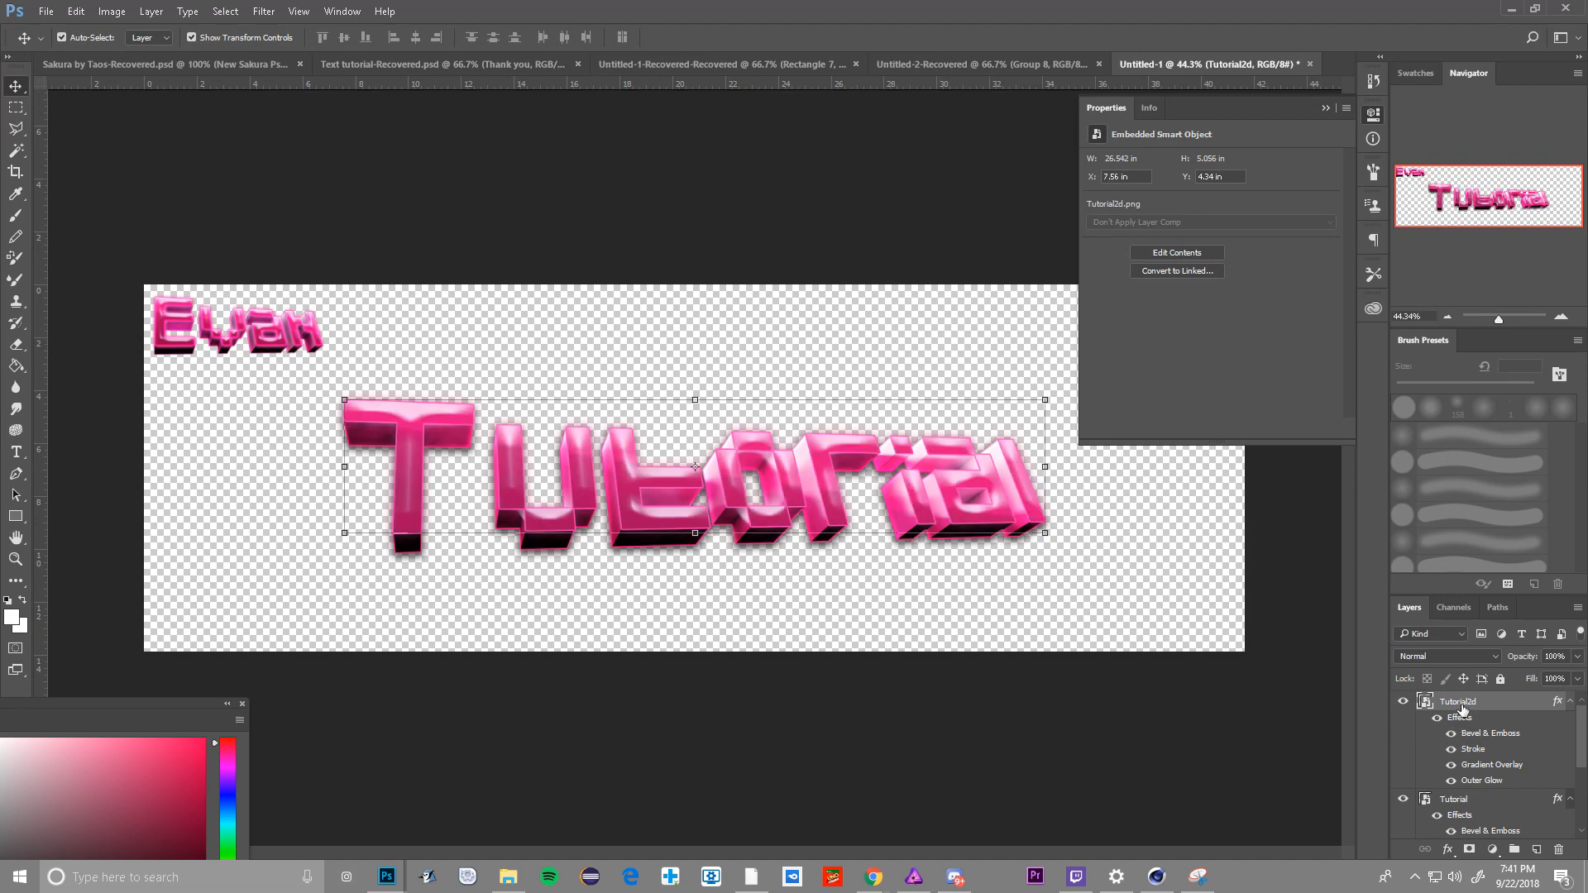
- Open the Layer Style dialog for the Tutorial2d layer
double_click(1461, 701)
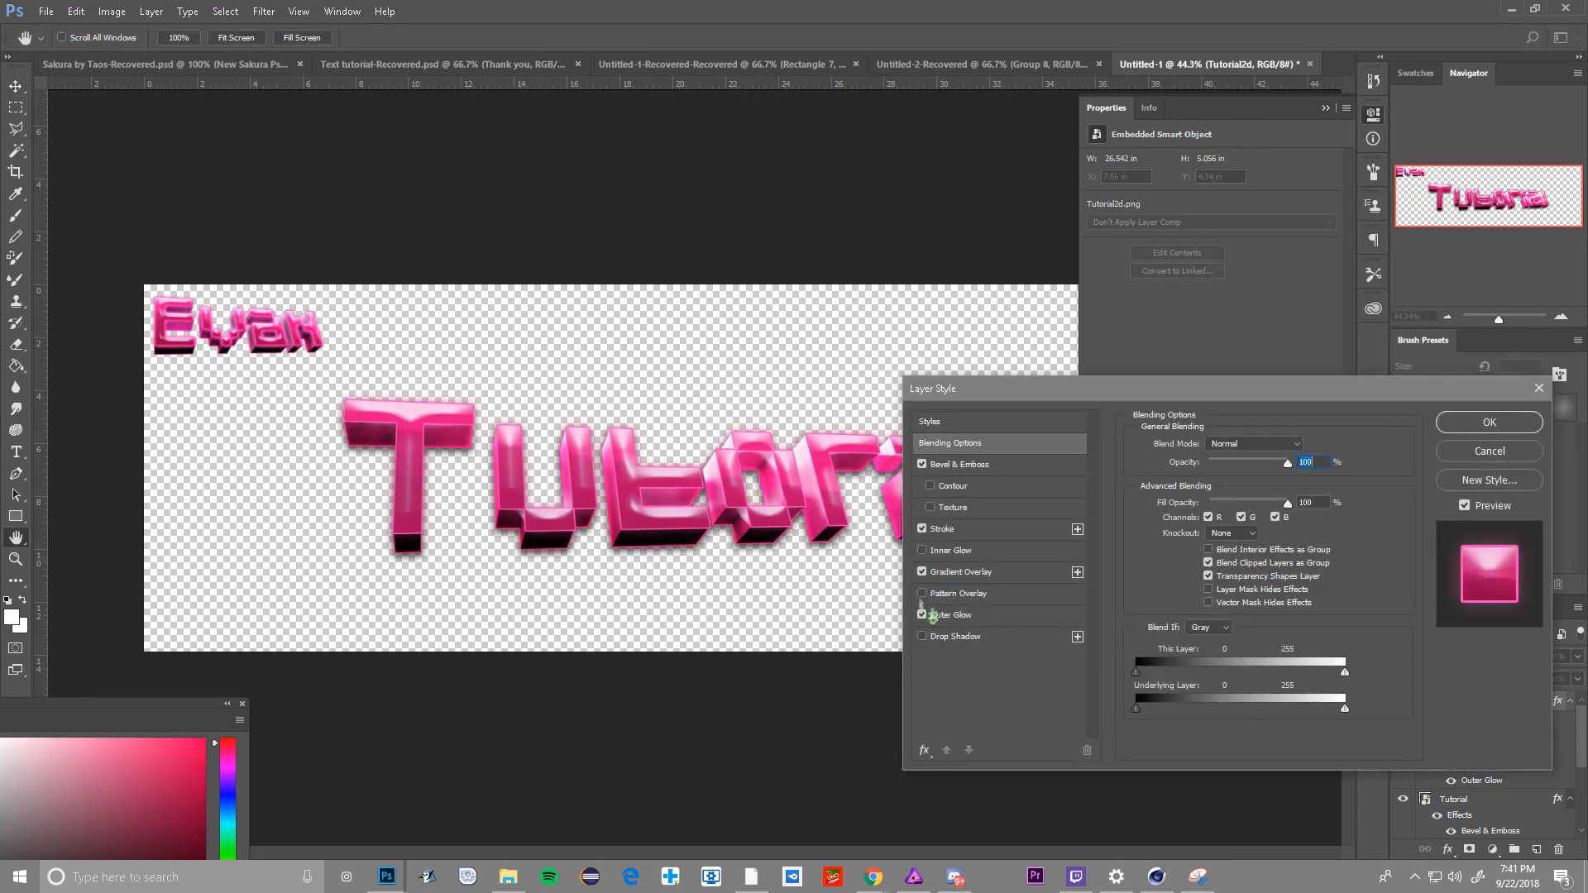
- Add a diagonal-stripe Pattern Overlay at reduced opacity to Tutorial2d and apply it
click(959, 592)
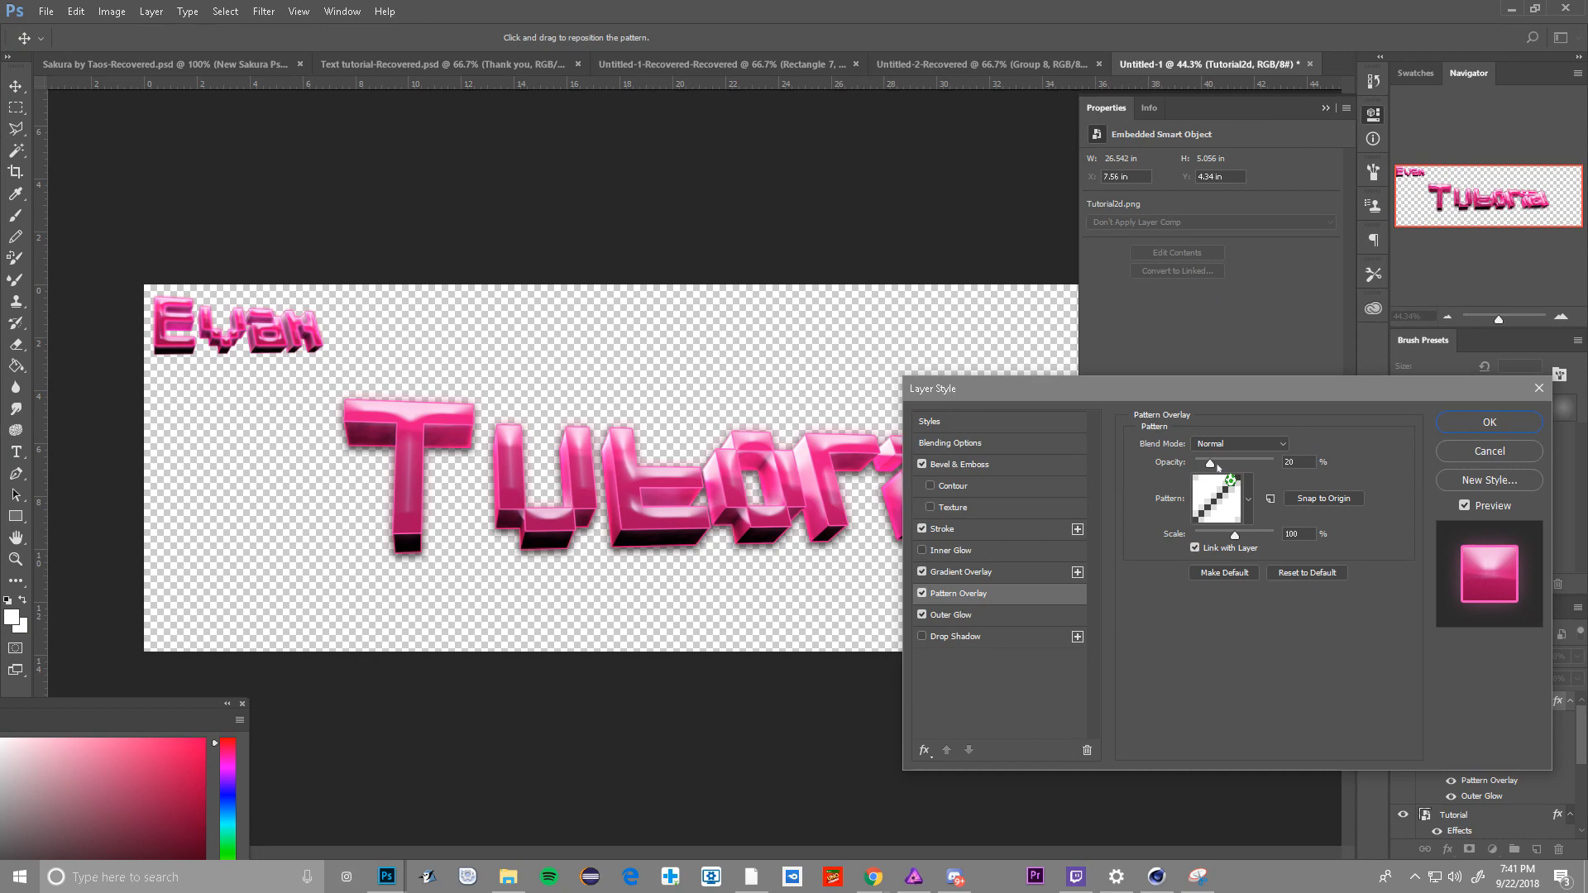
click(1248, 498)
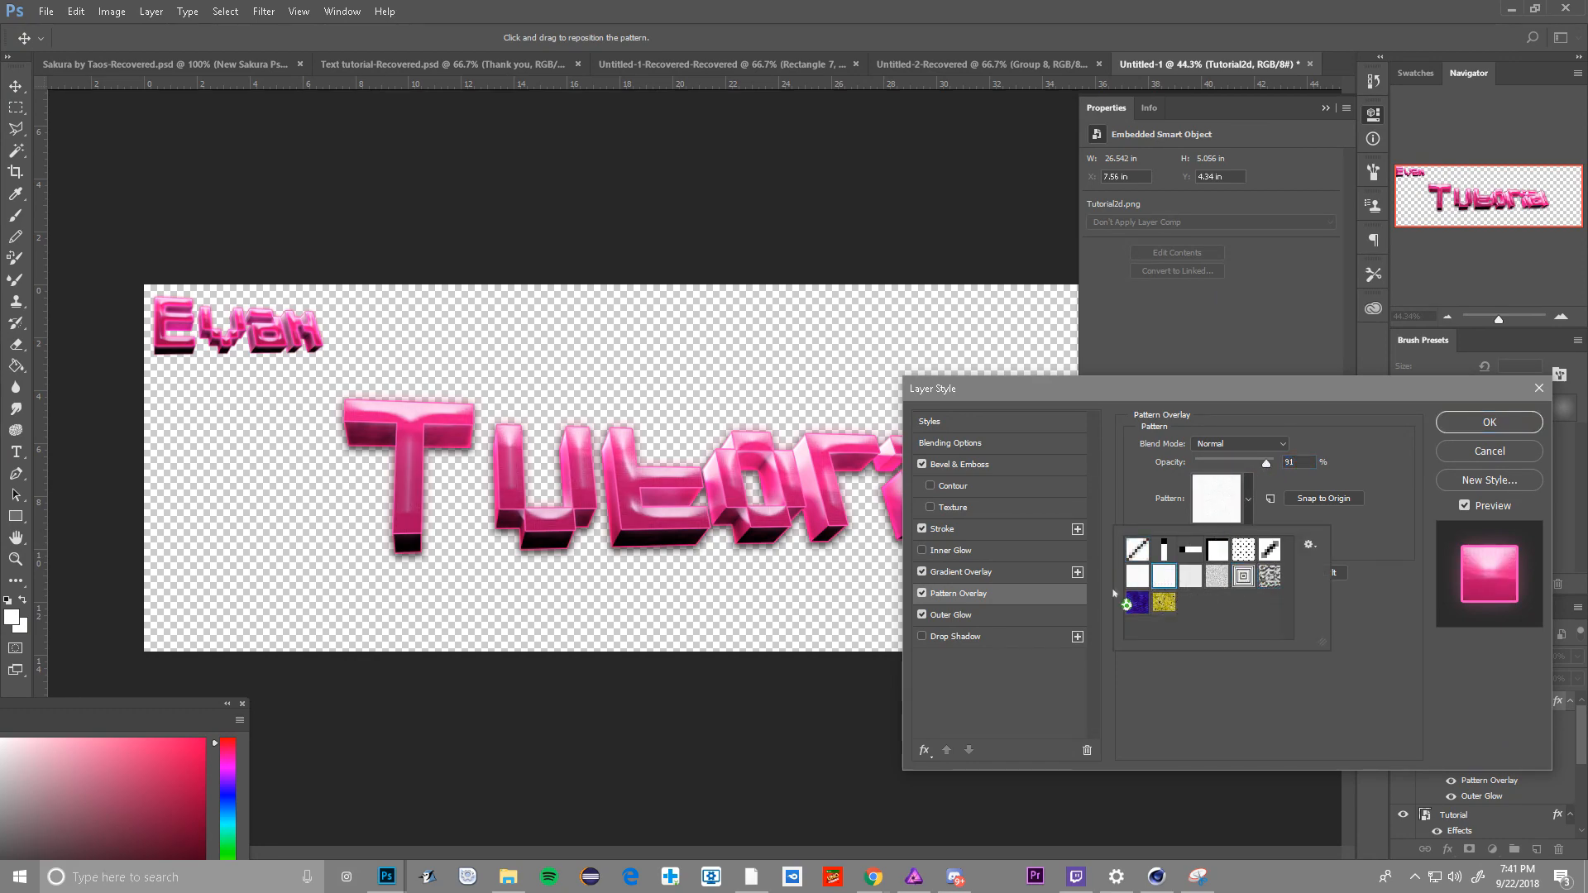
click(1164, 603)
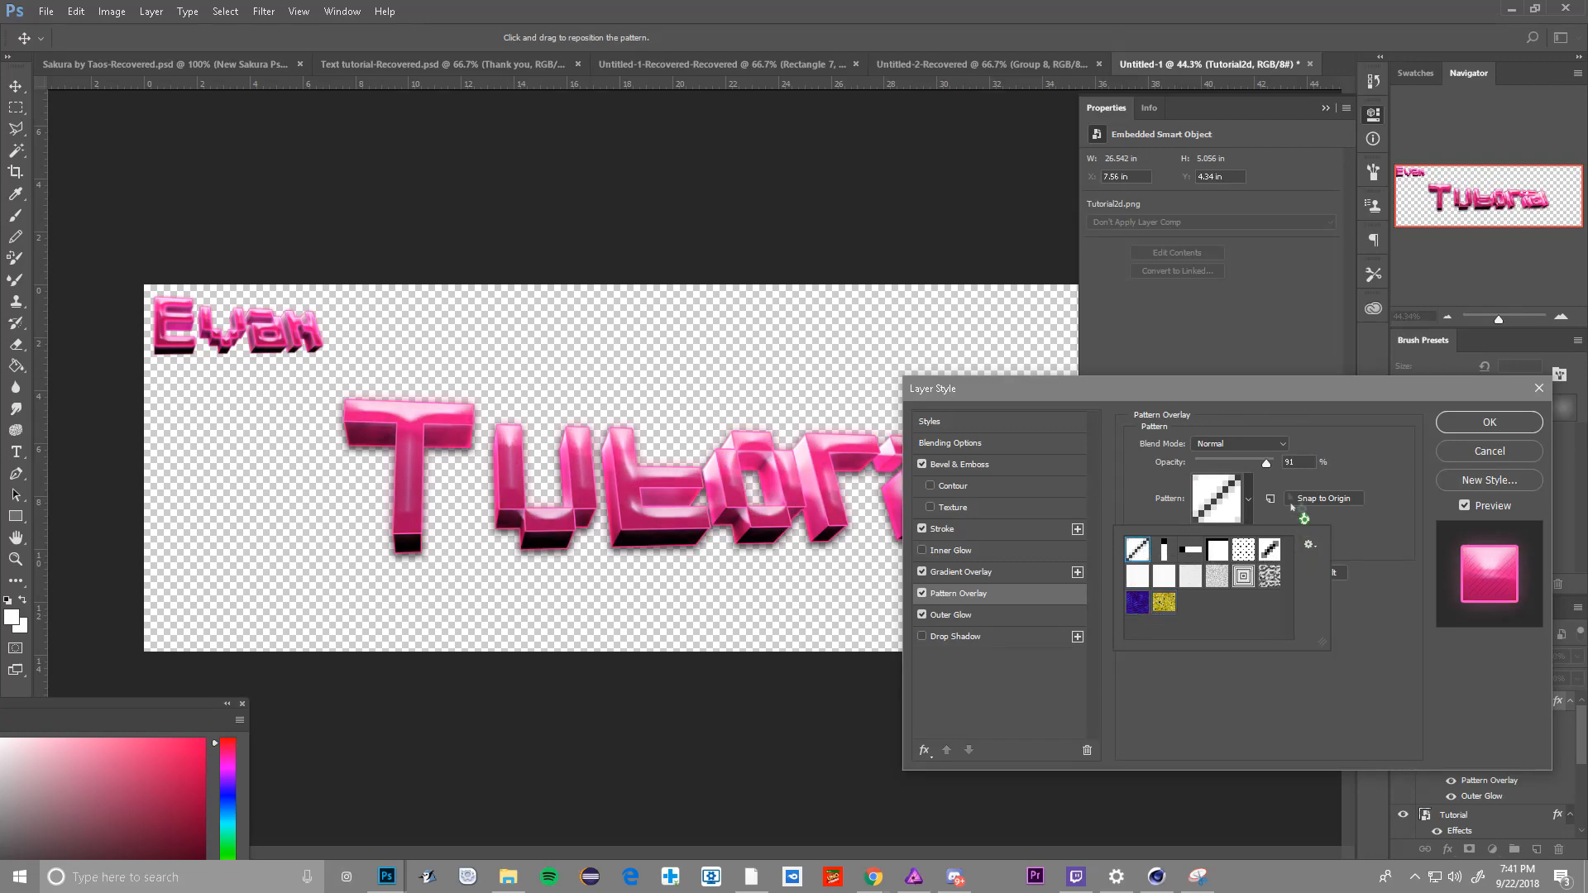
click(1217, 549)
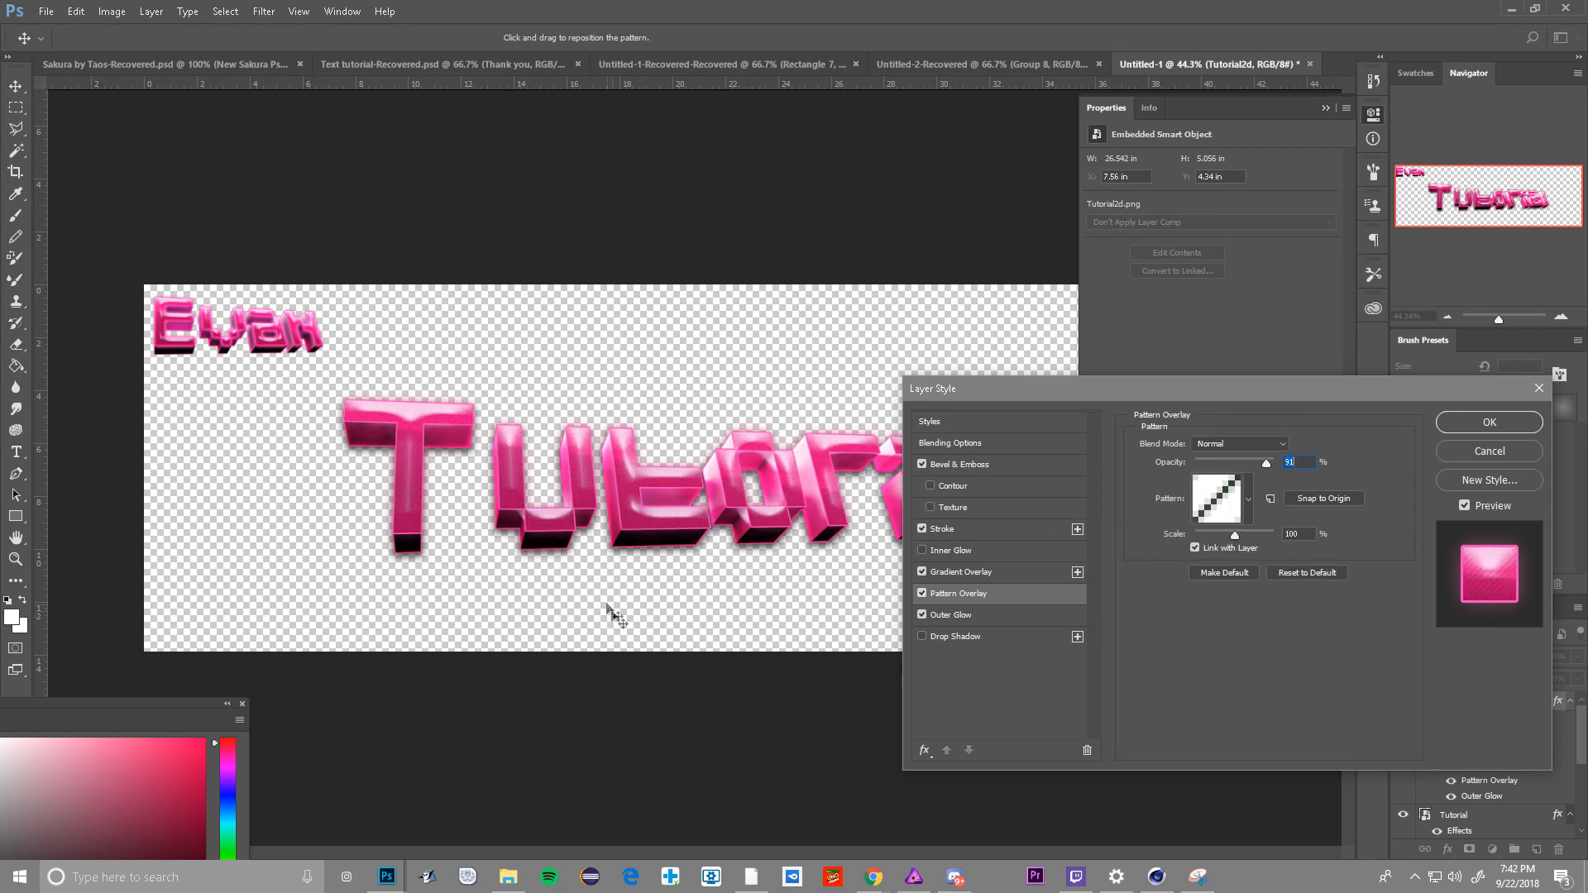
drag(1264, 462, 1247, 461)
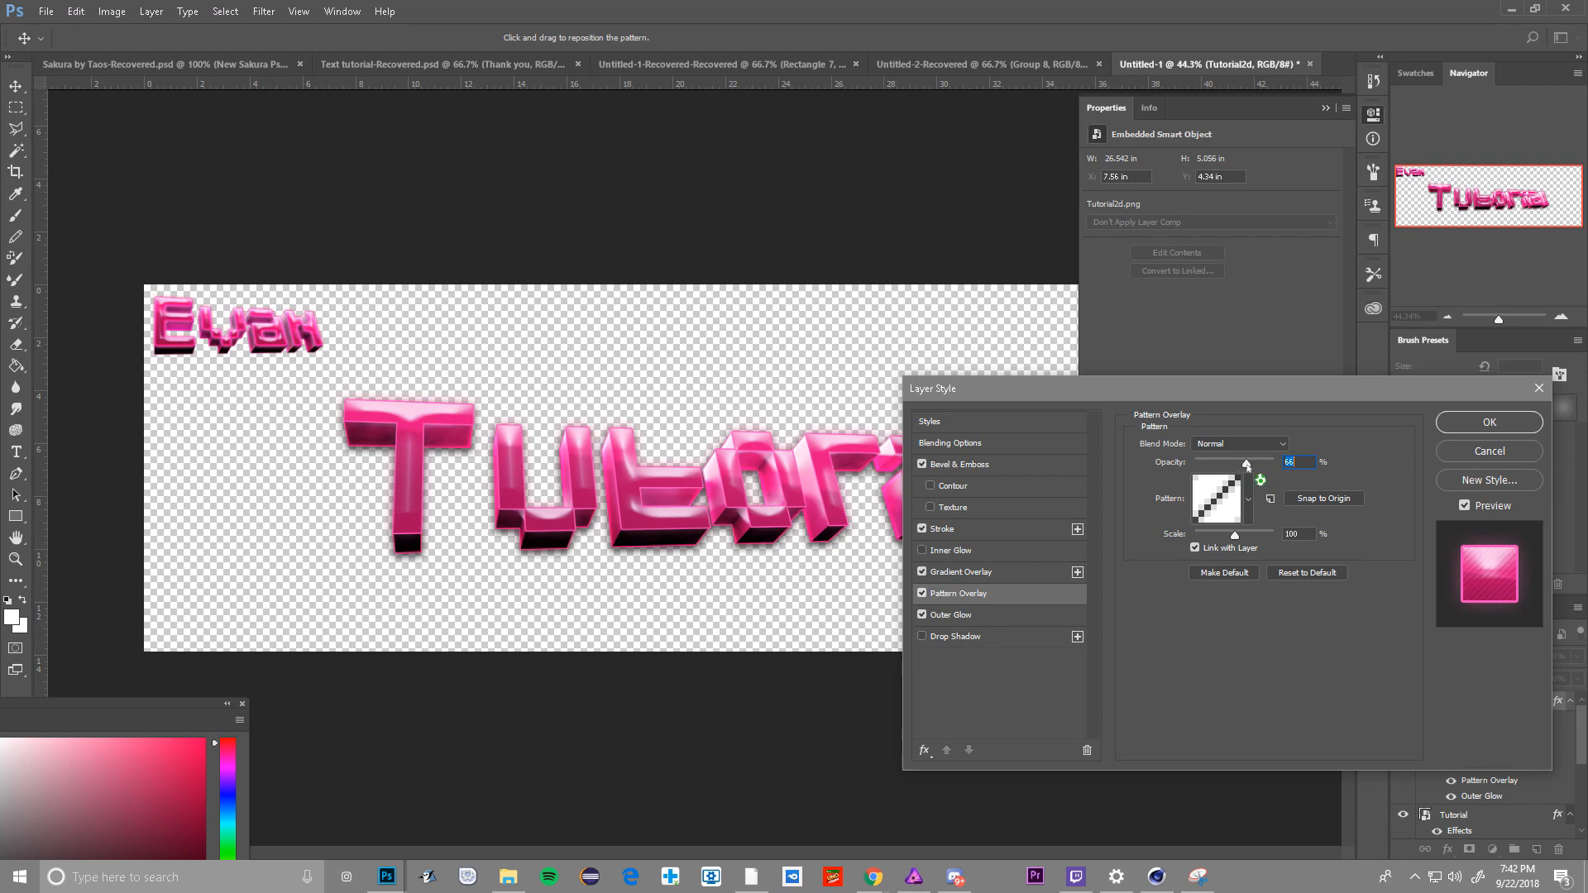
click(1488, 423)
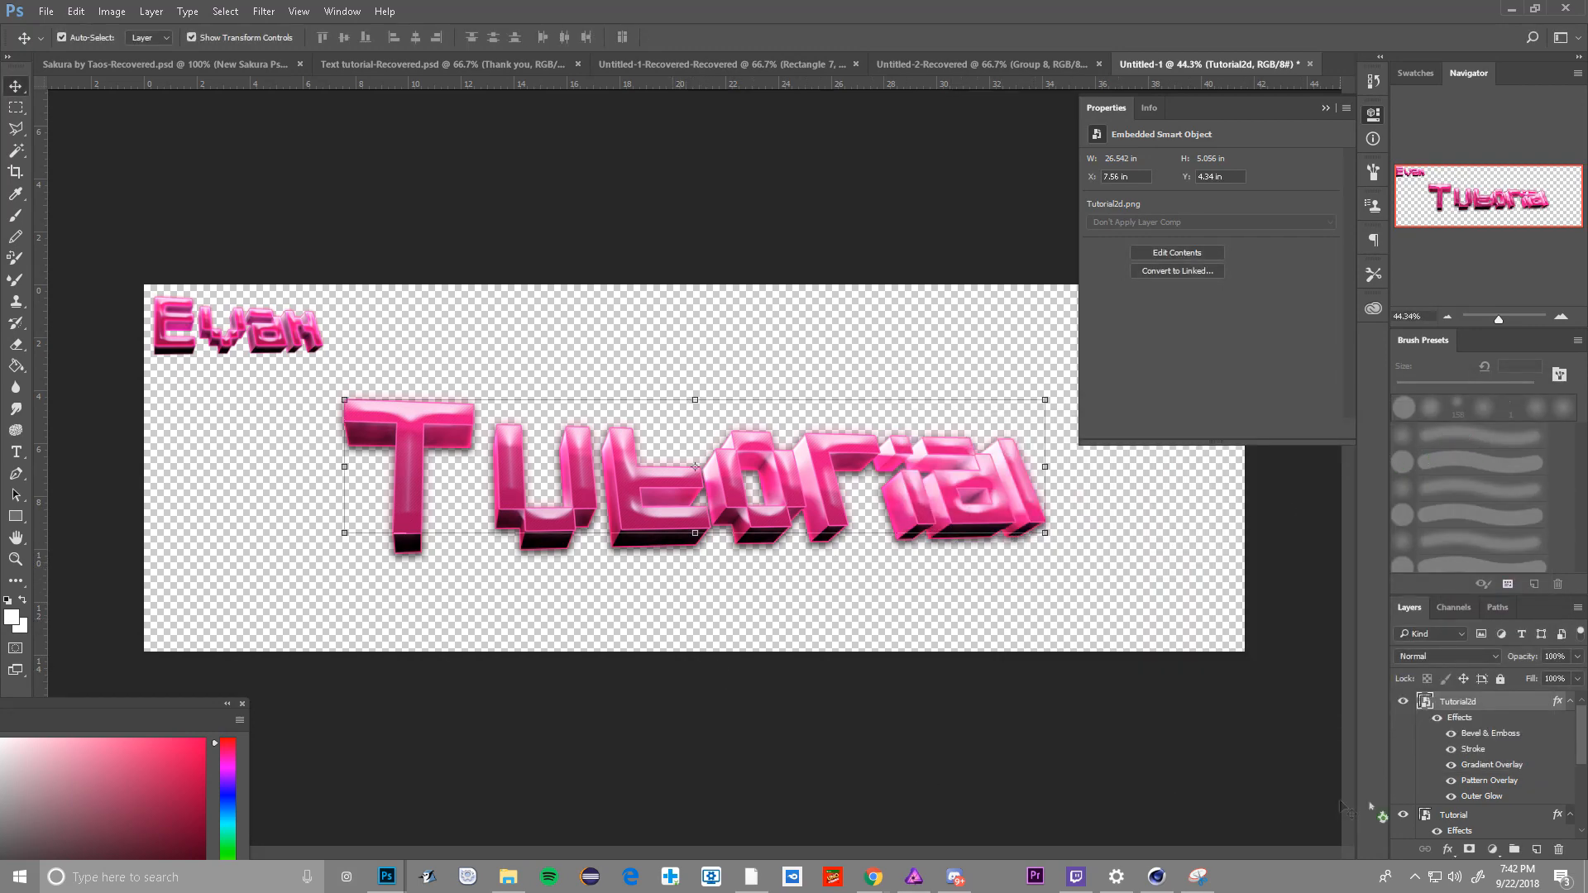